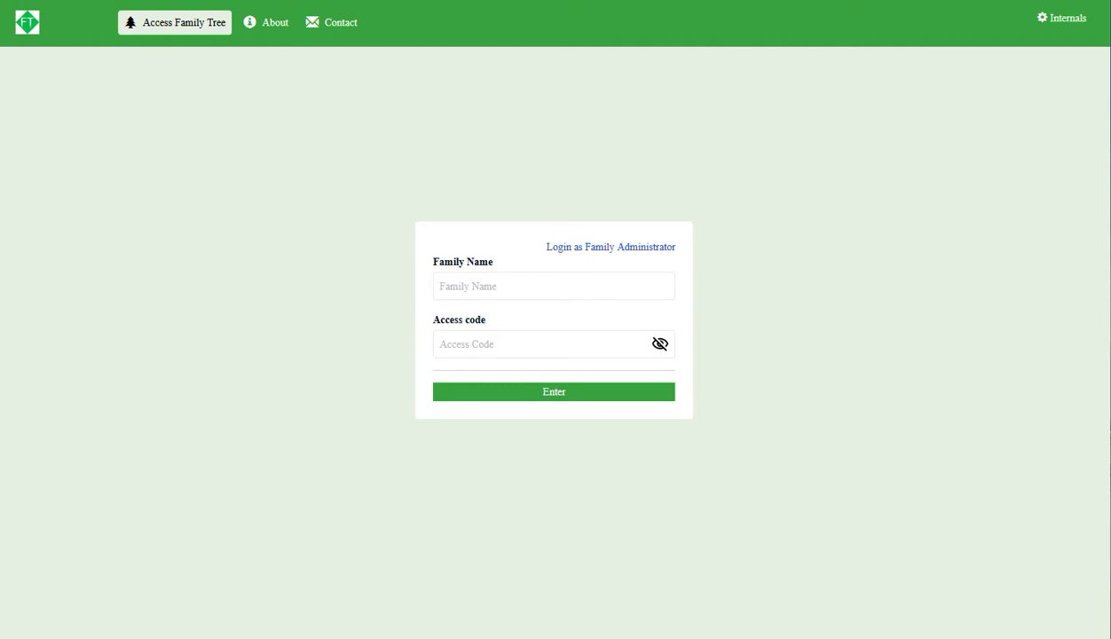
{"action": "mouse_move", "coordinate": [125, 109]}
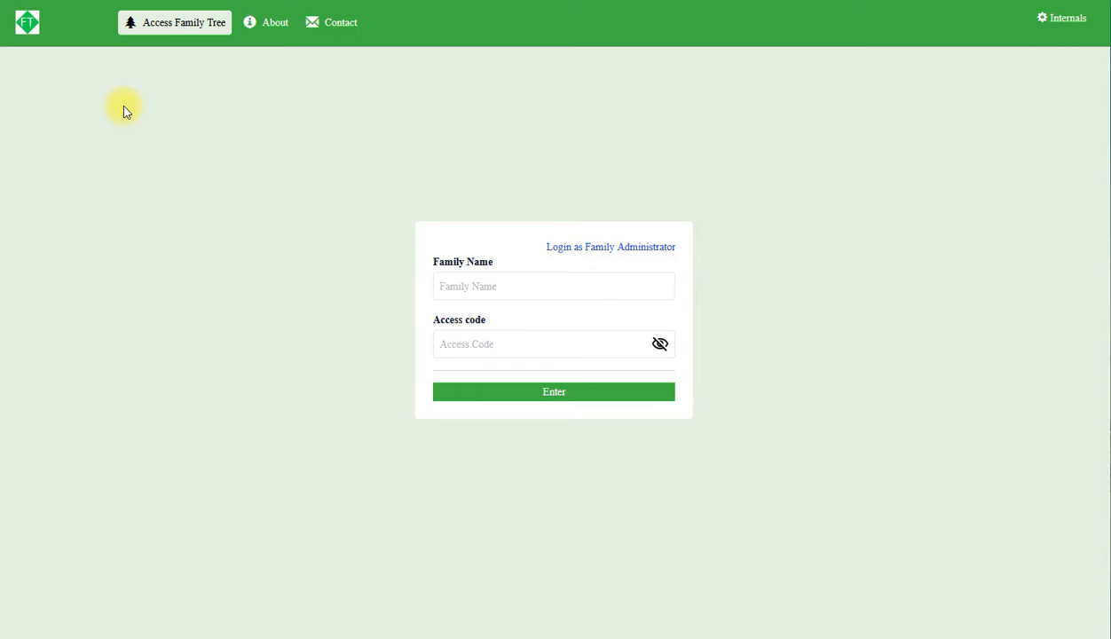
{"action": "mouse_move", "coordinate": [335, 235]}
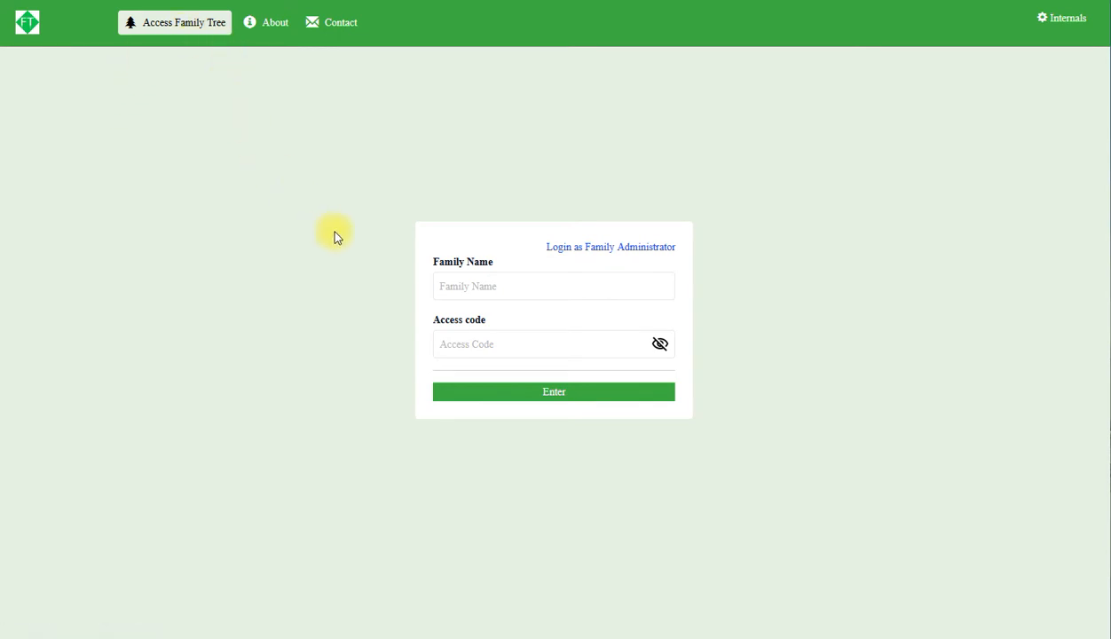
{"action": "mouse_move", "coordinate": [611, 247]}
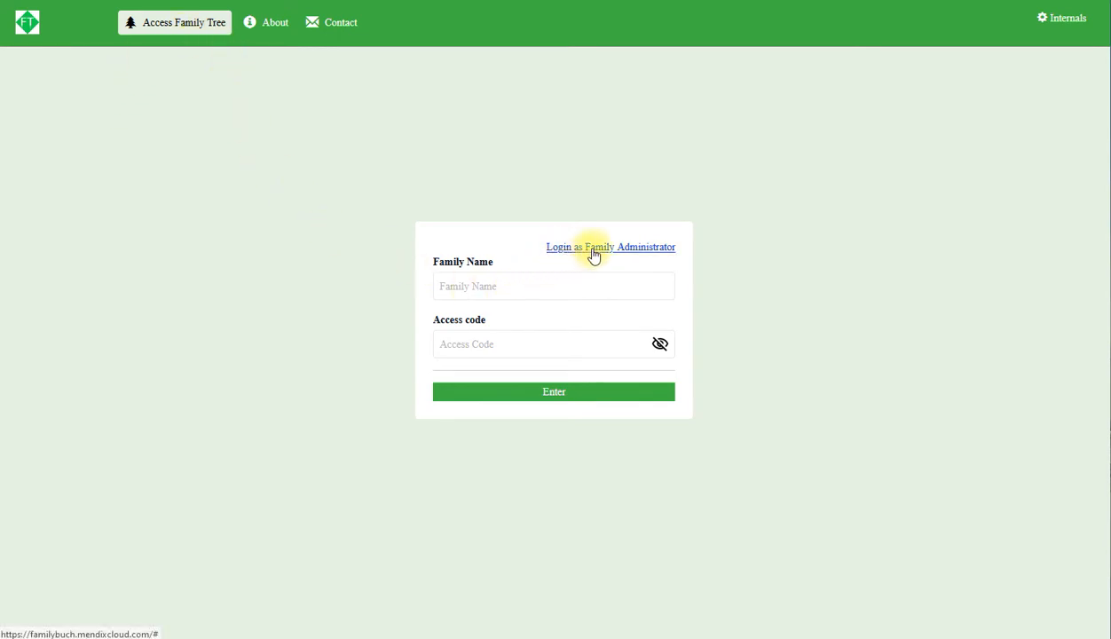
- Switch to Family Administrator sign-in and enter the administrator email and access token
{"action": "left_click", "coordinate": [610, 247]}
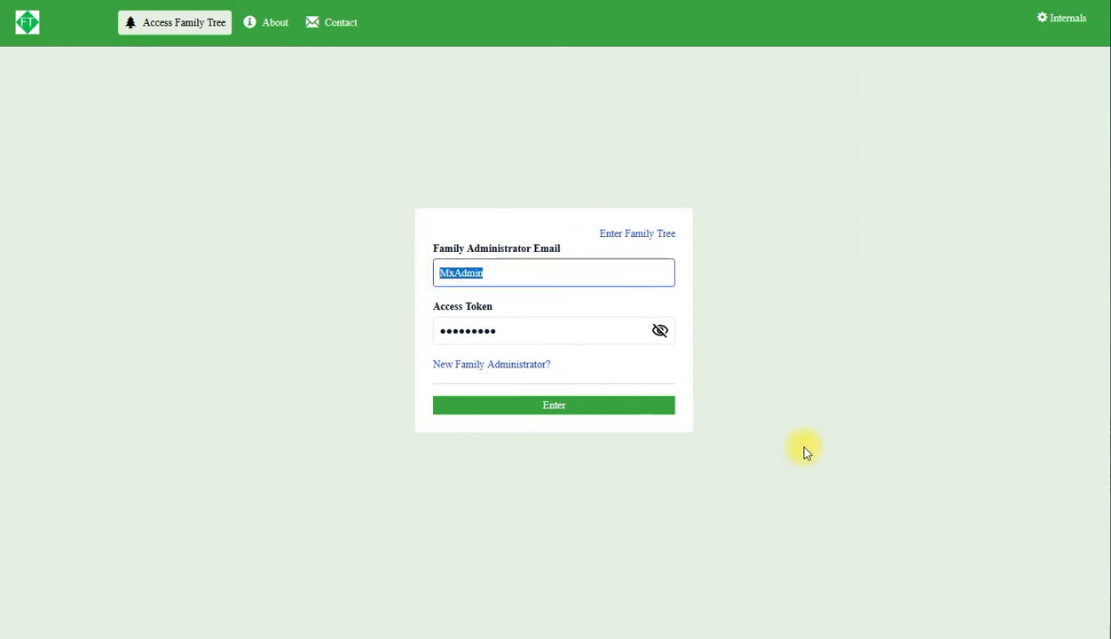
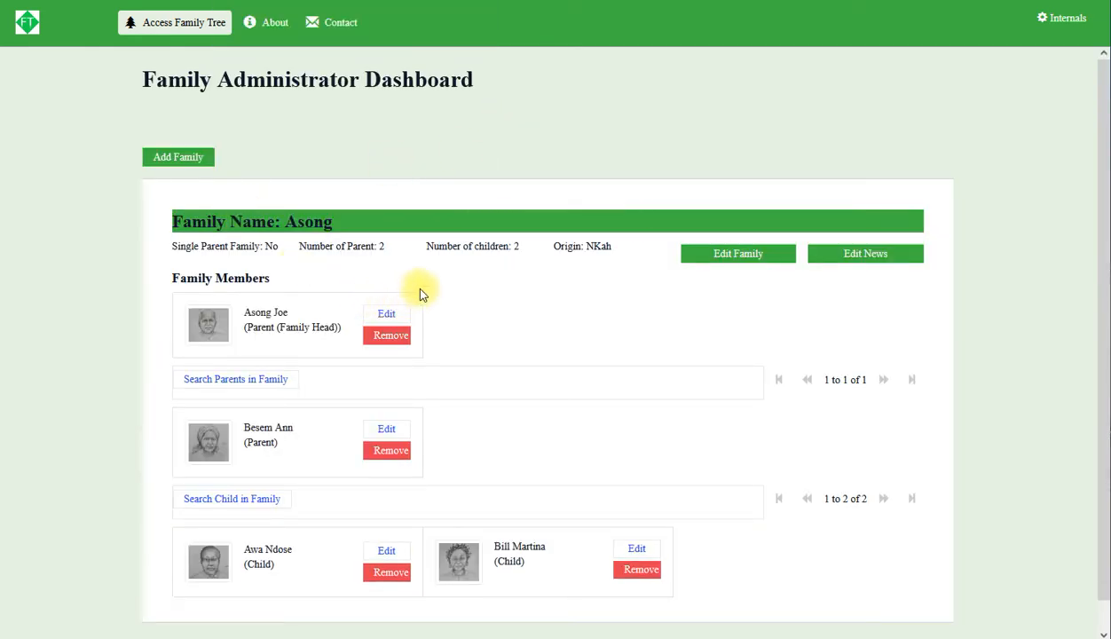
{"action": "mouse_move", "coordinate": [397, 124]}
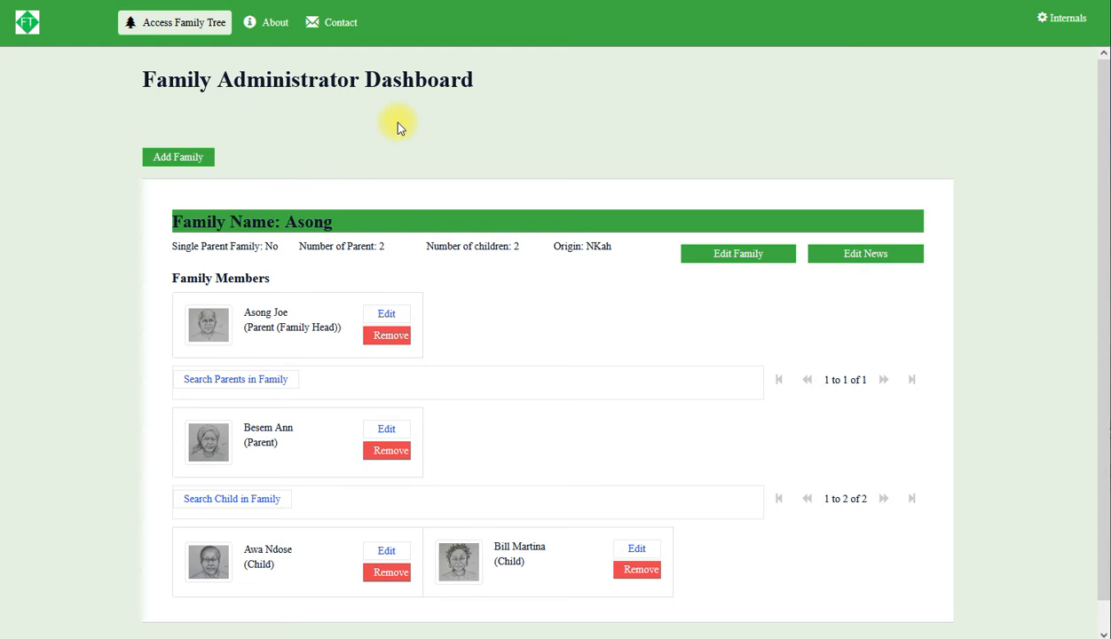
{"action": "mouse_move", "coordinate": [484, 335]}
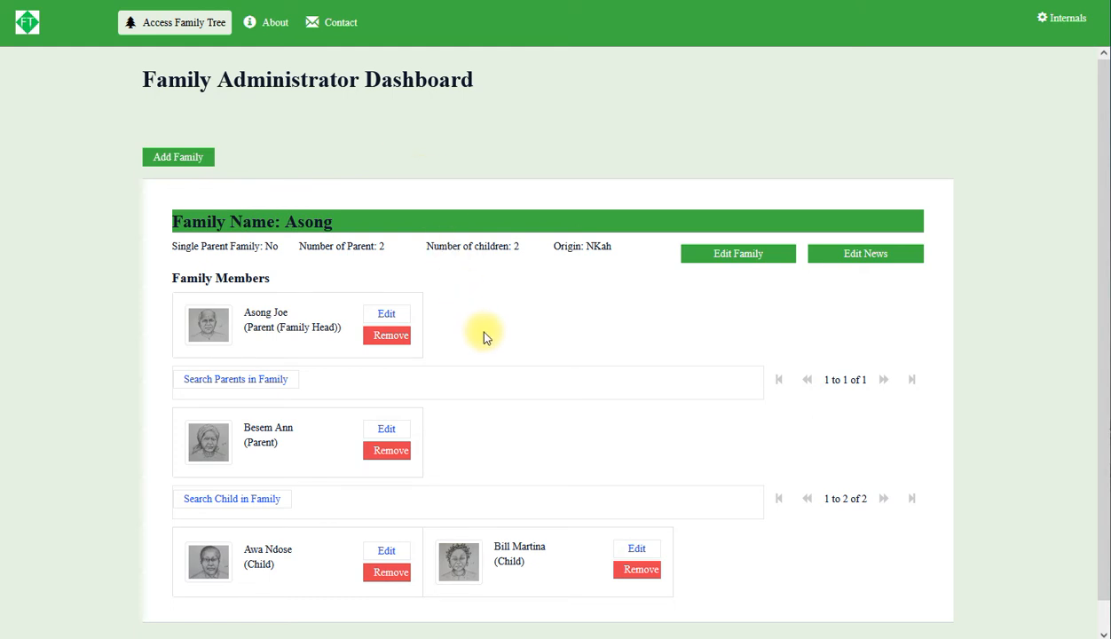
{"action": "mouse_move", "coordinate": [816, 364]}
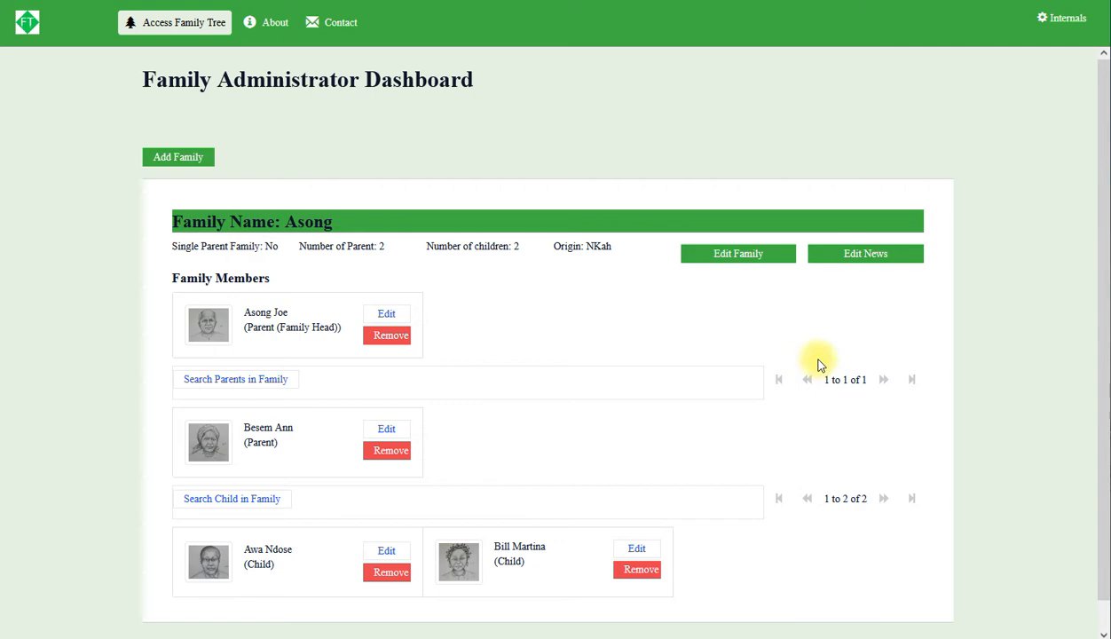
{"action": "mouse_move", "coordinate": [841, 442]}
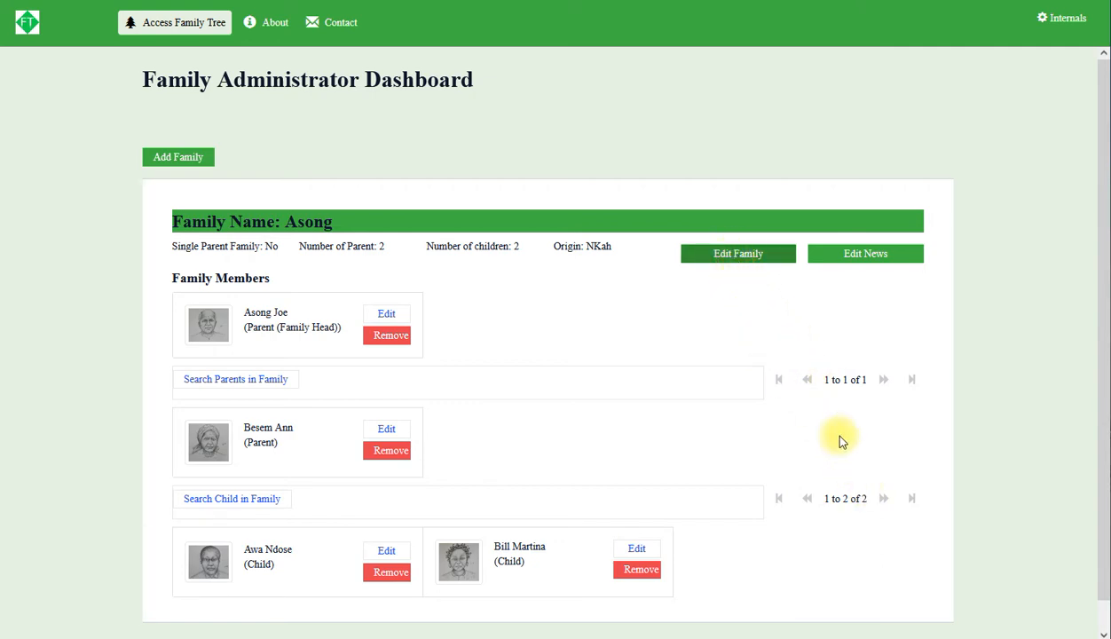
- Open the Asong family for editing and advance to the Family Tree Preview
{"action": "left_click", "coordinate": [737, 253]}
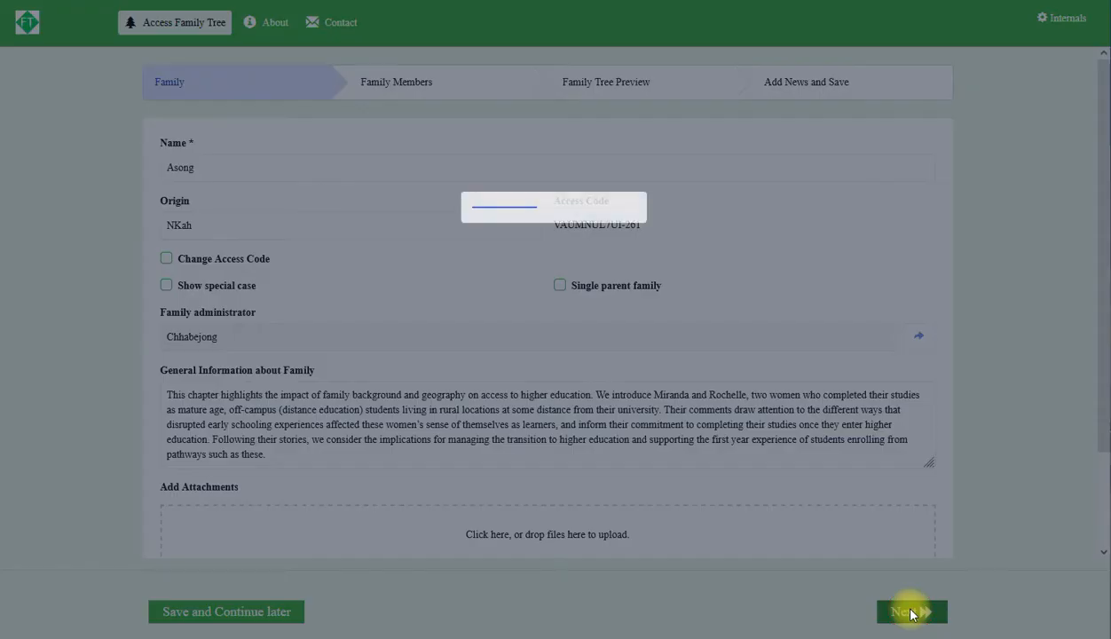
{"action": "left_click", "coordinate": [911, 611]}
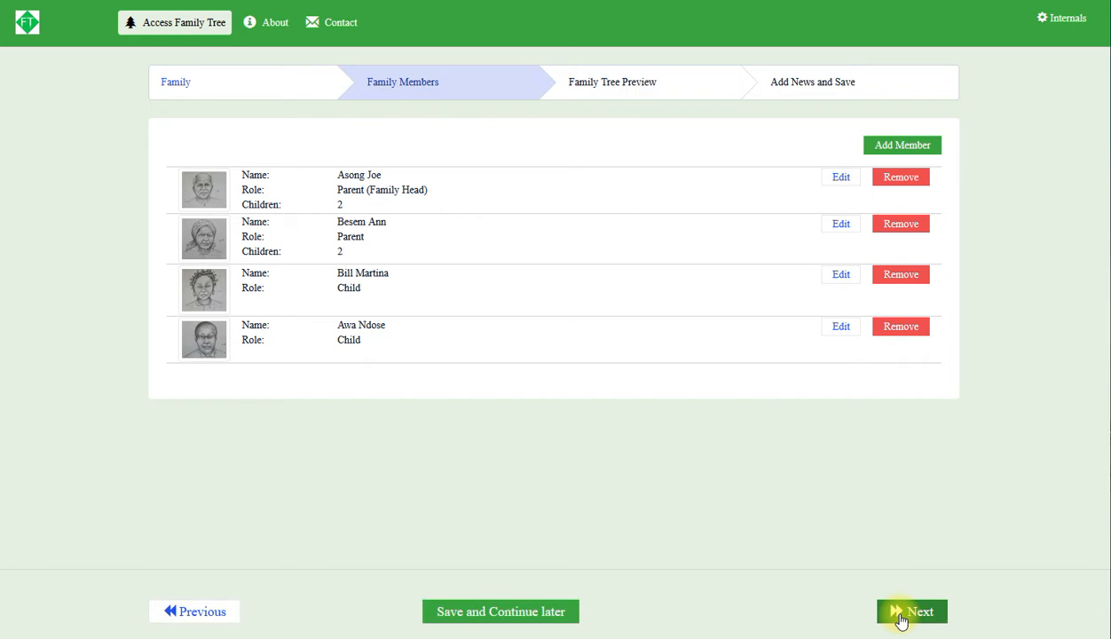
{"action": "left_click", "coordinate": [911, 611]}
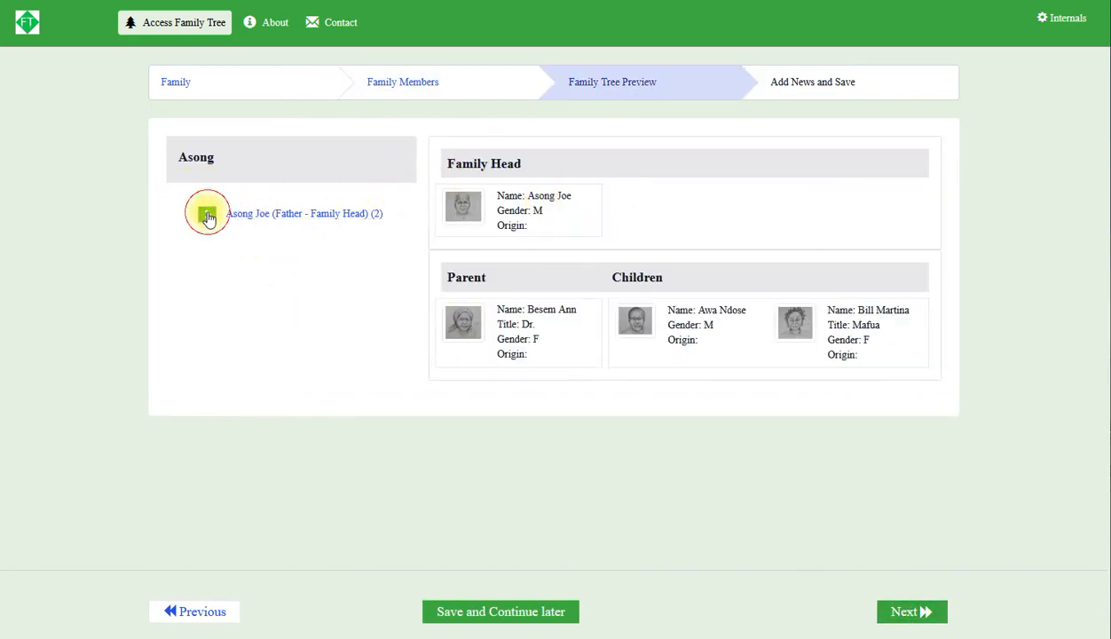
{"action": "left_click", "coordinate": [206, 213]}
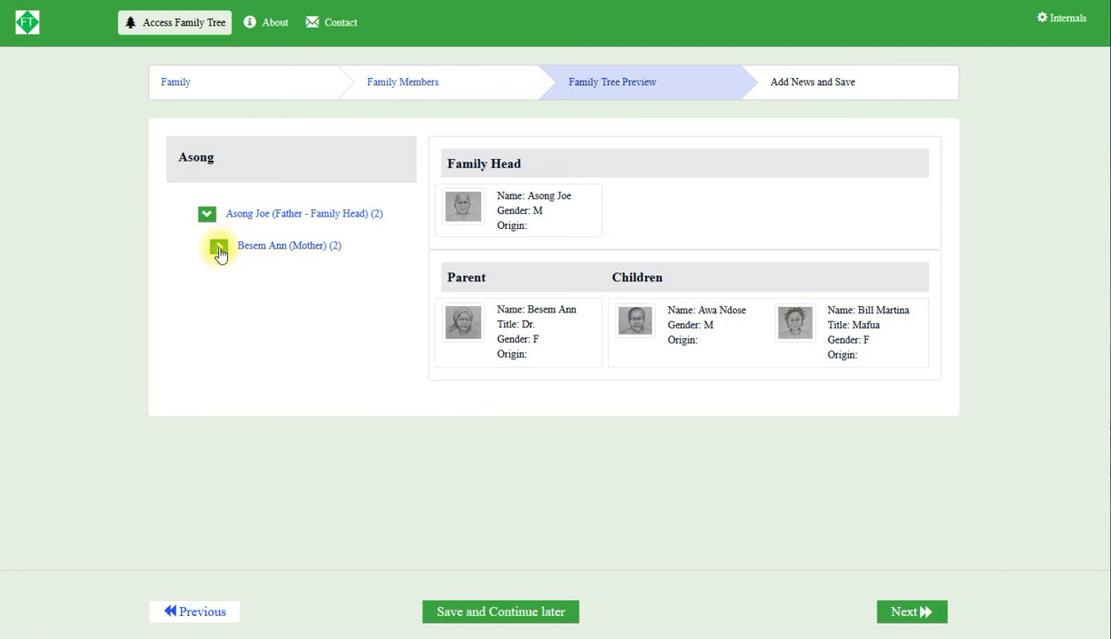
{"action": "left_click", "coordinate": [218, 244]}
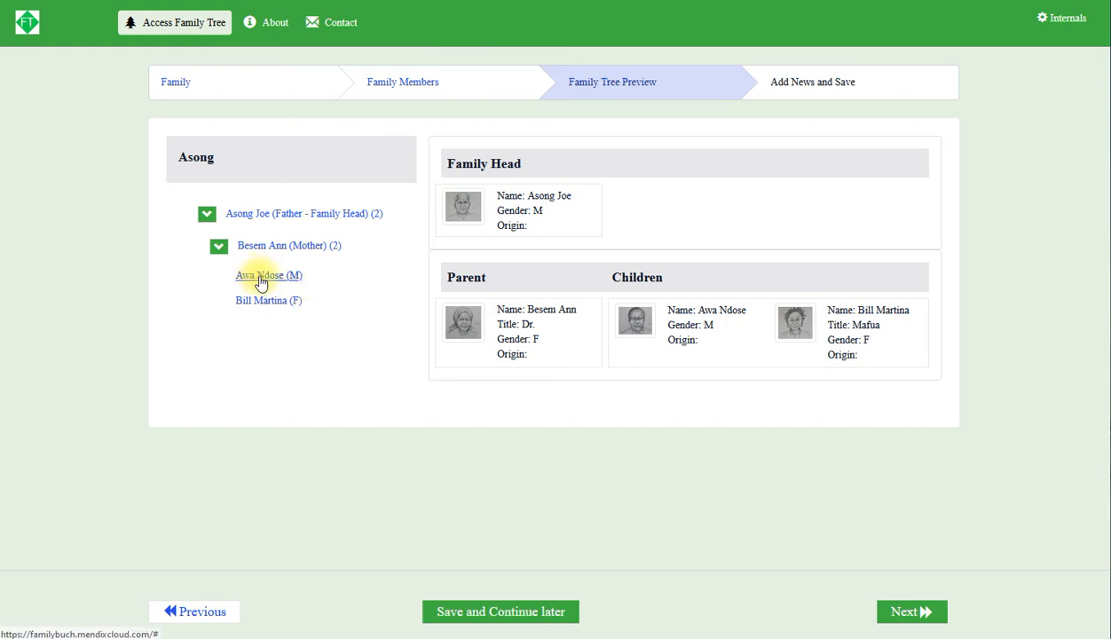
{"action": "mouse_move", "coordinate": [336, 280]}
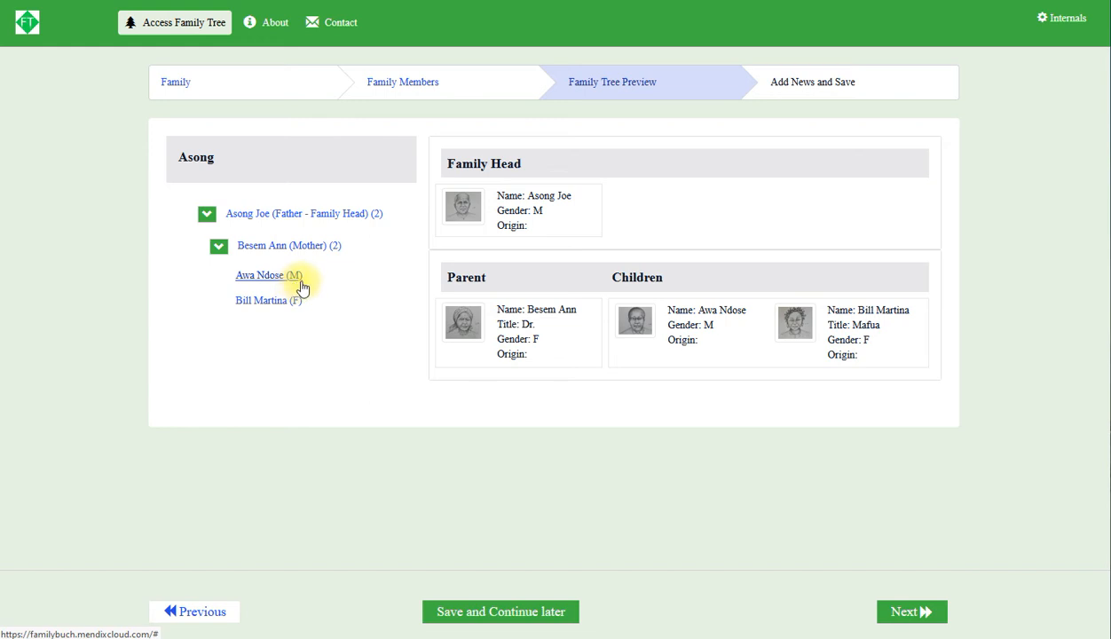
{"action": "mouse_move", "coordinate": [461, 396]}
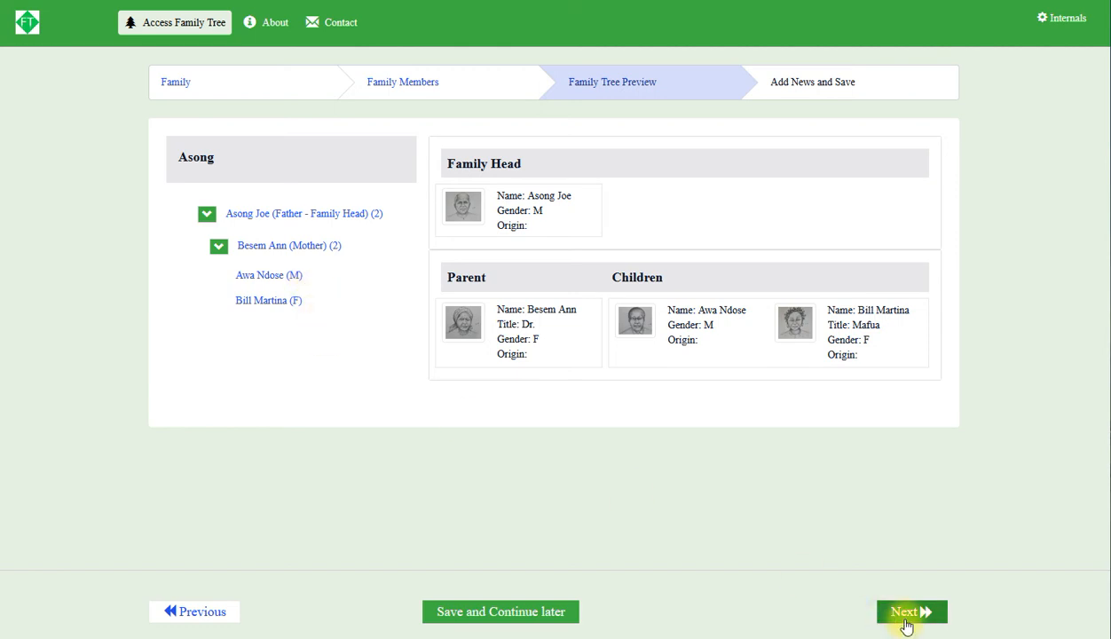
{"action": "left_click", "coordinate": [911, 611]}
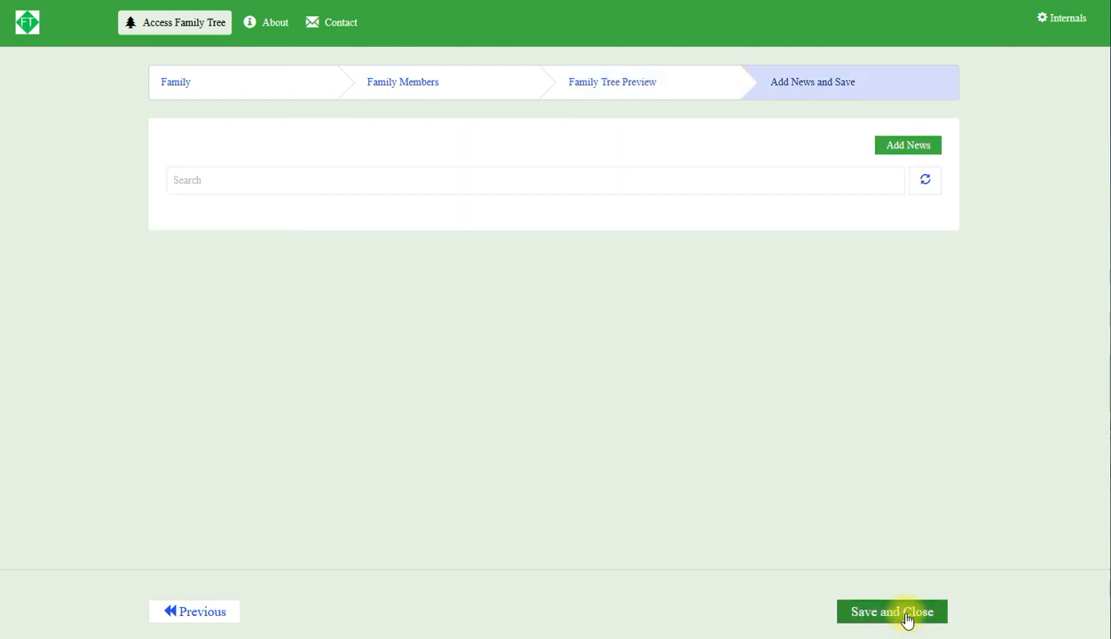
{"action": "left_click", "coordinate": [892, 611]}
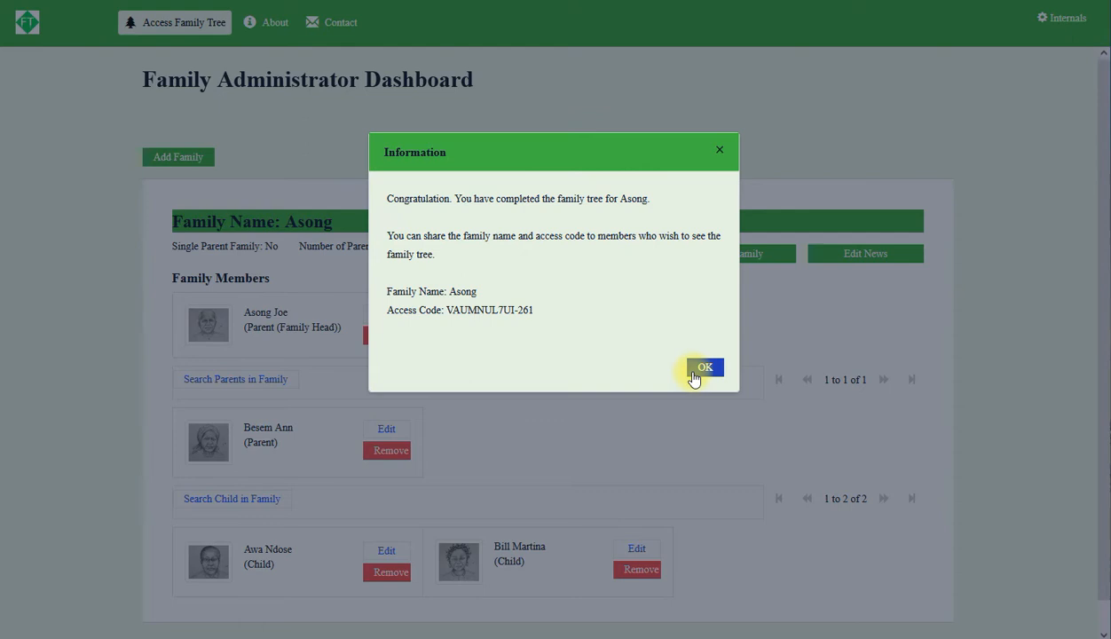
- Dismiss the access code message, add a new family, and name it Ndose
{"action": "left_click", "coordinate": [704, 367]}
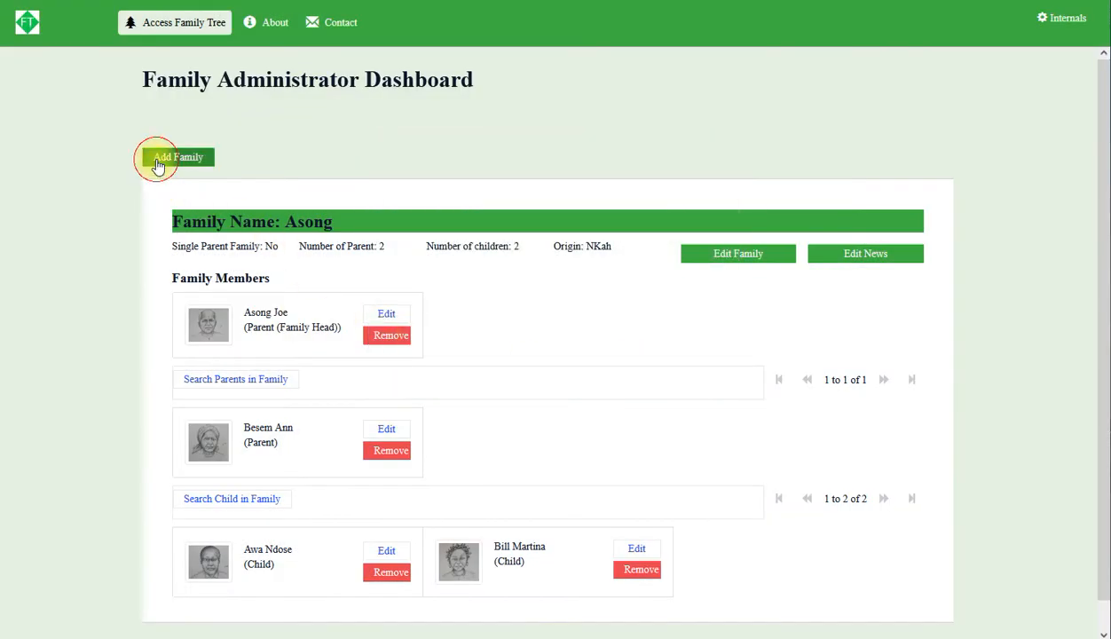
{"action": "left_click", "coordinate": [177, 157]}
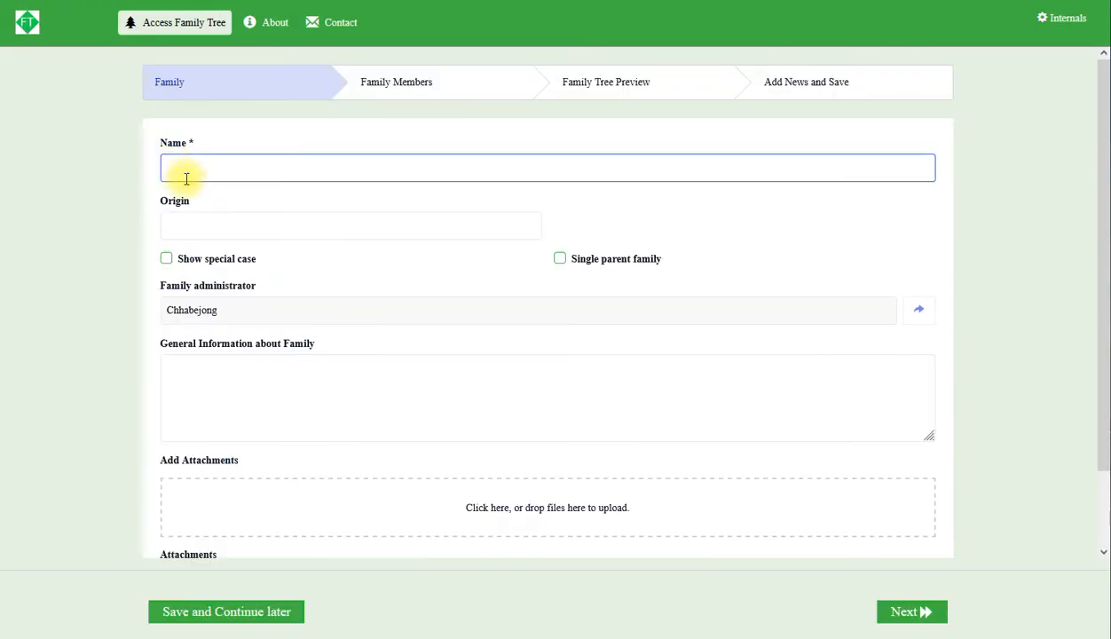
{"action": "type", "text": "N"}
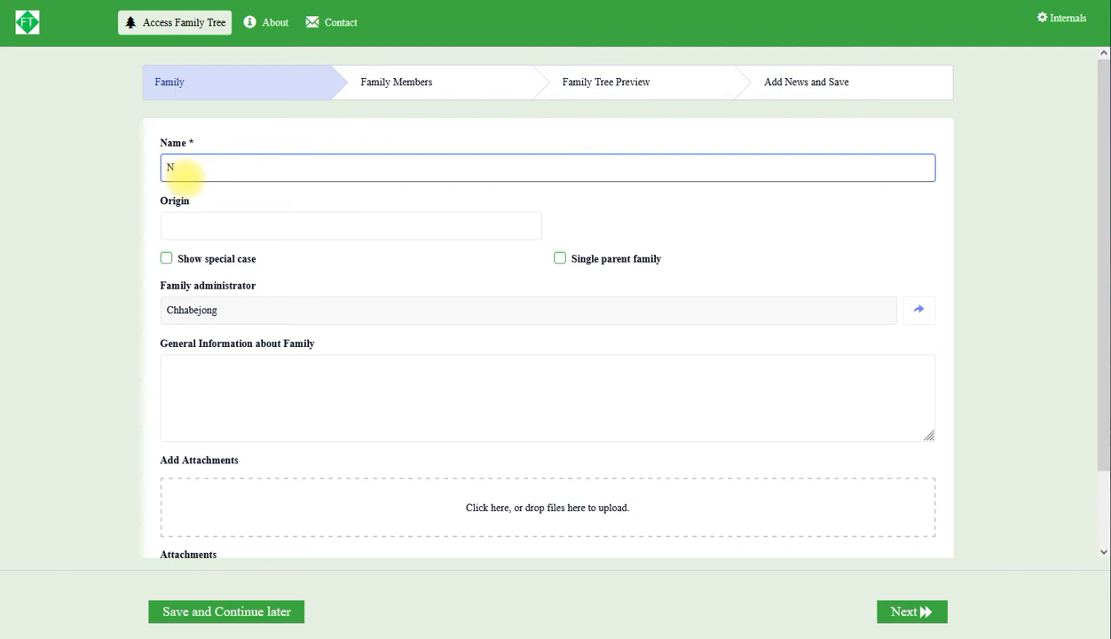
{"action": "type", "text": "doss"}
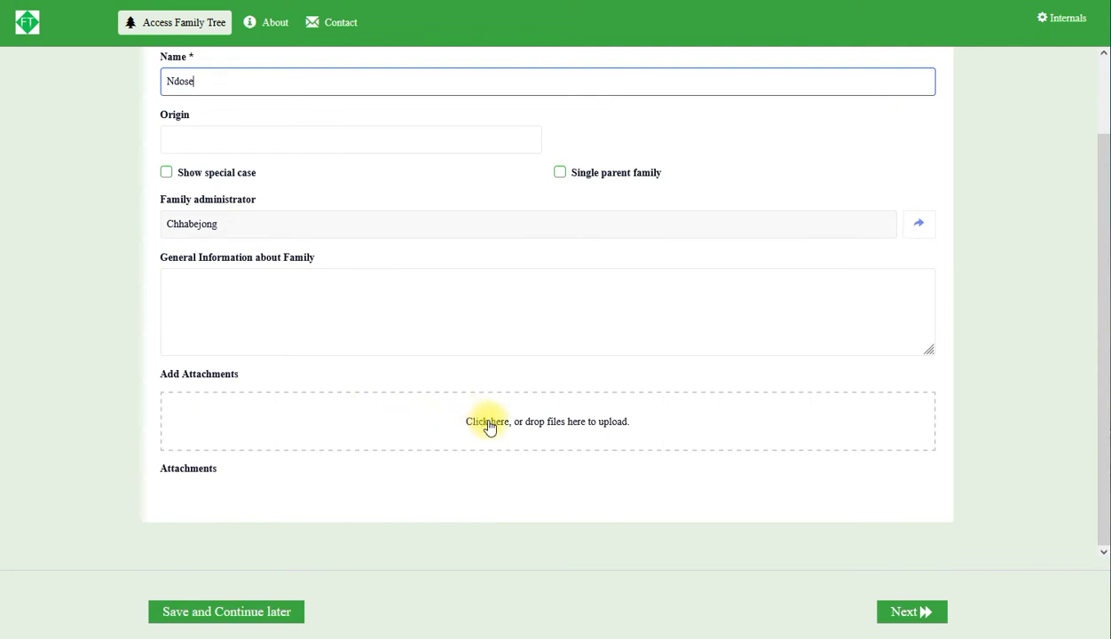
- Attach asongs_family_1.jpg, show it to members, and advance to Family Members
{"action": "left_click", "coordinate": [487, 422]}
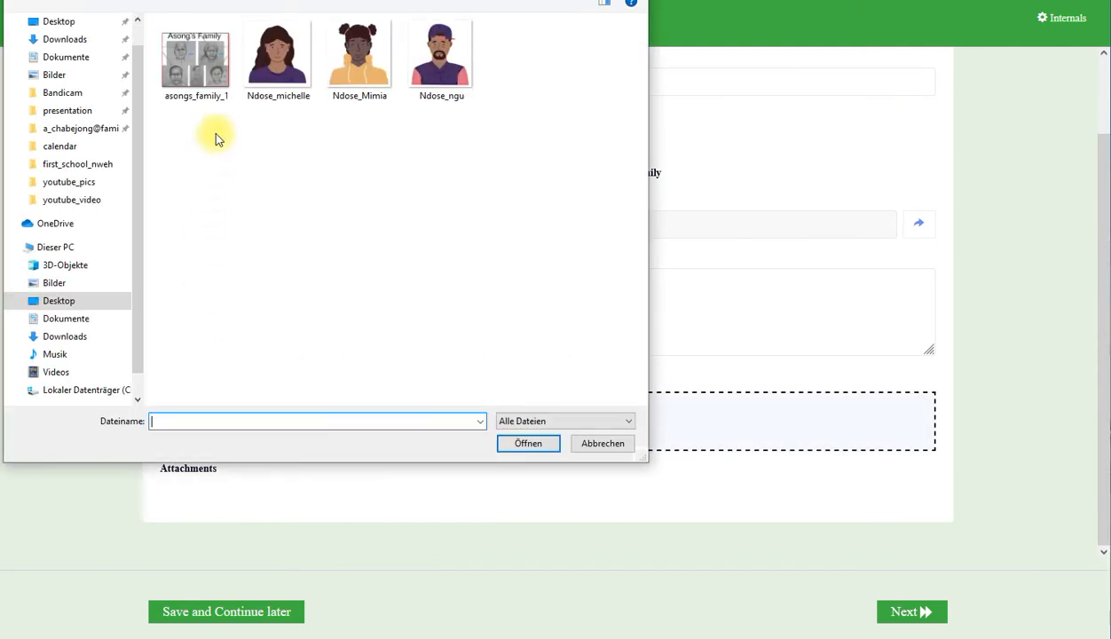
{"action": "left_click", "coordinate": [195, 60]}
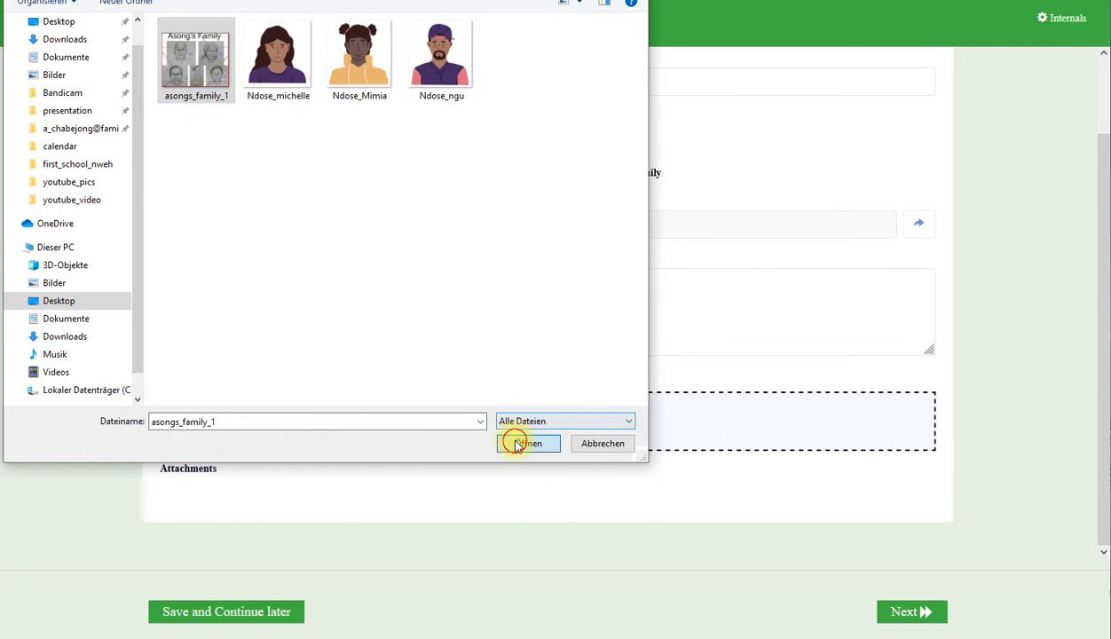
{"action": "left_click", "coordinate": [527, 443]}
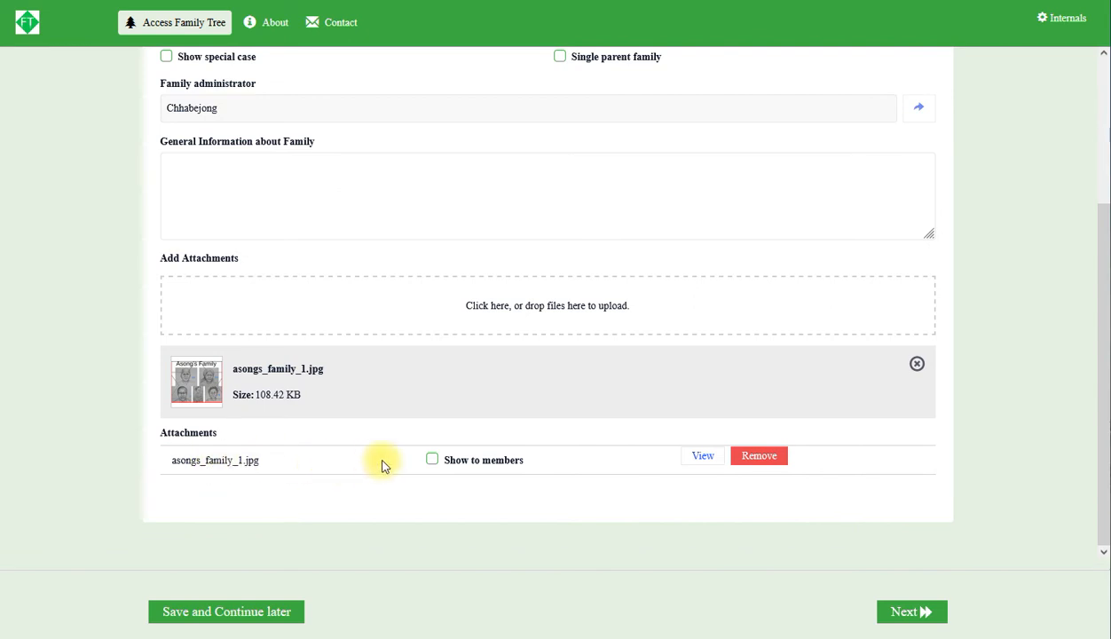
{"action": "mouse_move", "coordinate": [435, 475]}
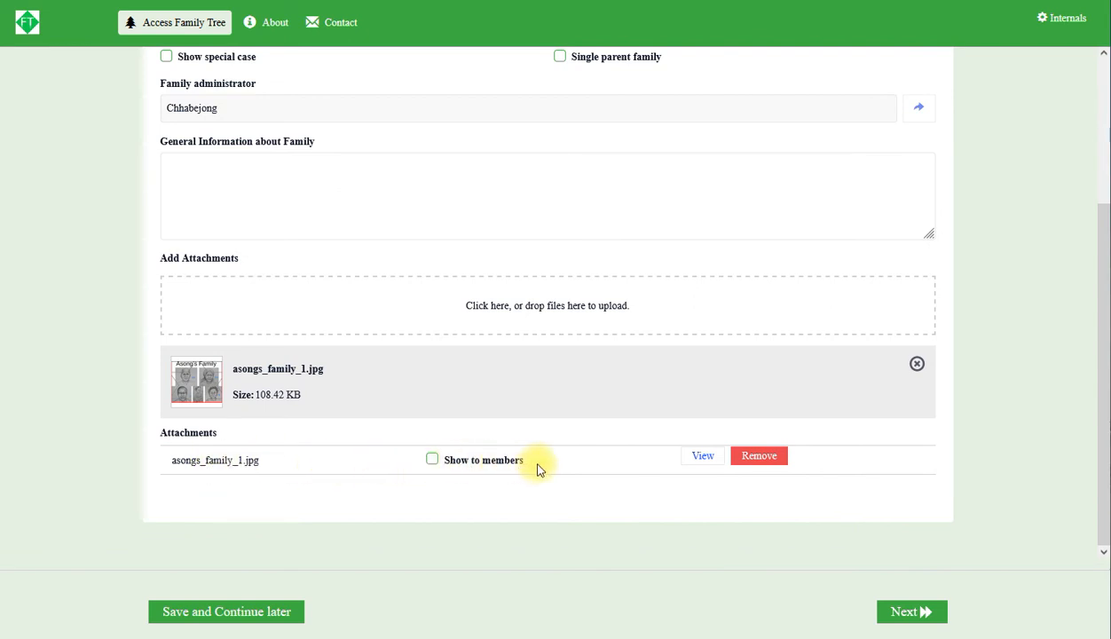
{"action": "left_click", "coordinate": [432, 459]}
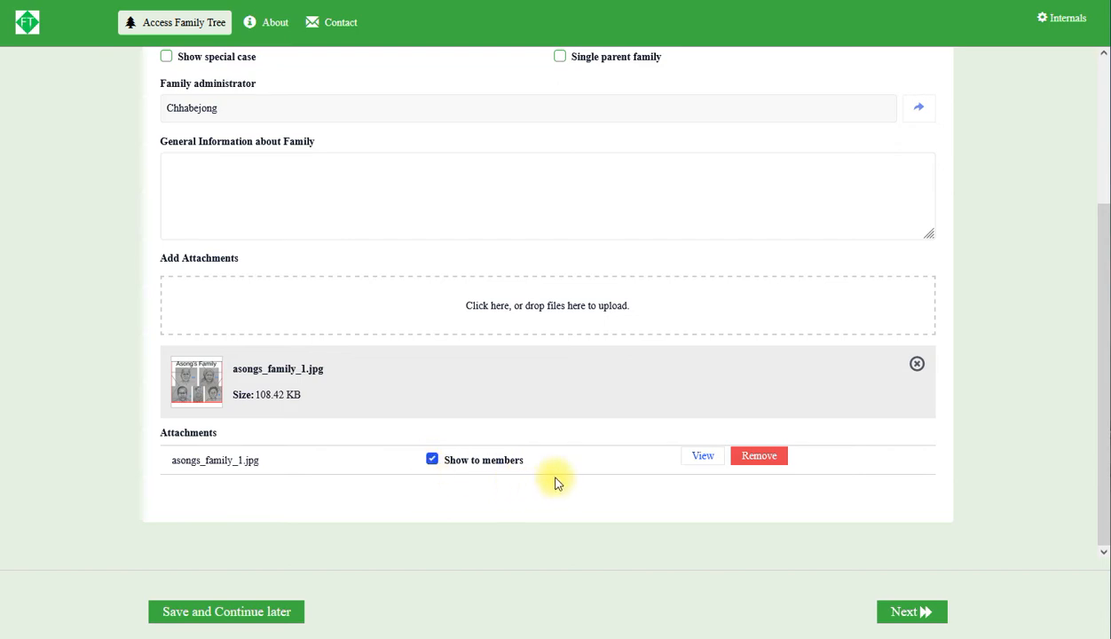
{"action": "left_click", "coordinate": [911, 611]}
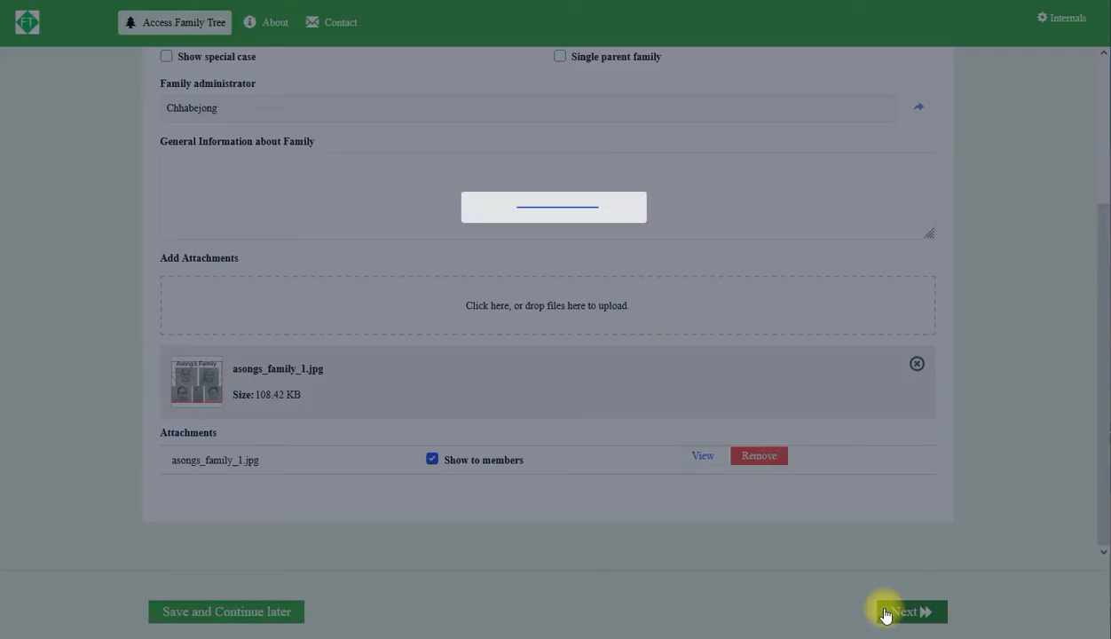
{"action": "left_click", "coordinate": [905, 612]}
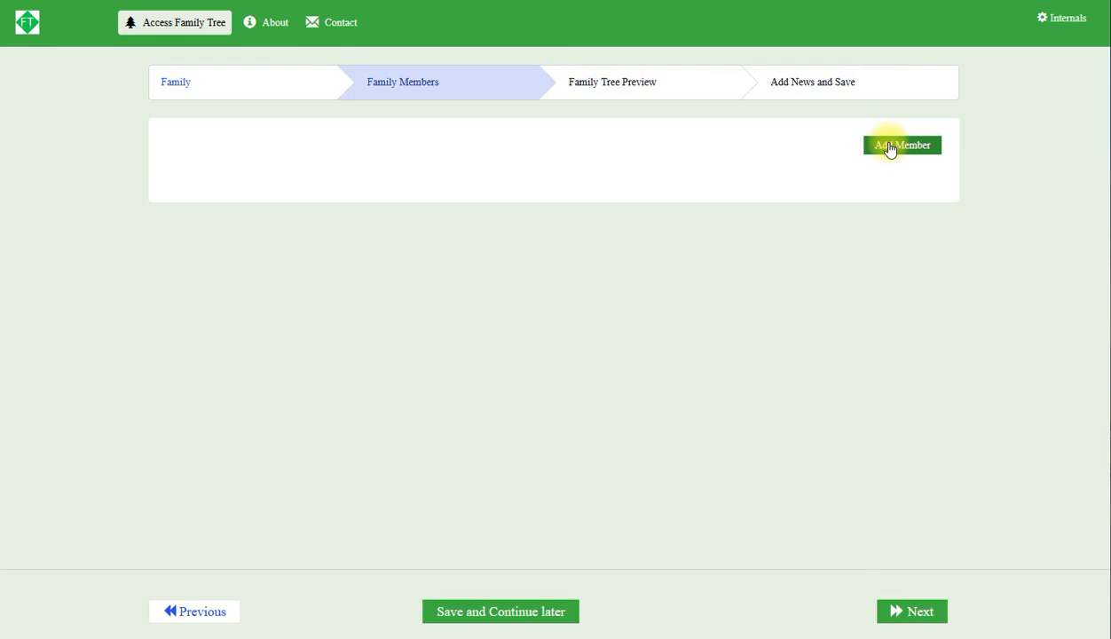
{"action": "left_click", "coordinate": [901, 145]}
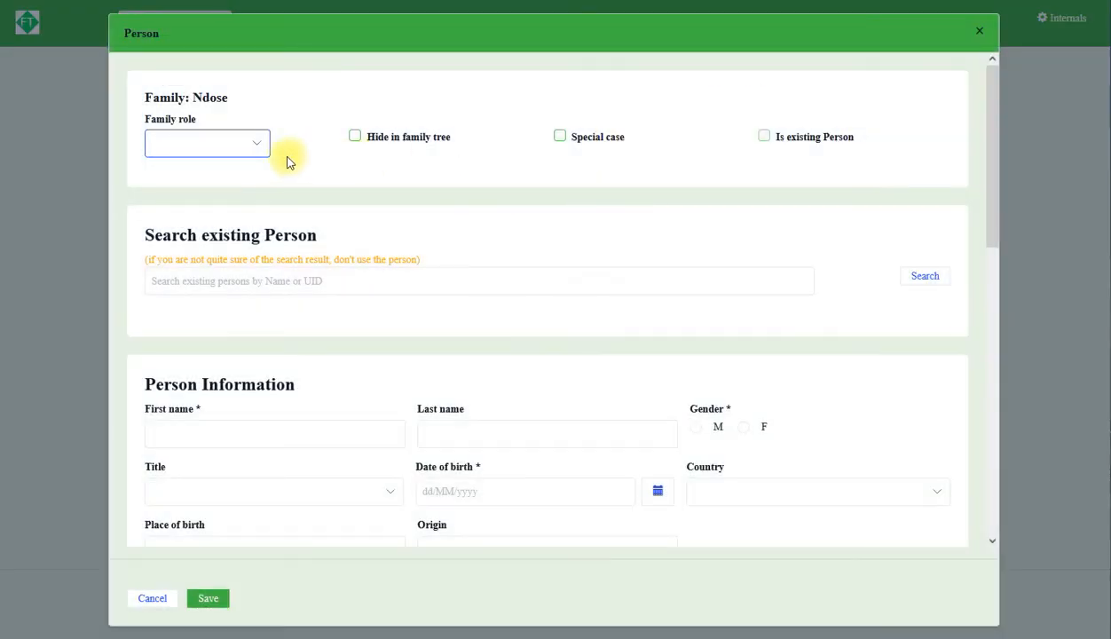
{"action": "left_click", "coordinate": [207, 143]}
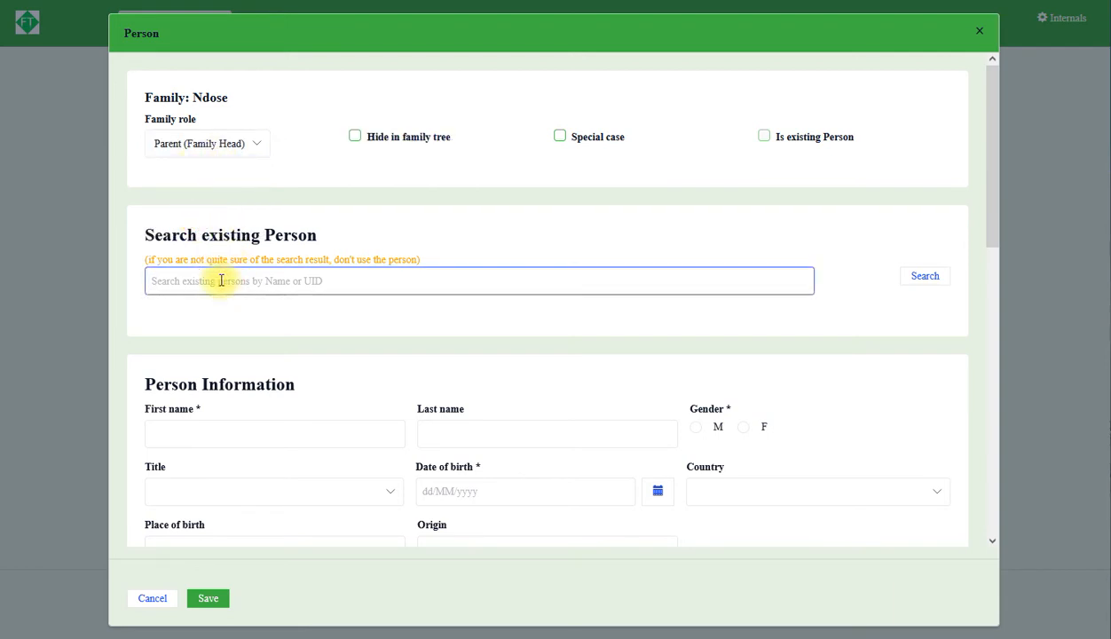
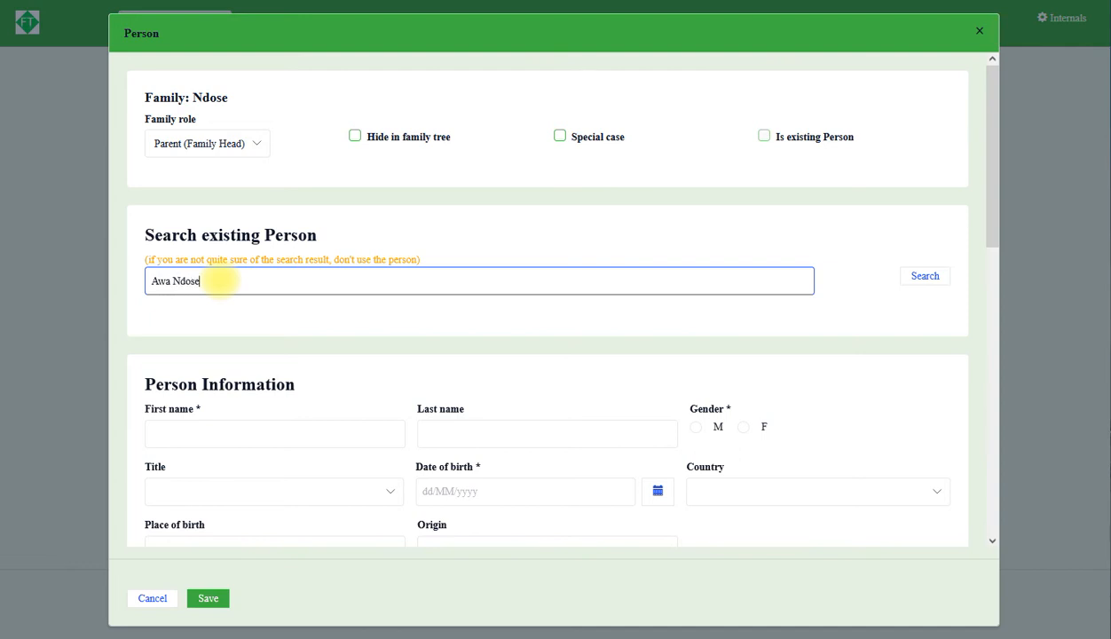
{"action": "mouse_move", "coordinate": [808, 279]}
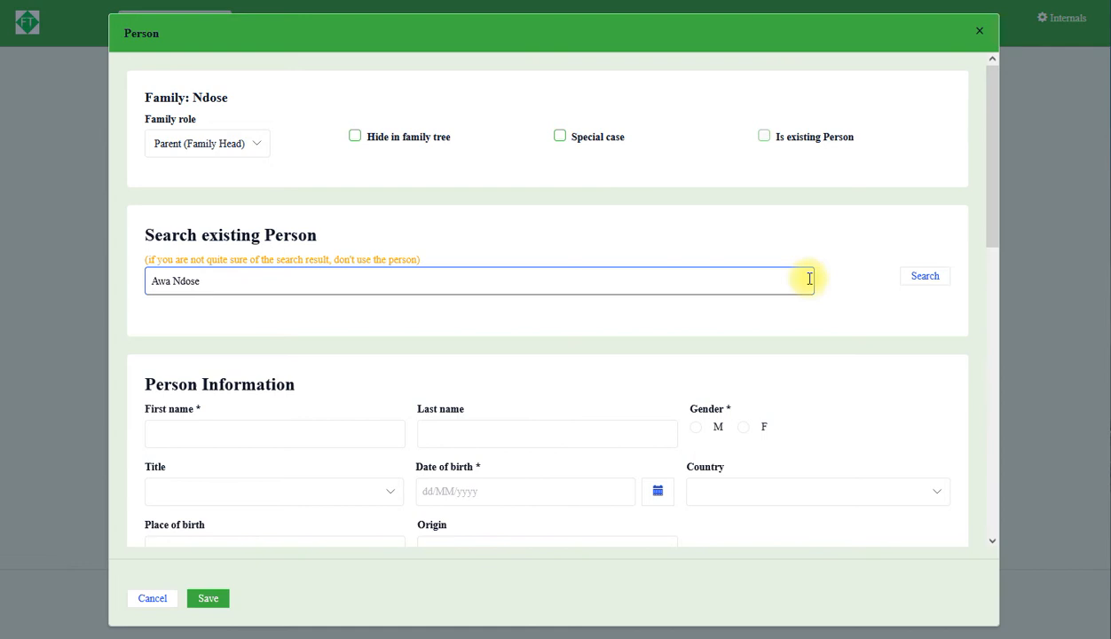
{"action": "left_click", "coordinate": [925, 276]}
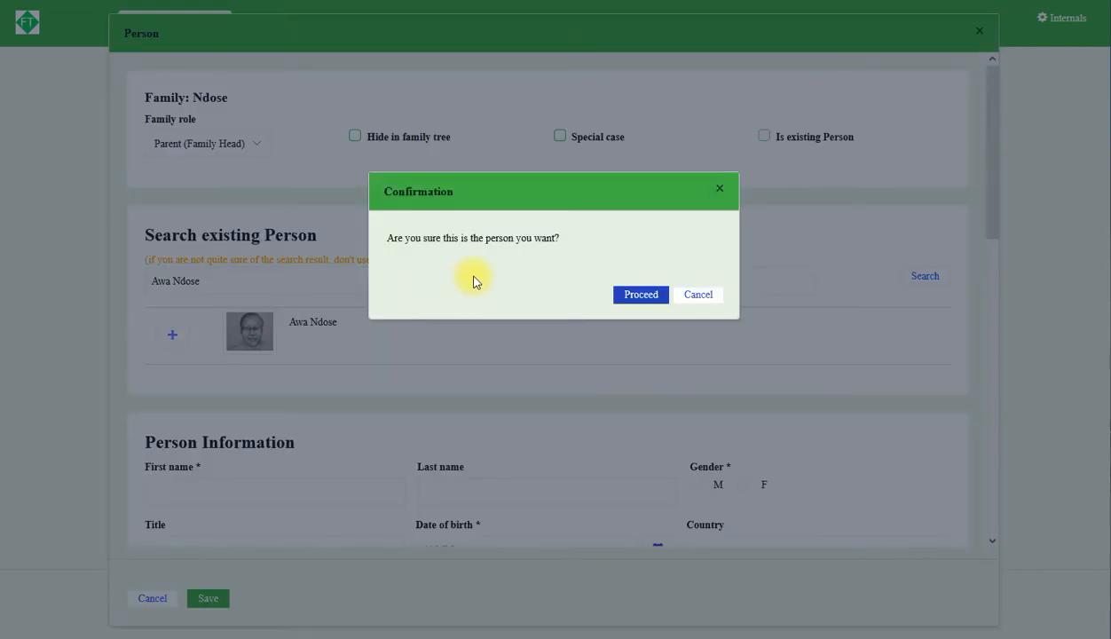
{"action": "mouse_move", "coordinate": [485, 286]}
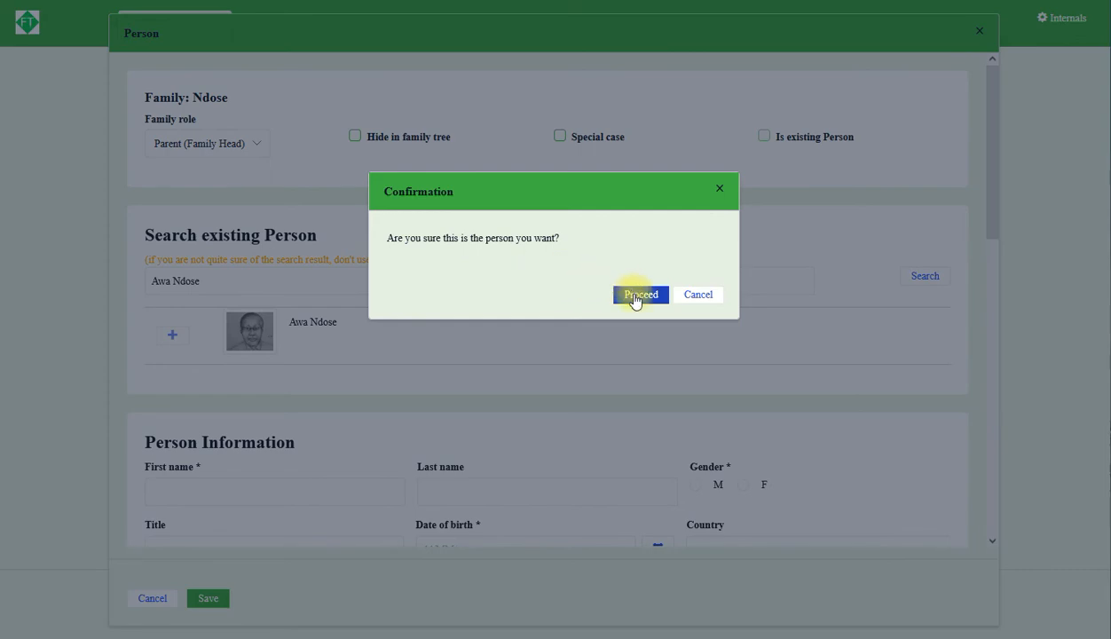
{"action": "left_click", "coordinate": [640, 293]}
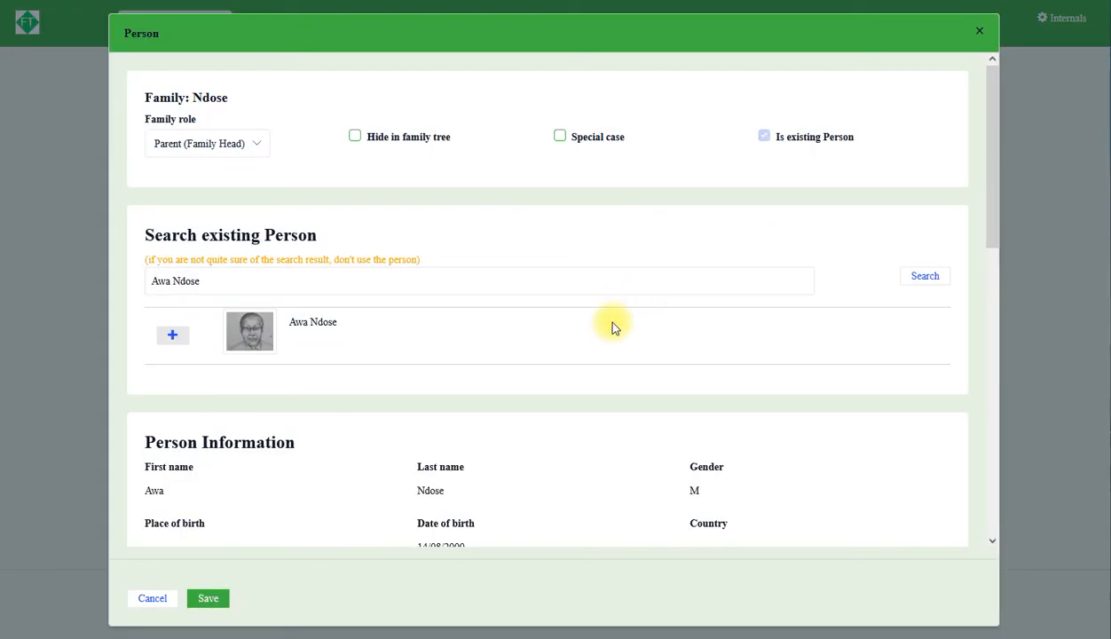
{"action": "scroll", "scroll_direction": "down", "scroll_amount": 3}
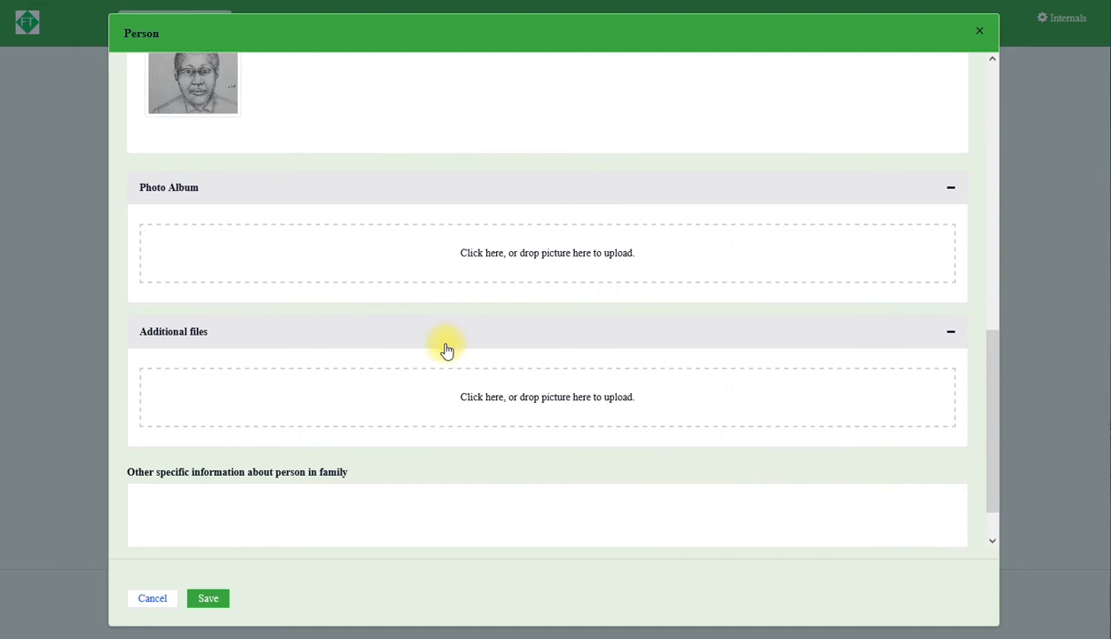
{"action": "mouse_move", "coordinate": [224, 588]}
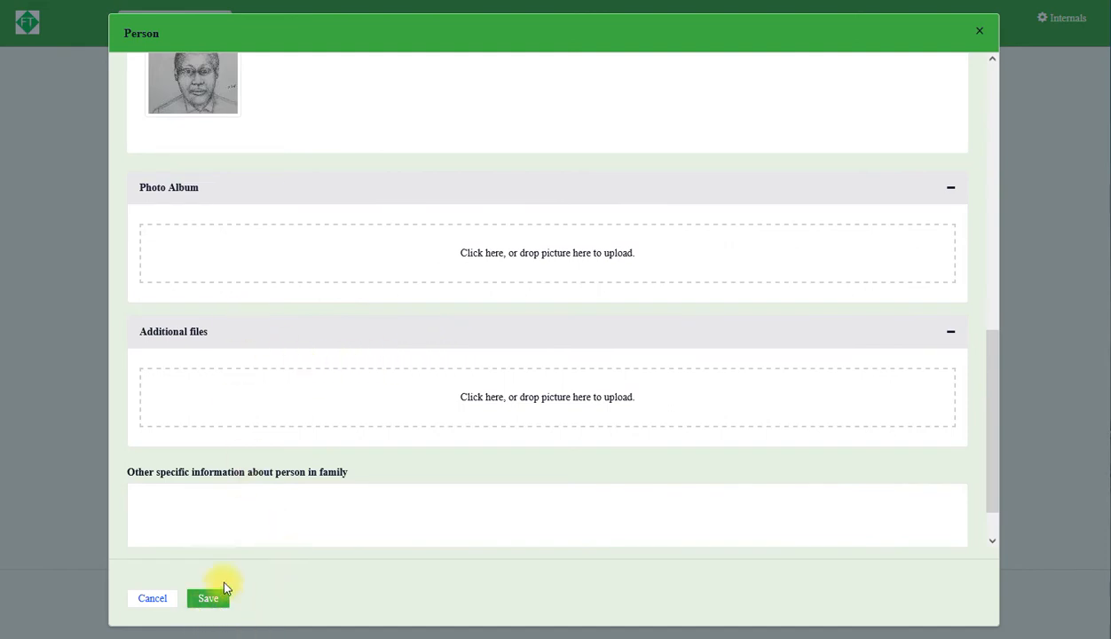
{"action": "left_click", "coordinate": [207, 598]}
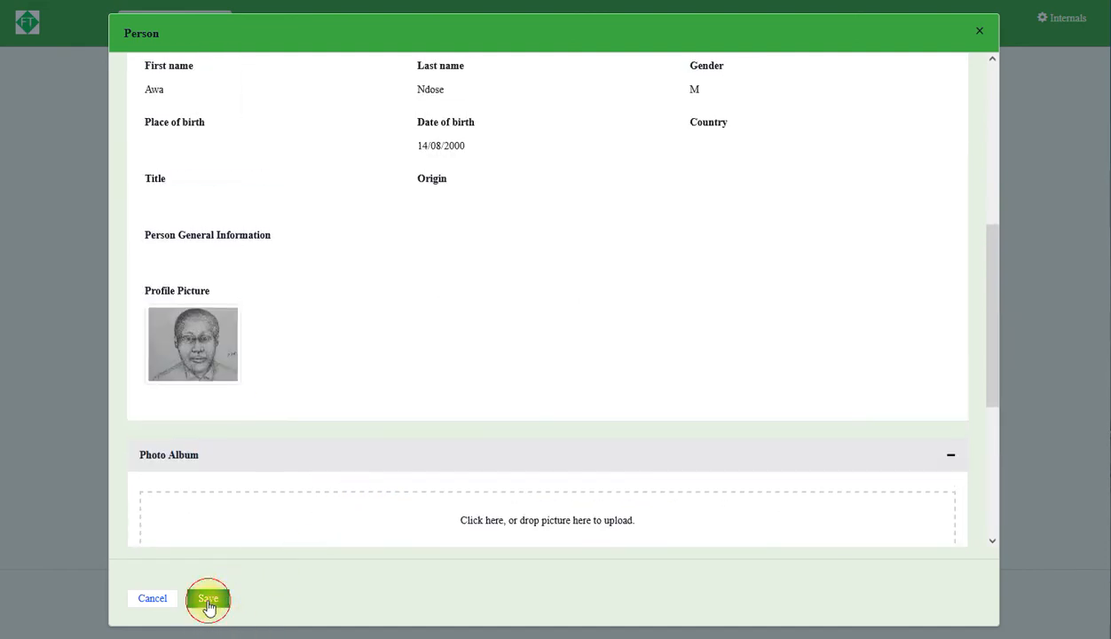
{"action": "left_click", "coordinate": [207, 597]}
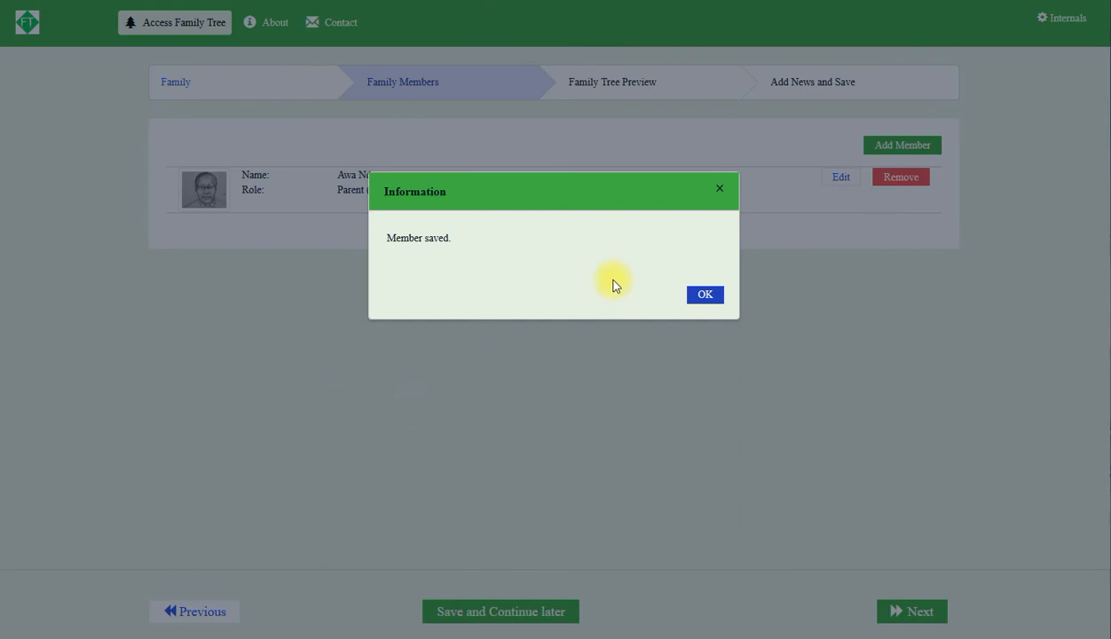
{"action": "left_click", "coordinate": [705, 294]}
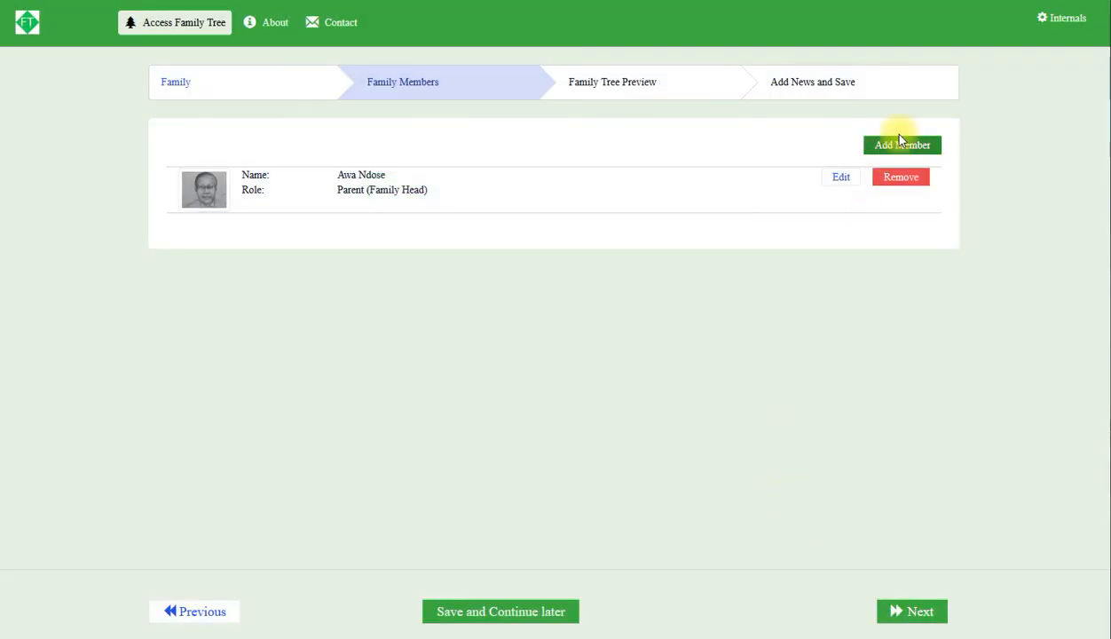
{"action": "left_click", "coordinate": [901, 145]}
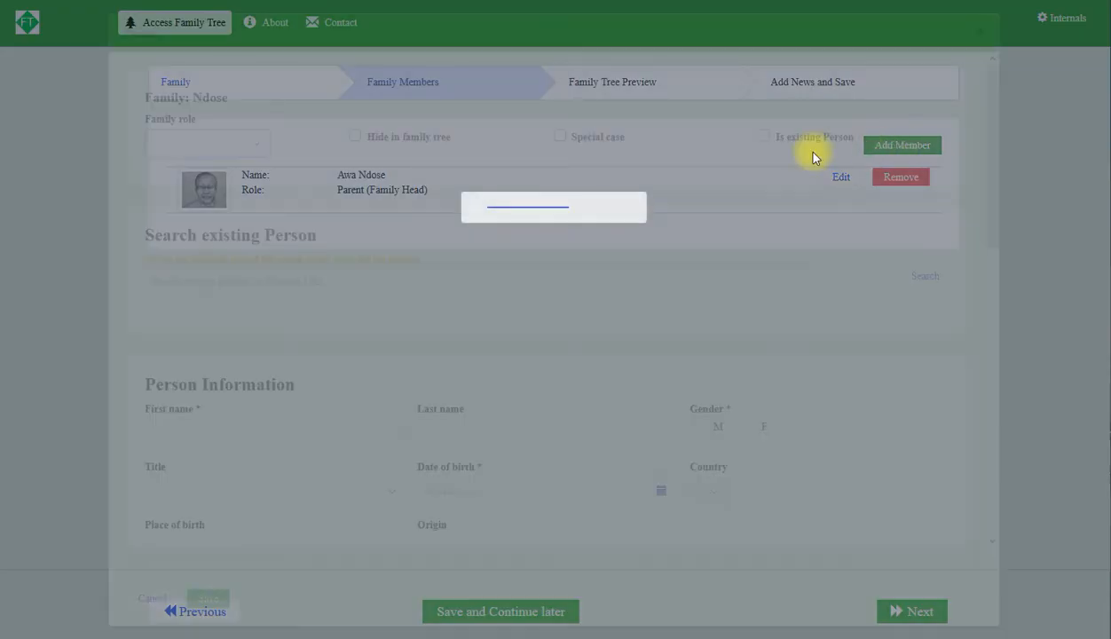
{"action": "left_click", "coordinate": [207, 143]}
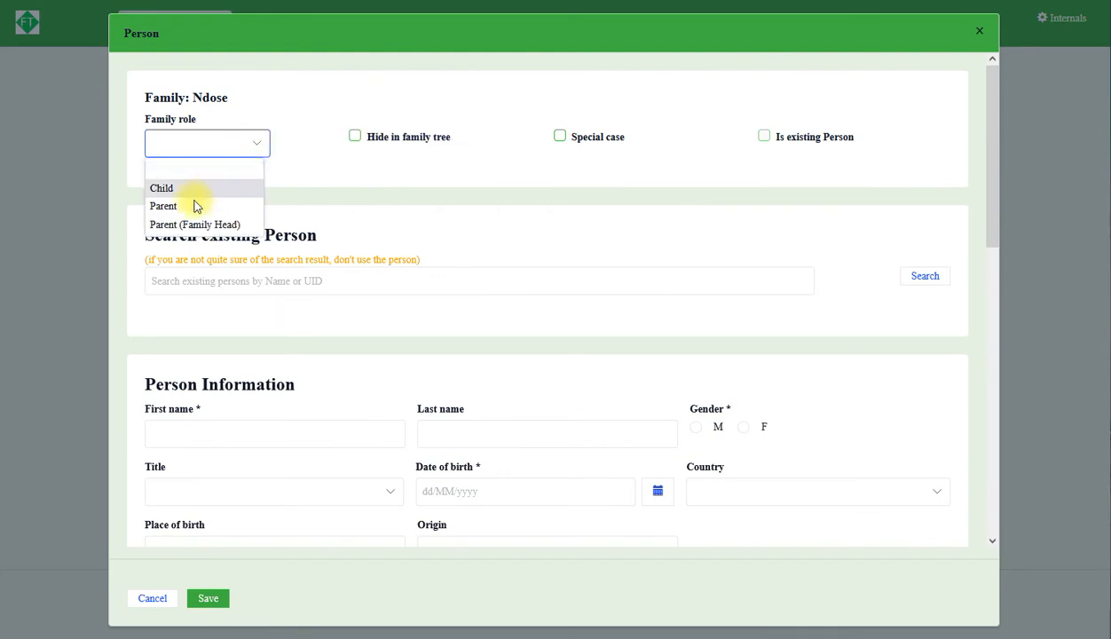
{"action": "left_click", "coordinate": [163, 206]}
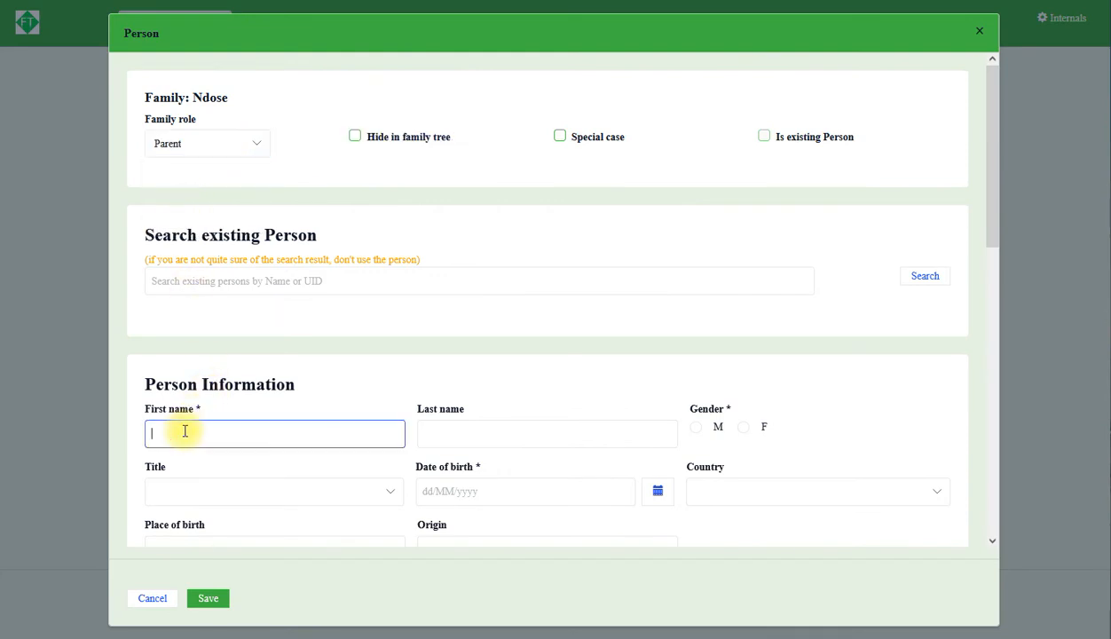
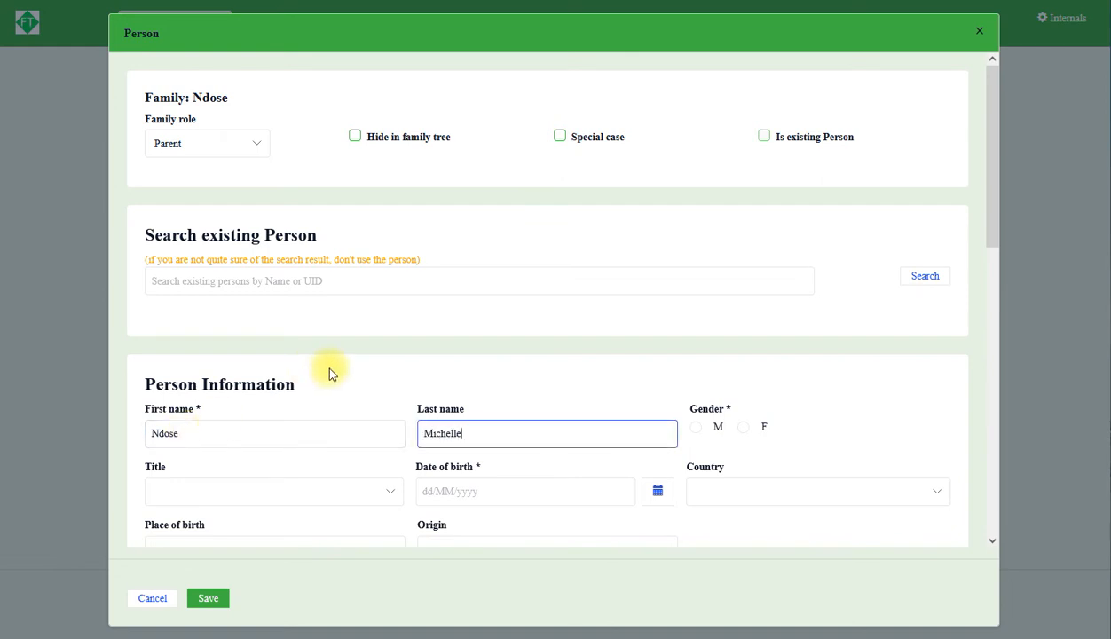
{"action": "left_click", "coordinate": [742, 426]}
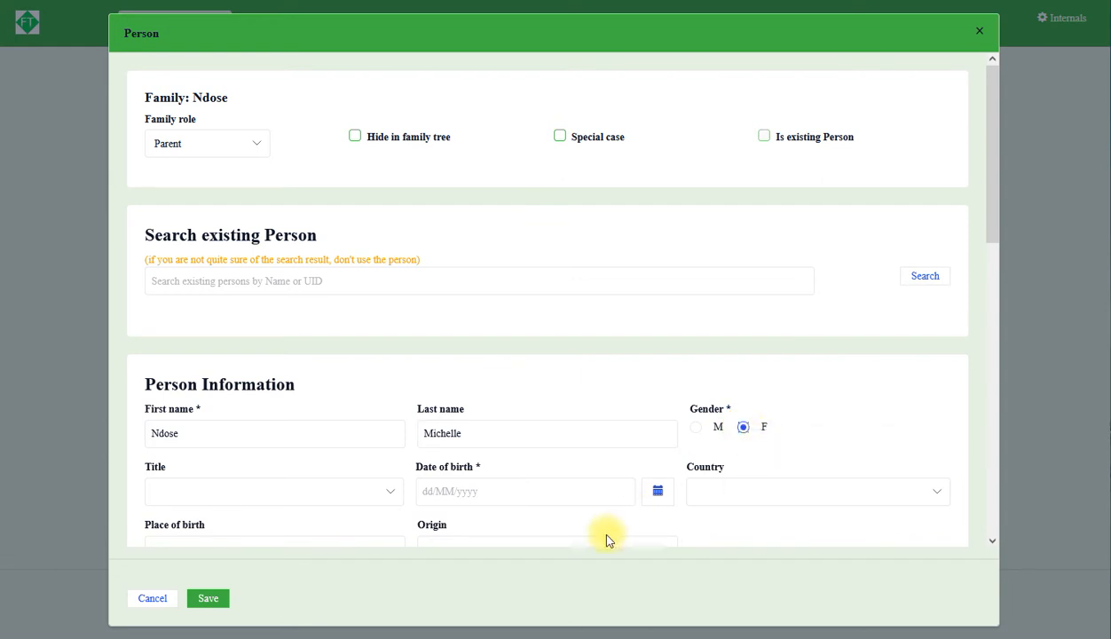
{"action": "left_click", "coordinate": [525, 490]}
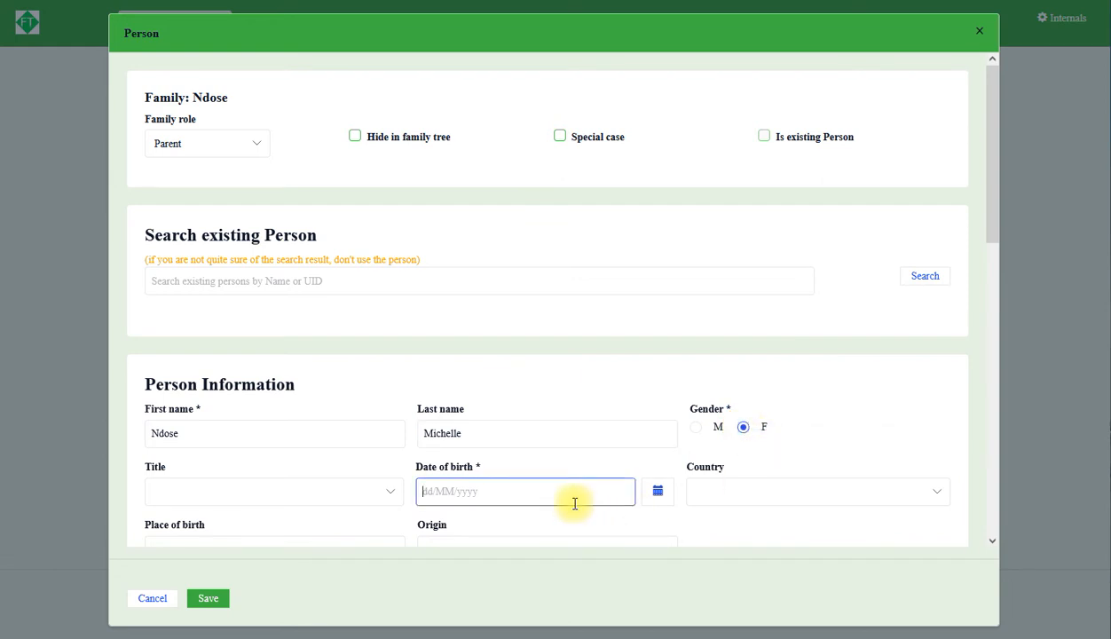
{"action": "type", "text": "09/02/"}
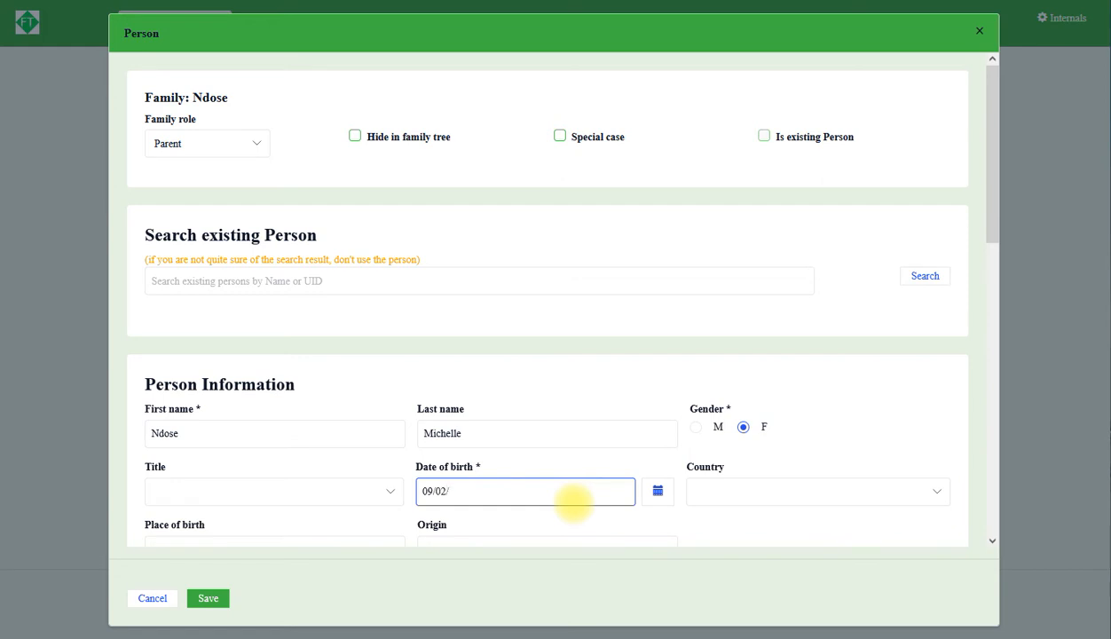
{"action": "type", "text": "1980"}
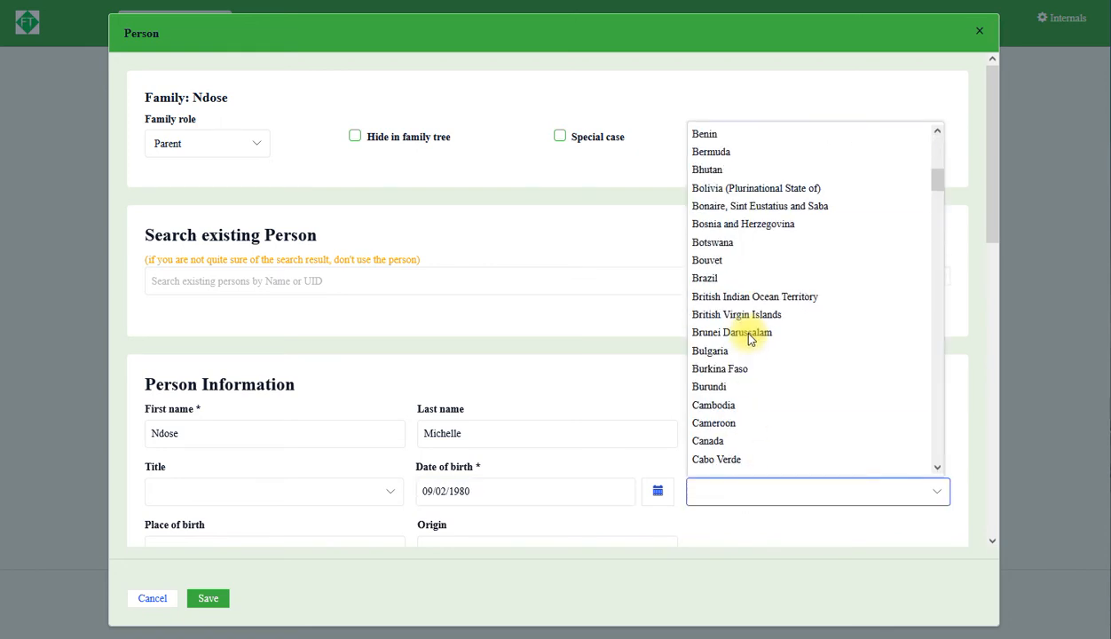
{"action": "scroll", "scroll_direction": "down", "scroll_amount": 3}
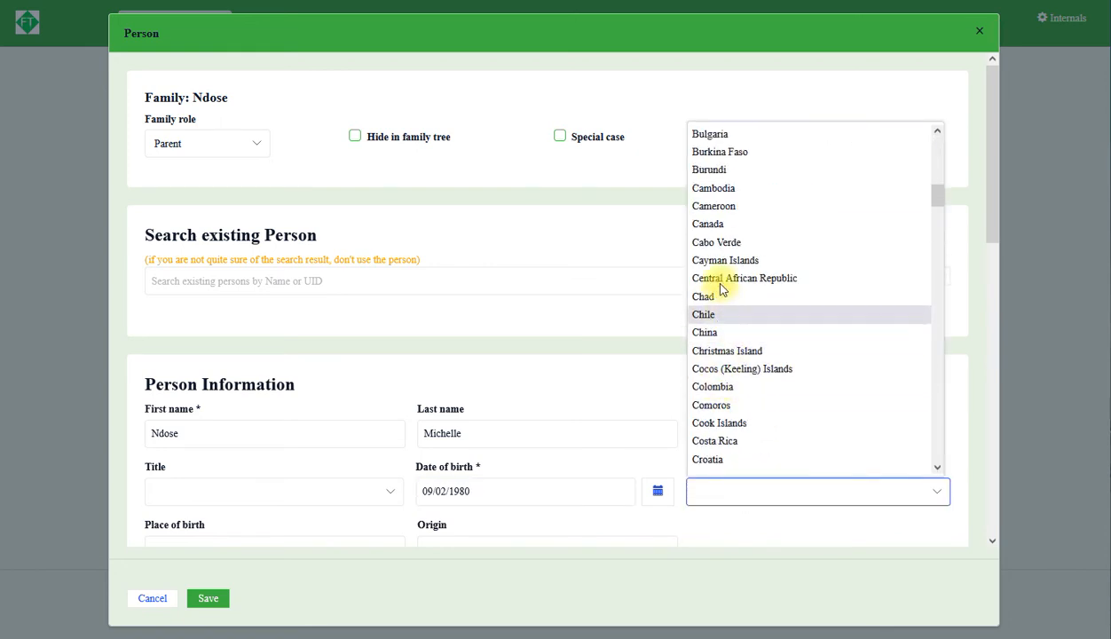
{"action": "left_click", "coordinate": [714, 204]}
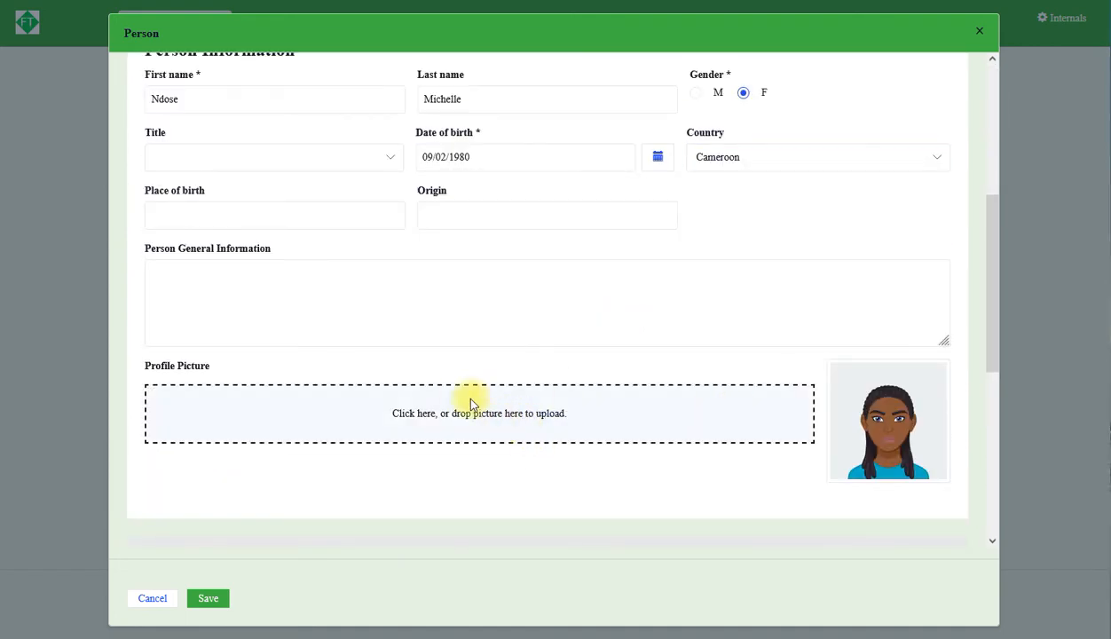
{"action": "left_click", "coordinate": [478, 412]}
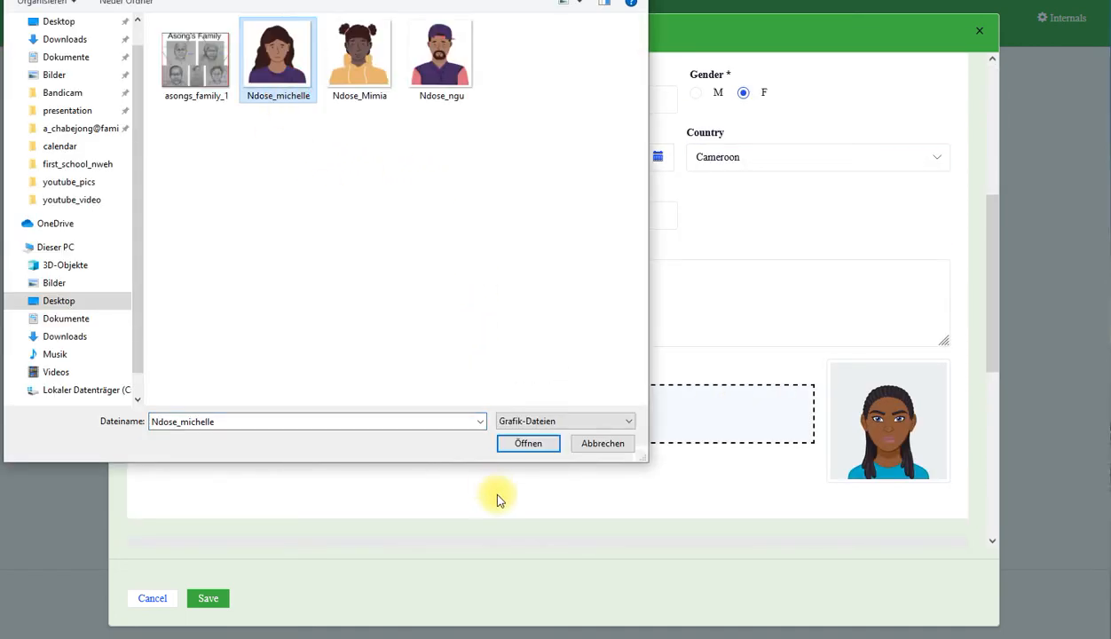
{"action": "left_click", "coordinate": [528, 442]}
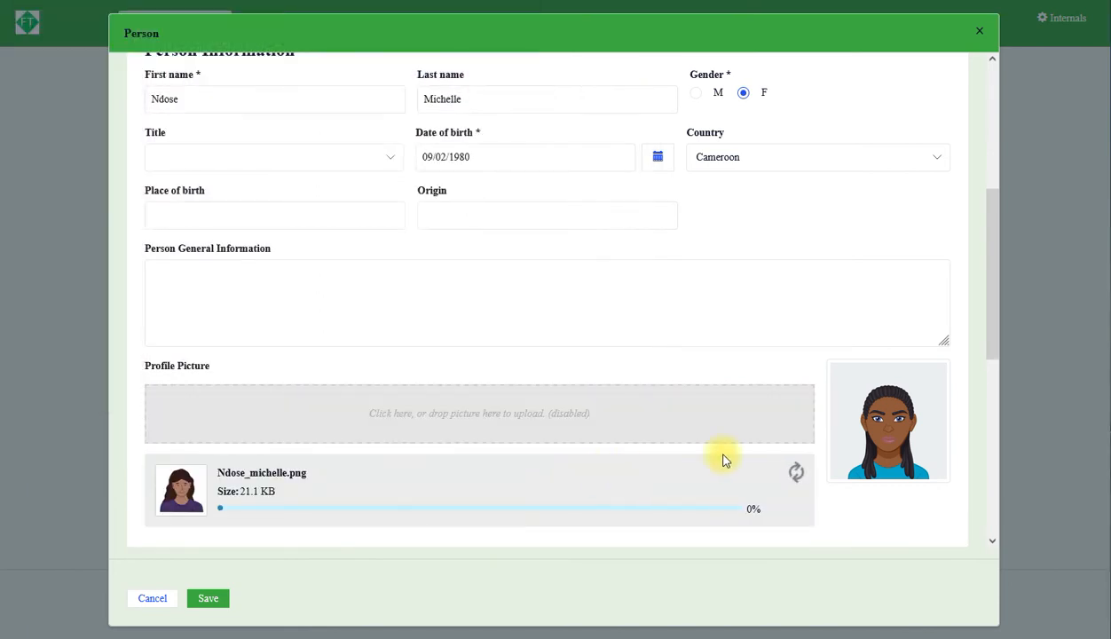
{"action": "scroll", "scroll_direction": "down", "scroll_amount": 3}
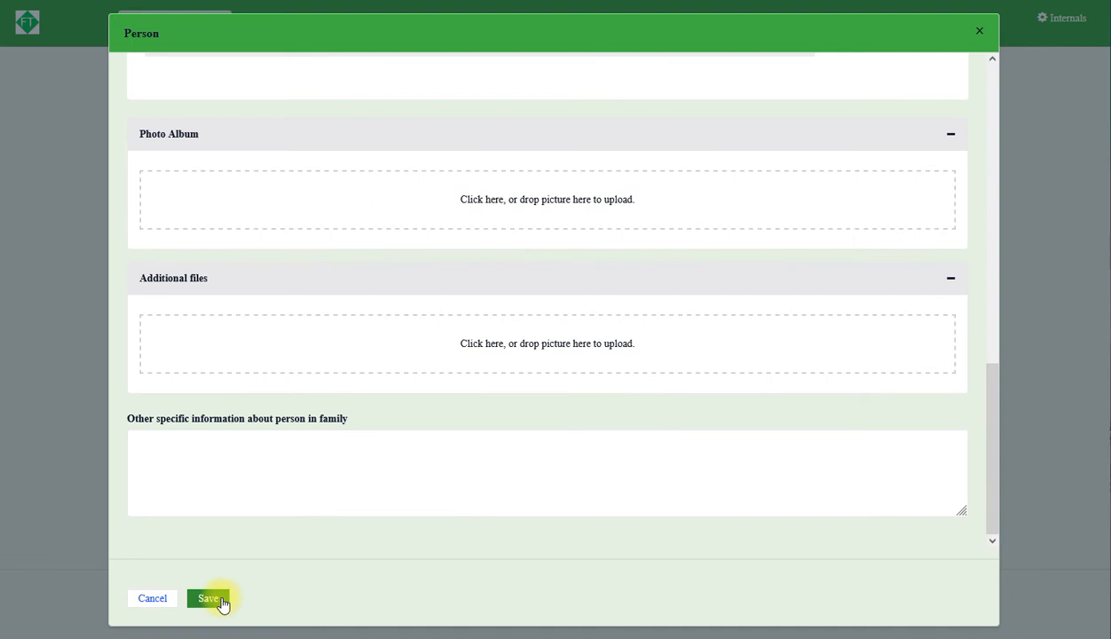
{"action": "left_click", "coordinate": [210, 598]}
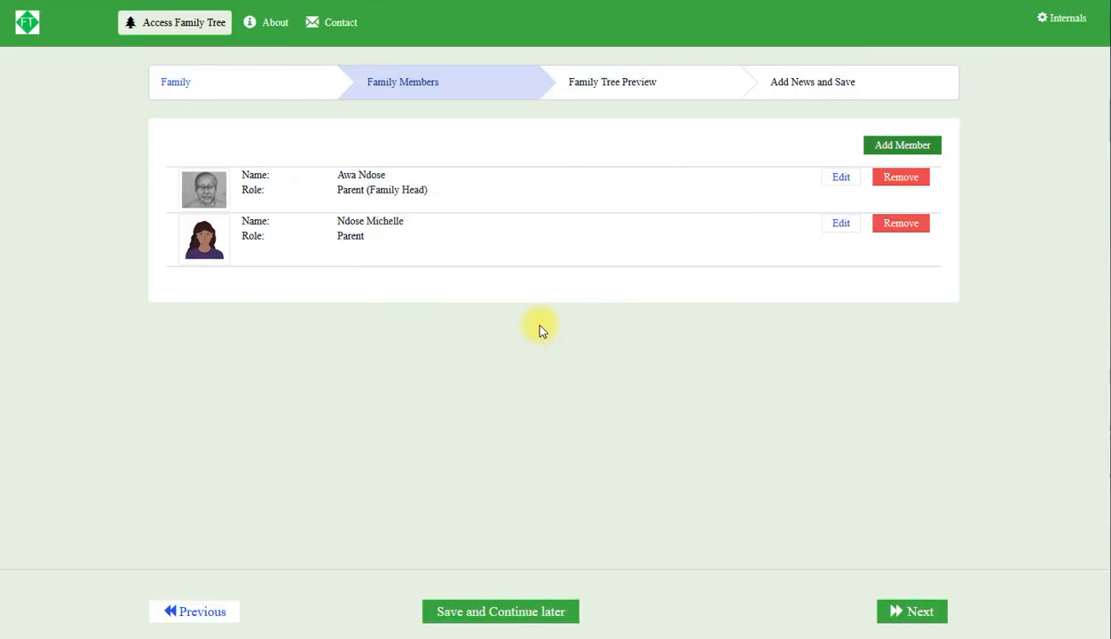
{"action": "mouse_move", "coordinate": [902, 144]}
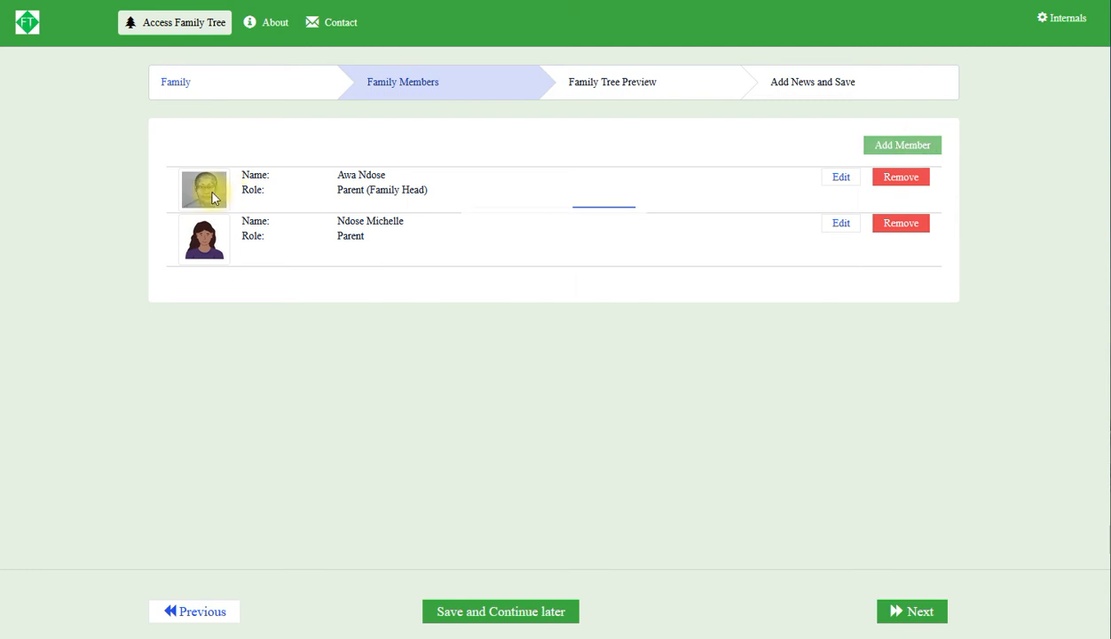
{"action": "left_click", "coordinate": [901, 145]}
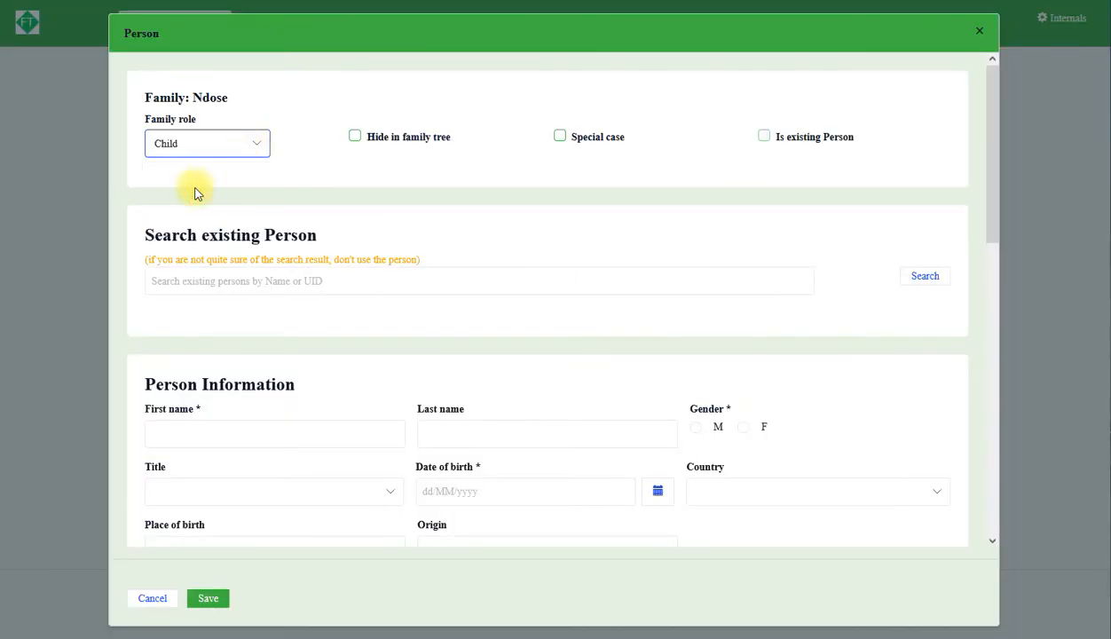
{"action": "left_click", "coordinate": [274, 433]}
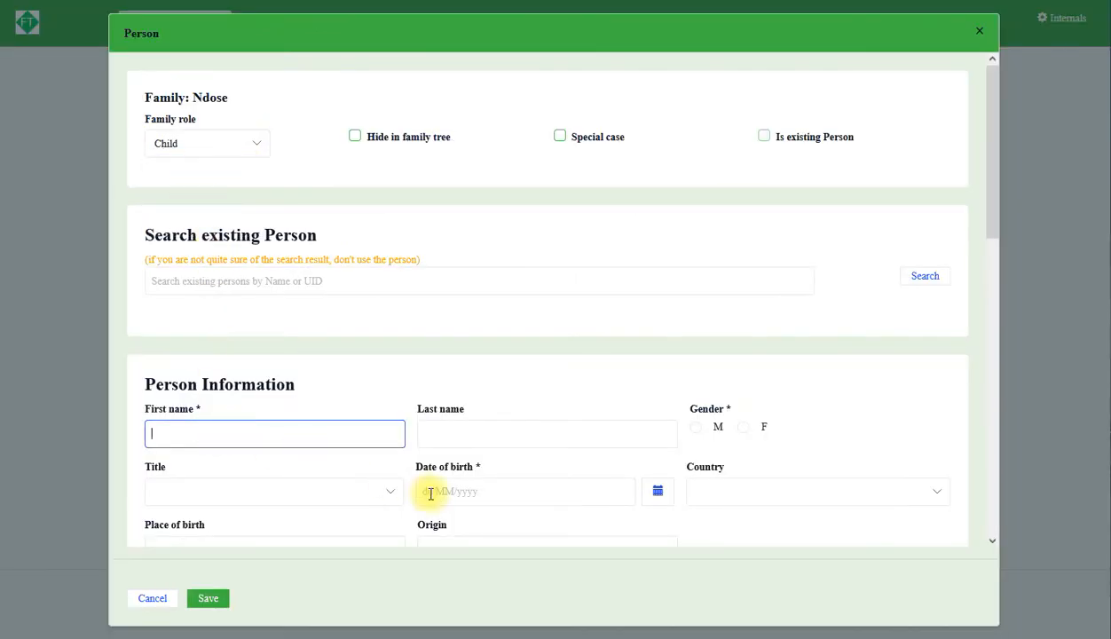
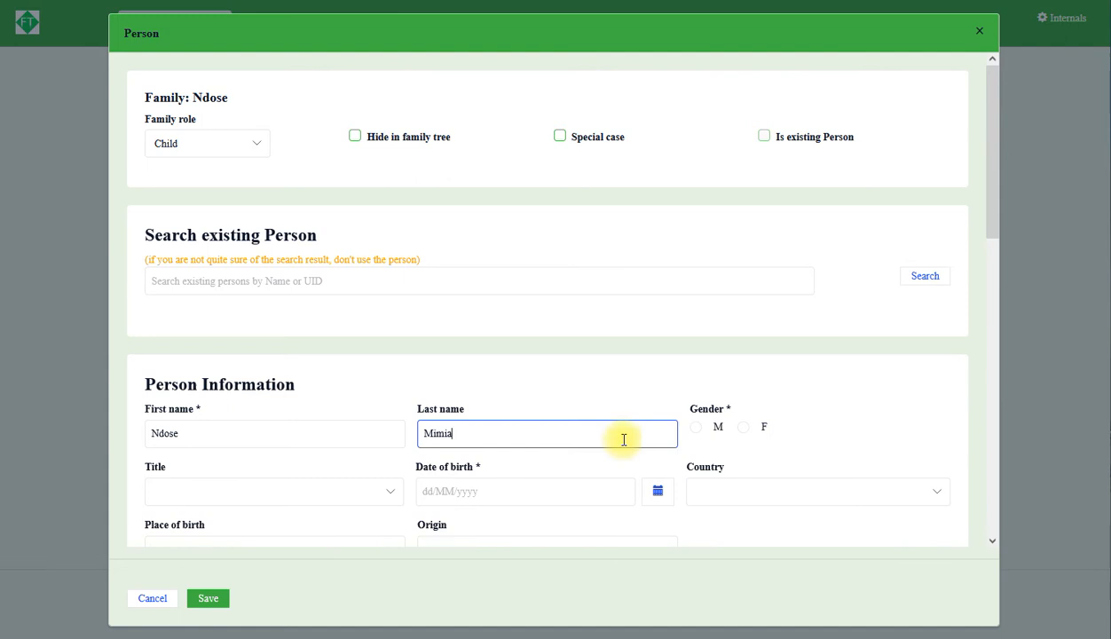
{"action": "left_click", "coordinate": [742, 427]}
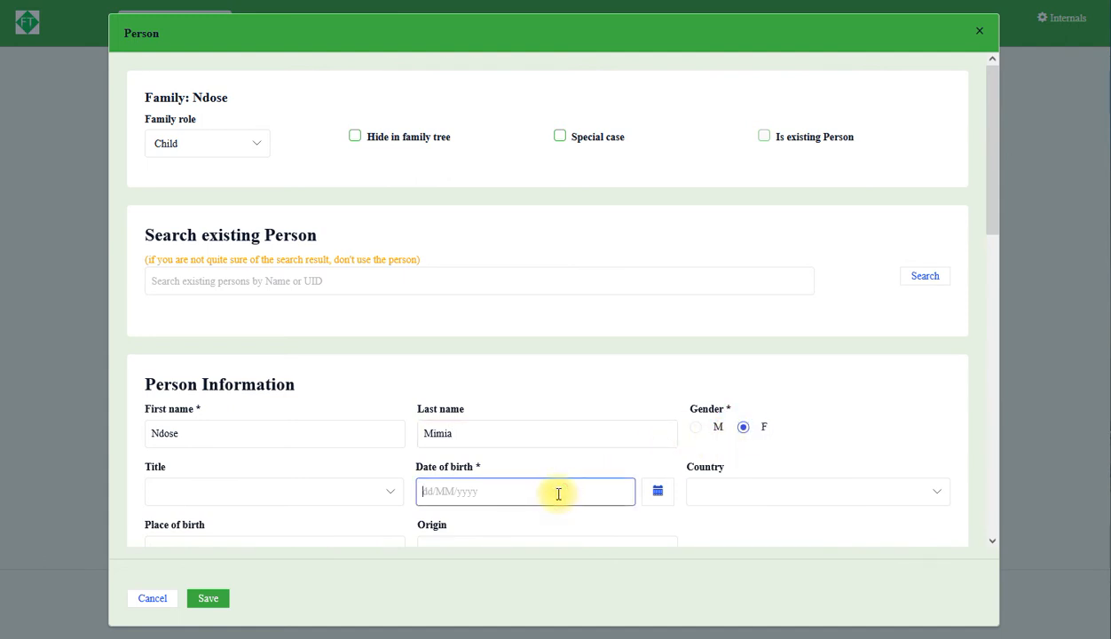
{"action": "type", "text": "09/05/"}
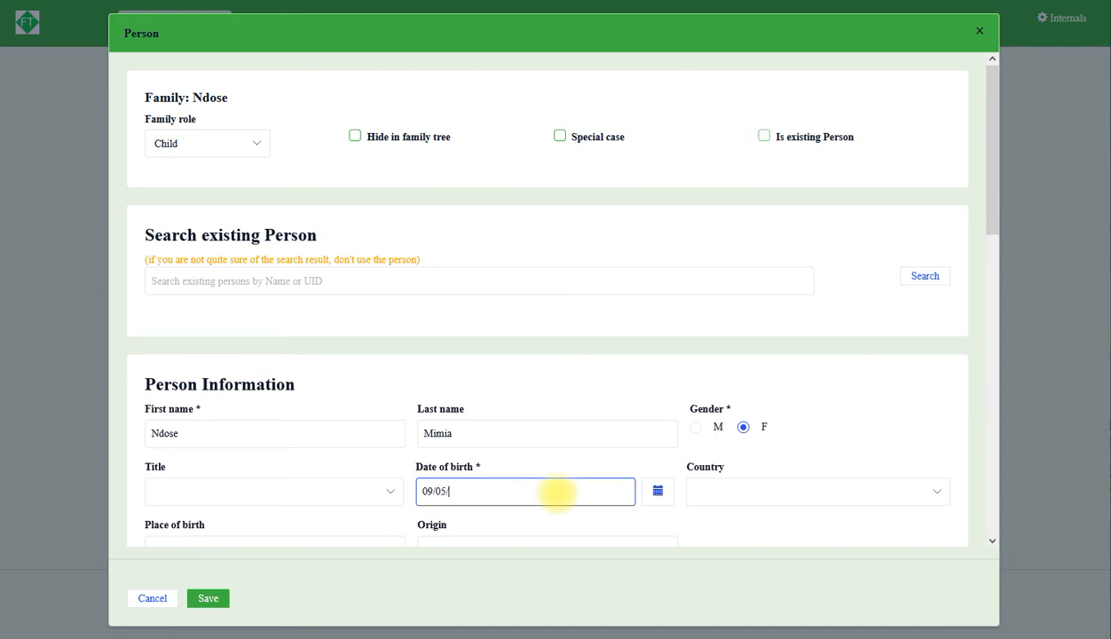
{"action": "type", "text": "2000"}
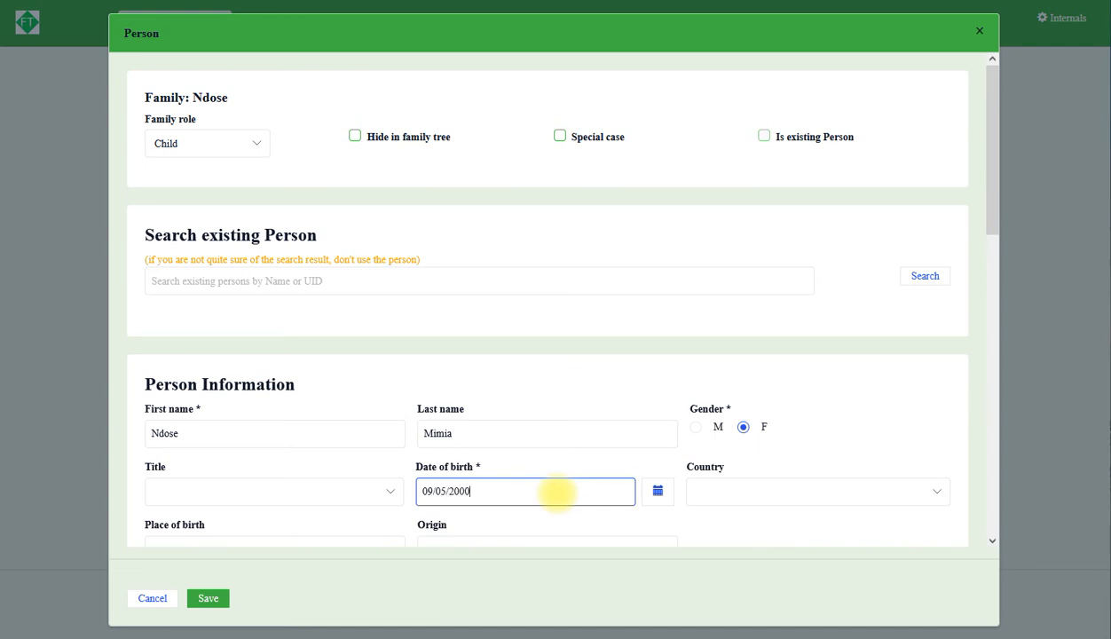
{"action": "scroll", "scroll_direction": "down", "scroll_amount": 3}
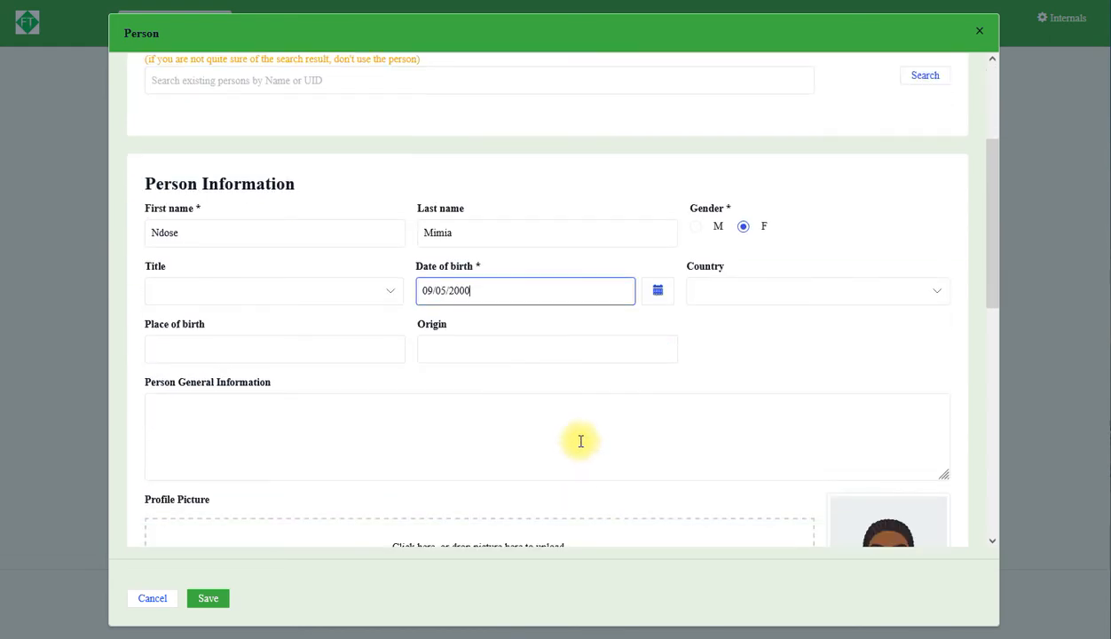
{"action": "scroll", "scroll_direction": "down", "scroll_amount": 3}
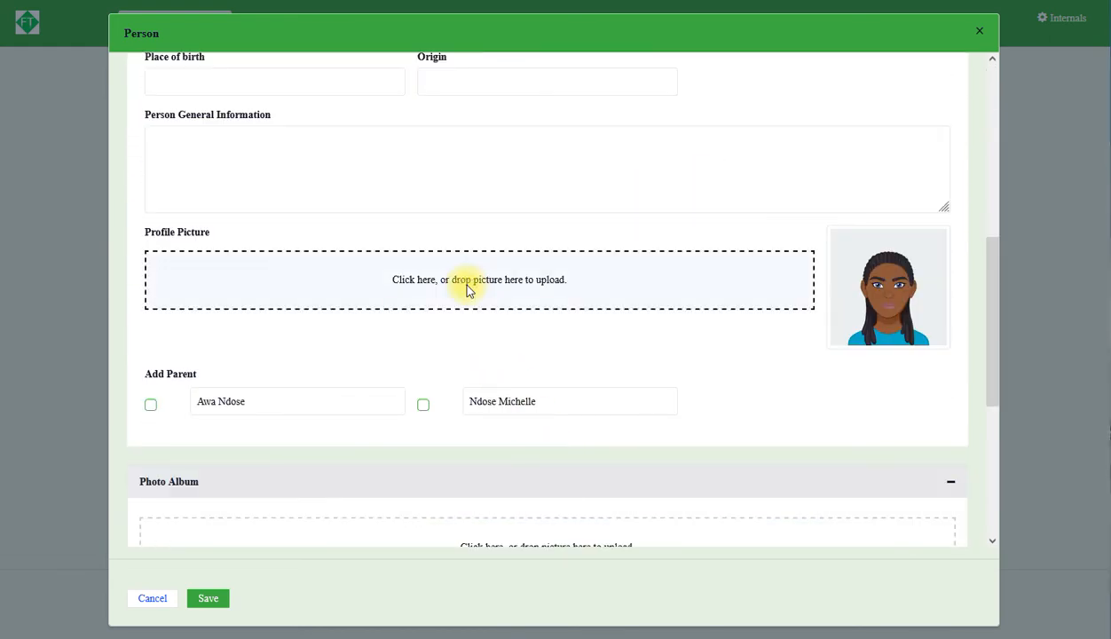
{"action": "left_click", "coordinate": [479, 279]}
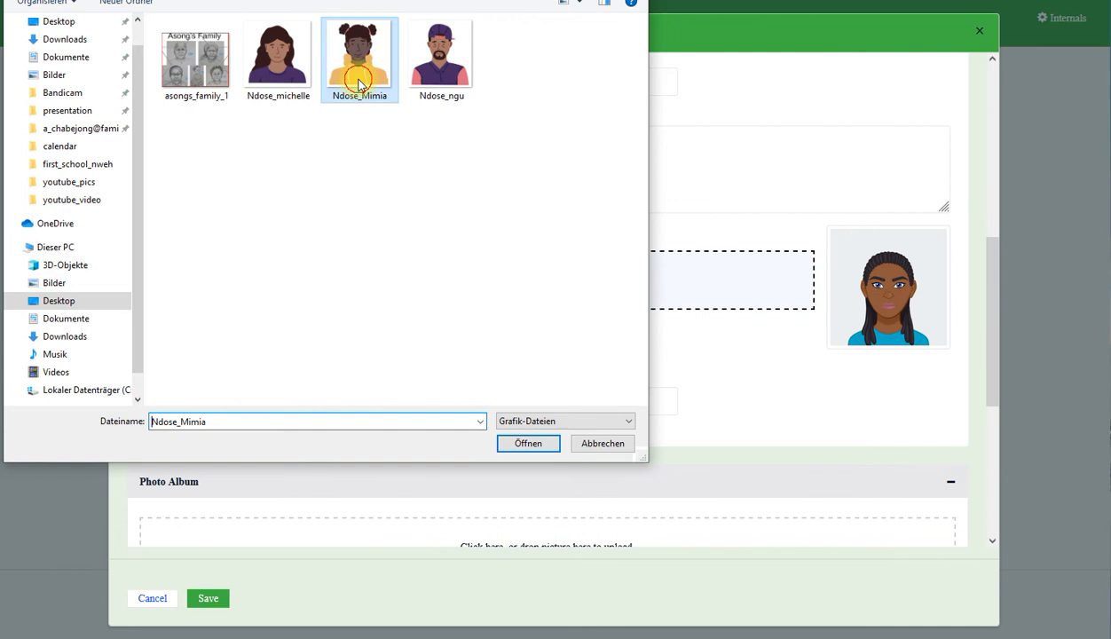
{"action": "left_click", "coordinate": [528, 443]}
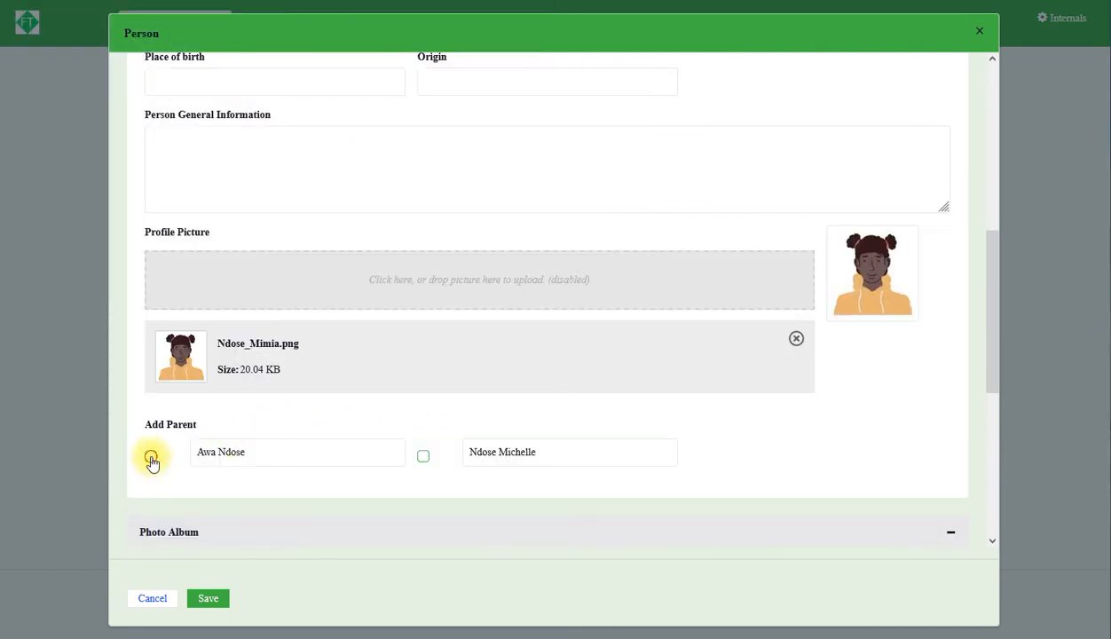
{"action": "left_click", "coordinate": [150, 454]}
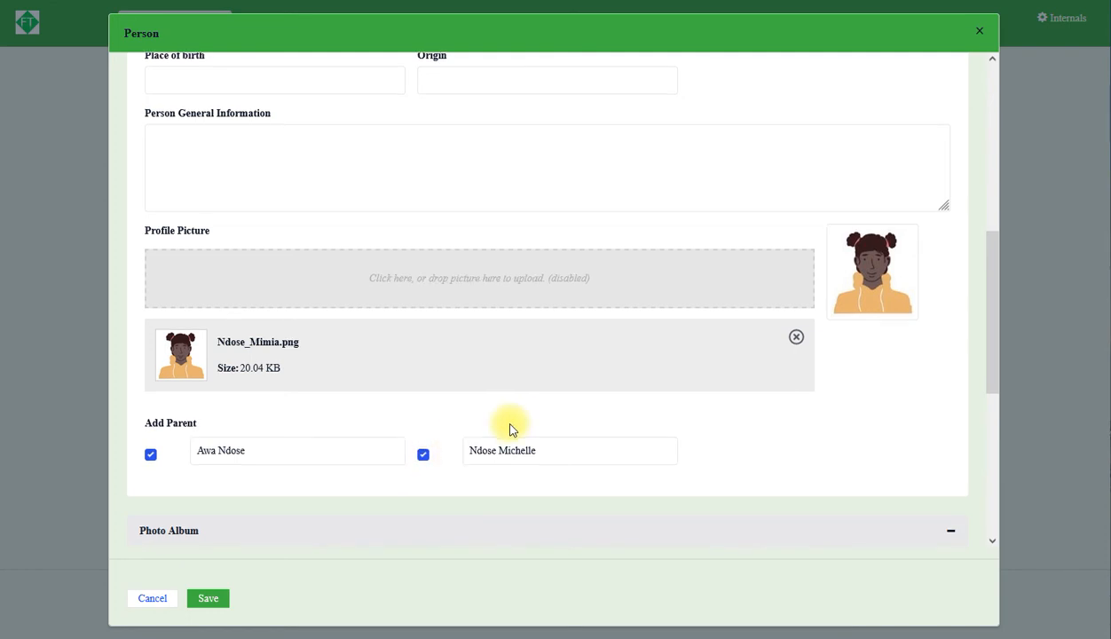
{"action": "scroll", "scroll_direction": "down", "scroll_amount": 3}
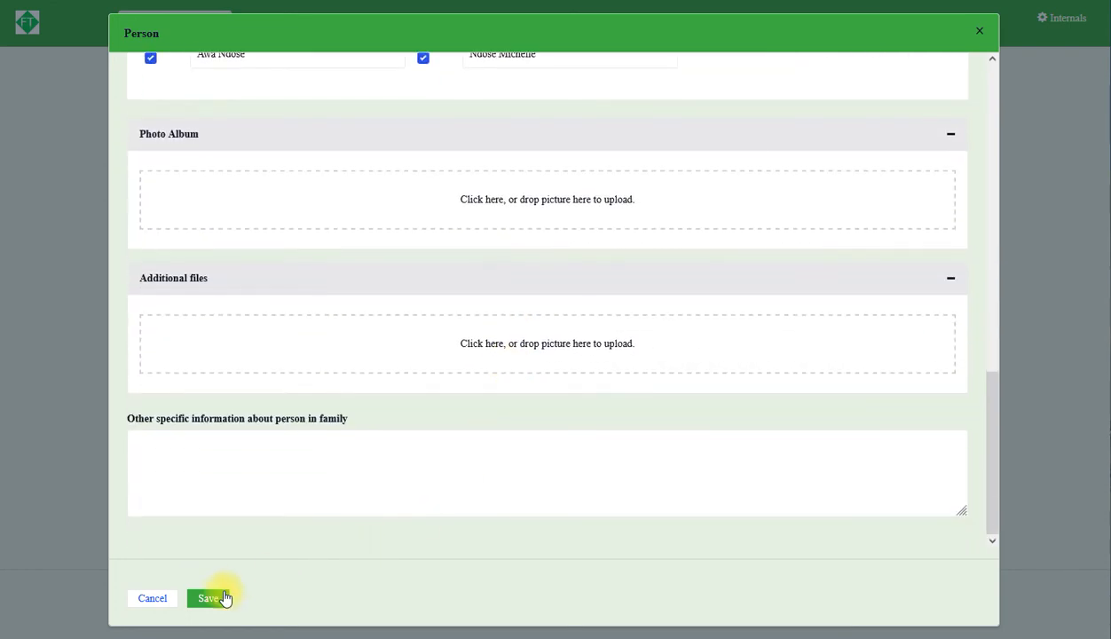
{"action": "left_click", "coordinate": [211, 598]}
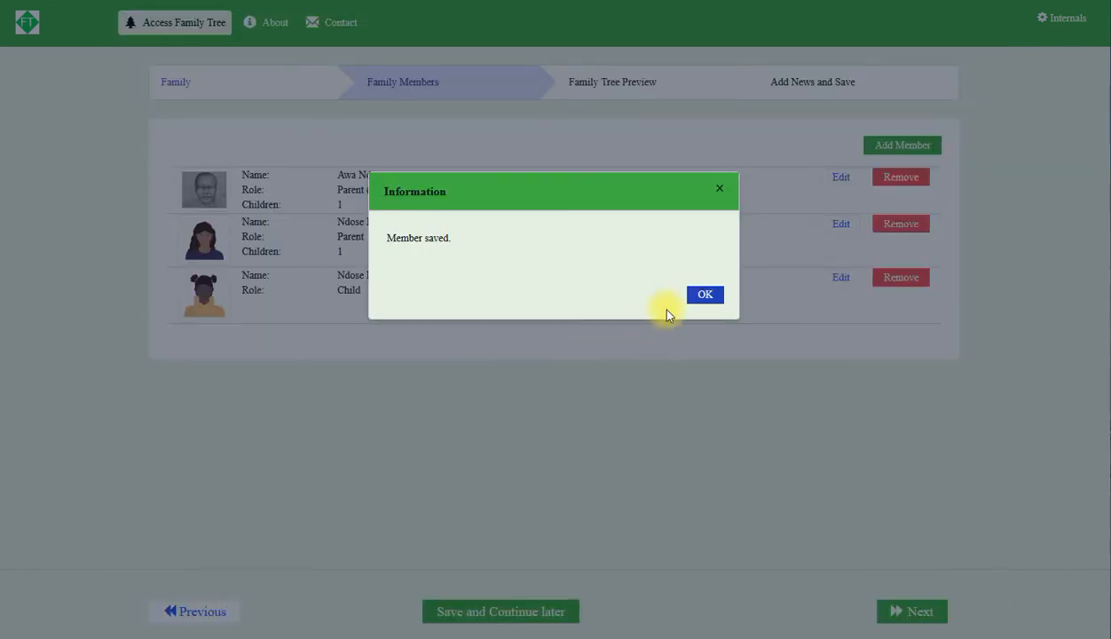
{"action": "left_click", "coordinate": [705, 294]}
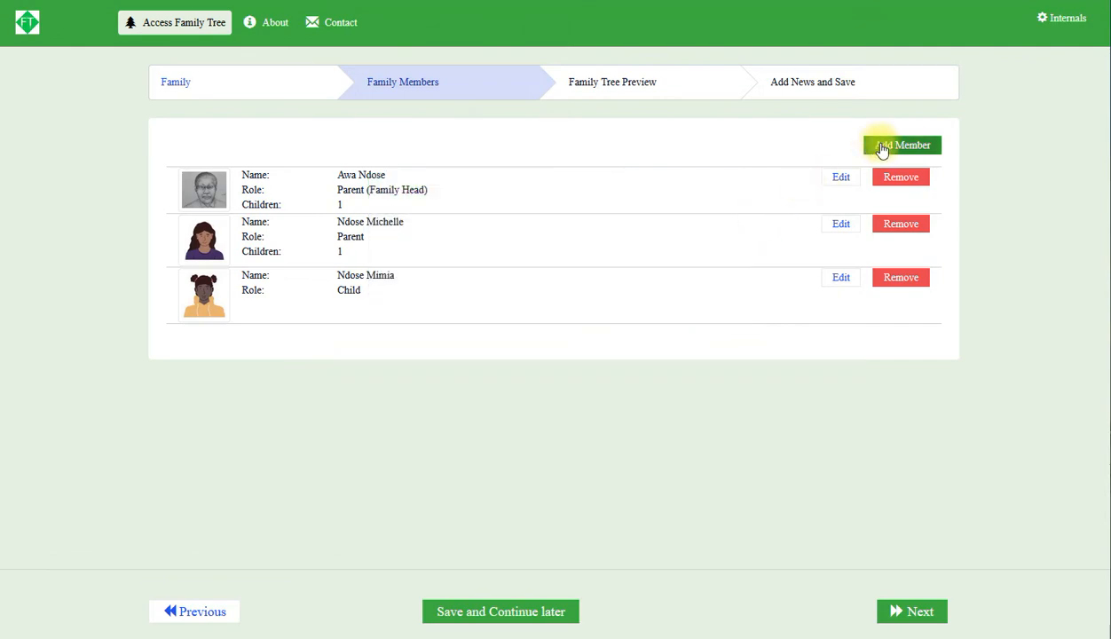
{"action": "left_click", "coordinate": [901, 144]}
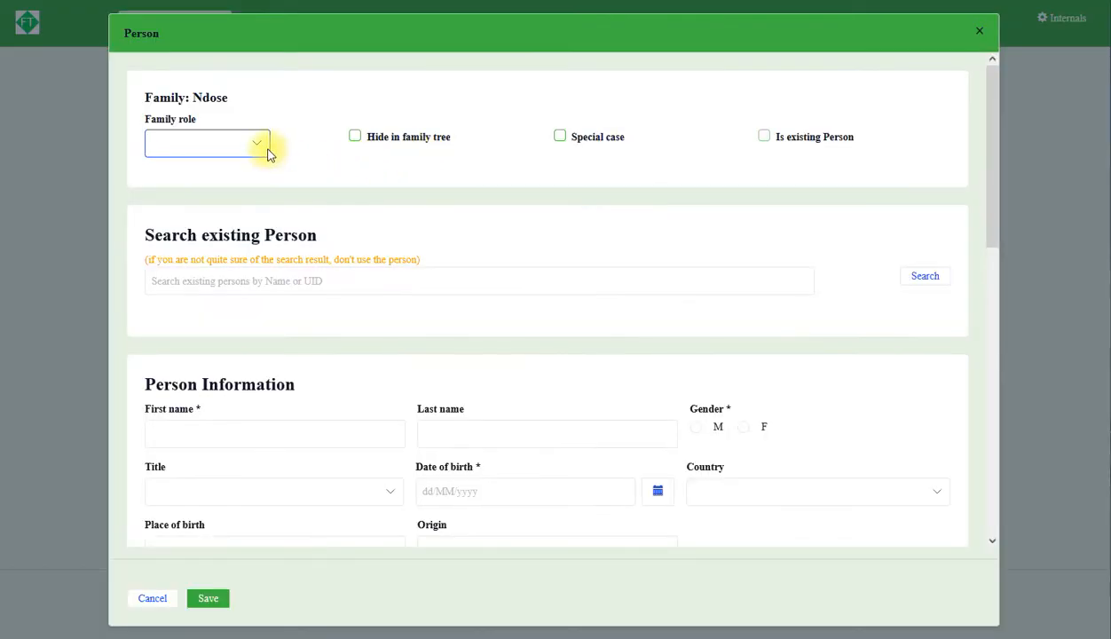
{"action": "left_click", "coordinate": [207, 143]}
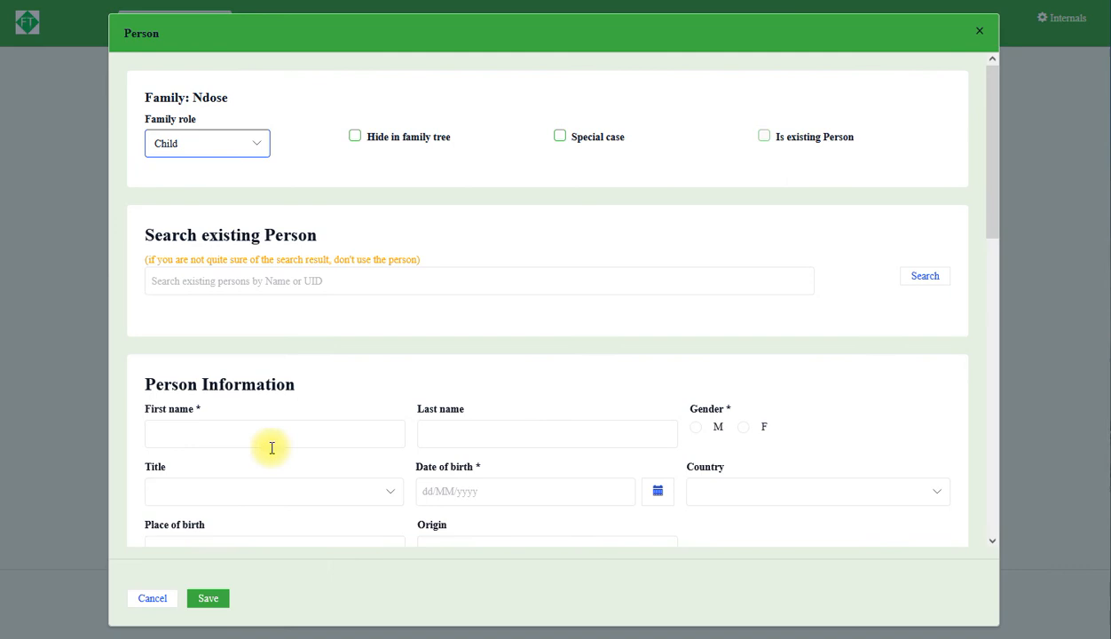
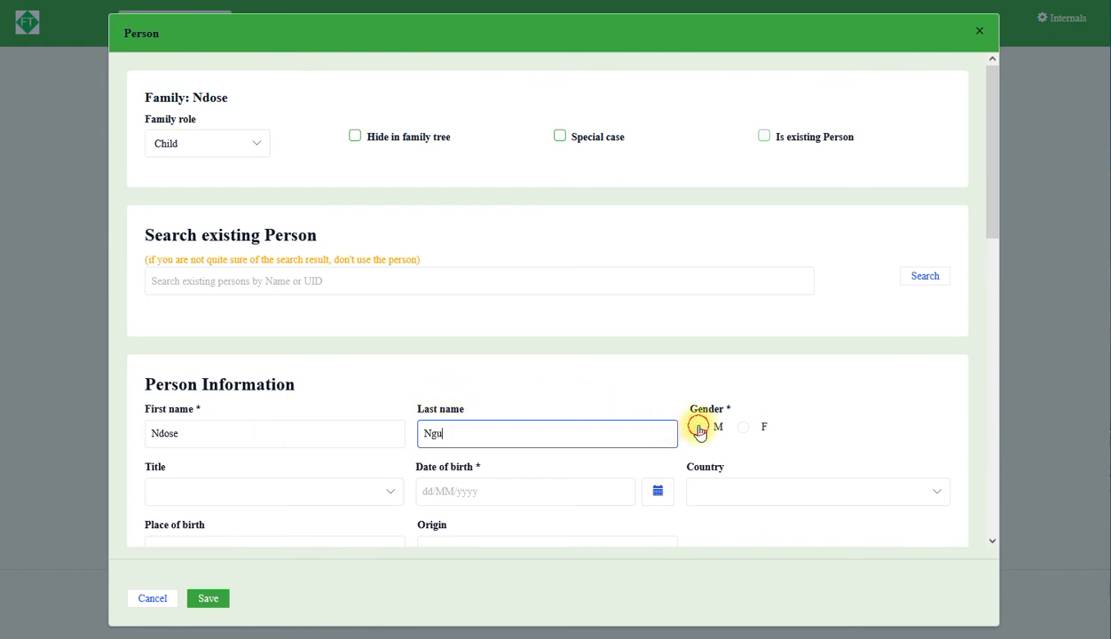
{"action": "left_click", "coordinate": [696, 426]}
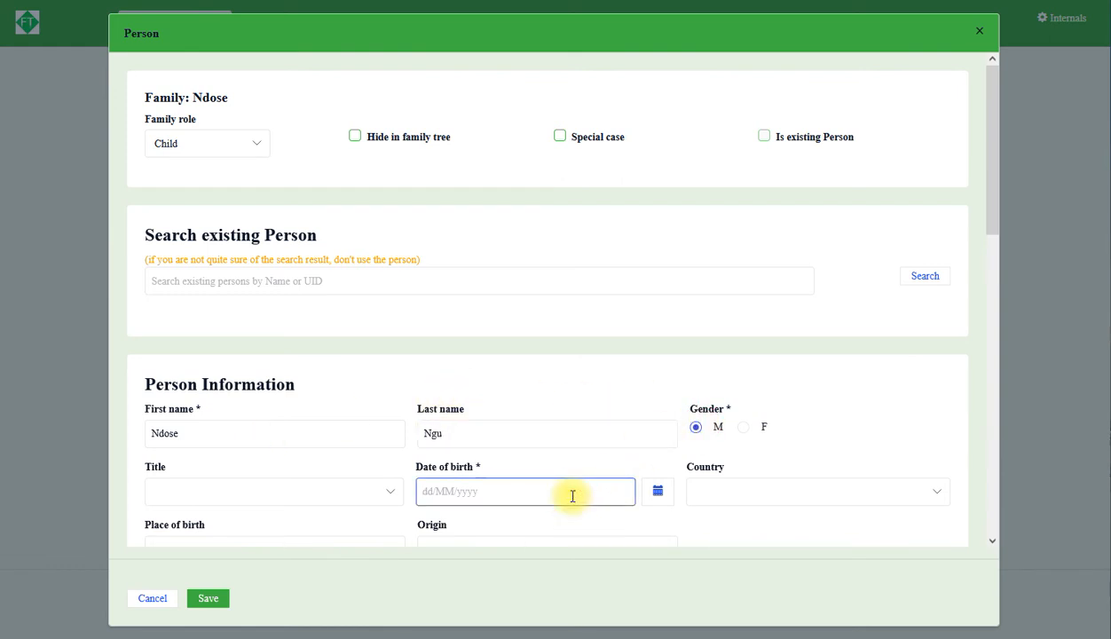
{"action": "type", "text": "09/09/"}
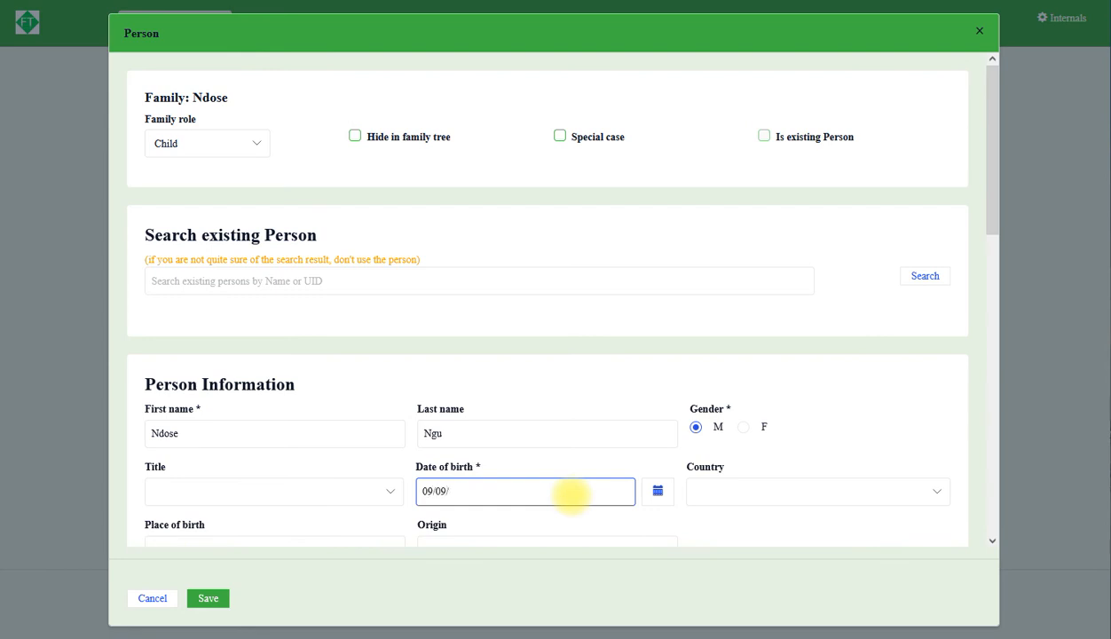
{"action": "type", "text": "2002"}
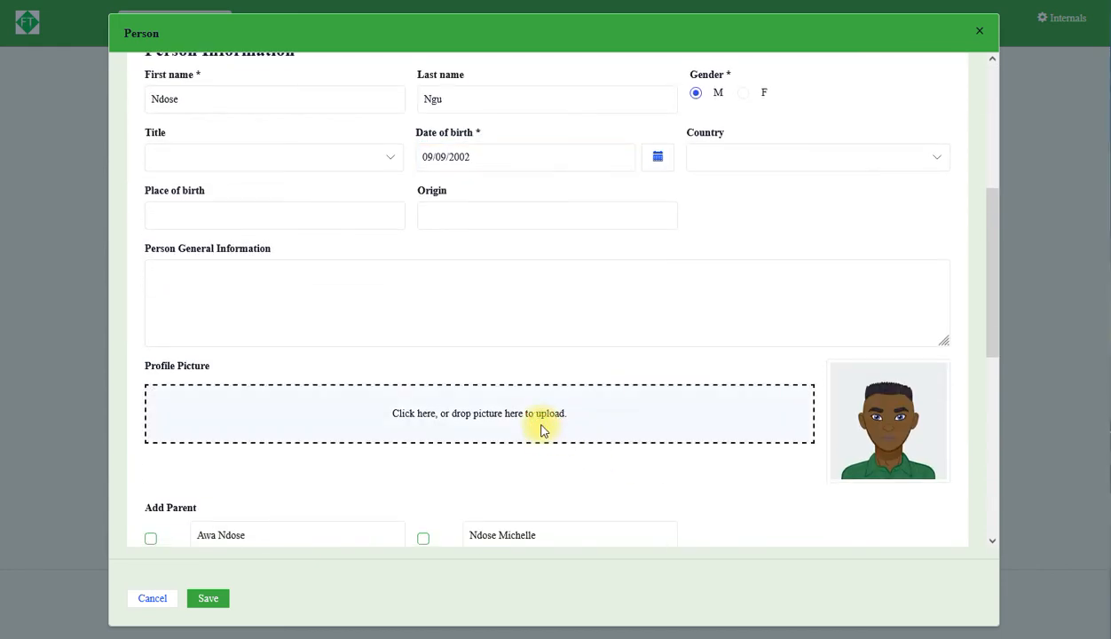
{"action": "left_click", "coordinate": [479, 413]}
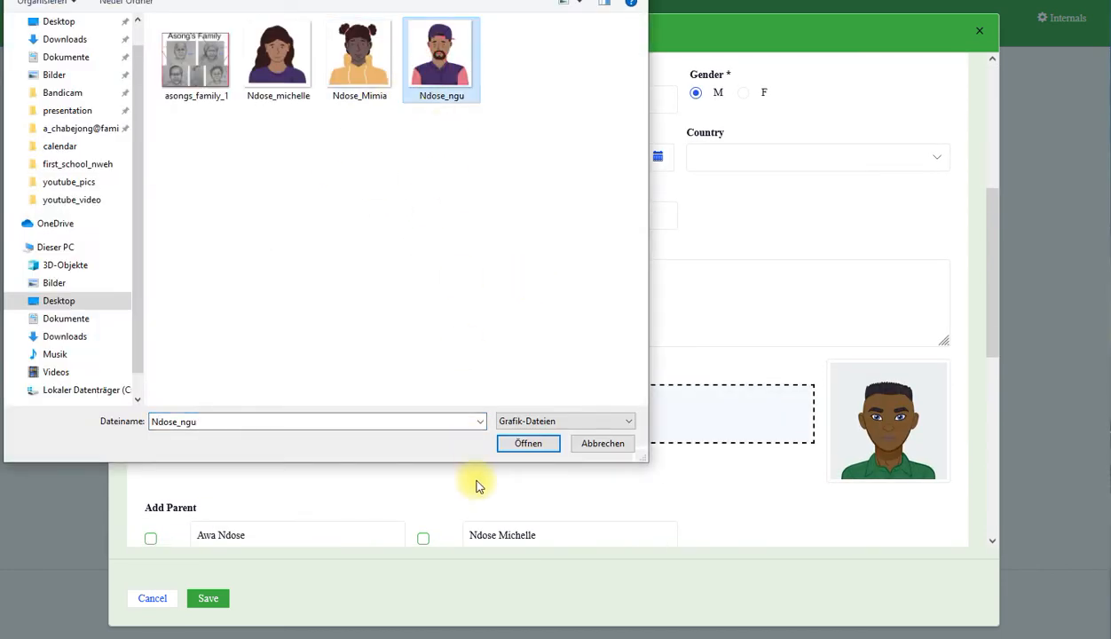
{"action": "left_click", "coordinate": [527, 443]}
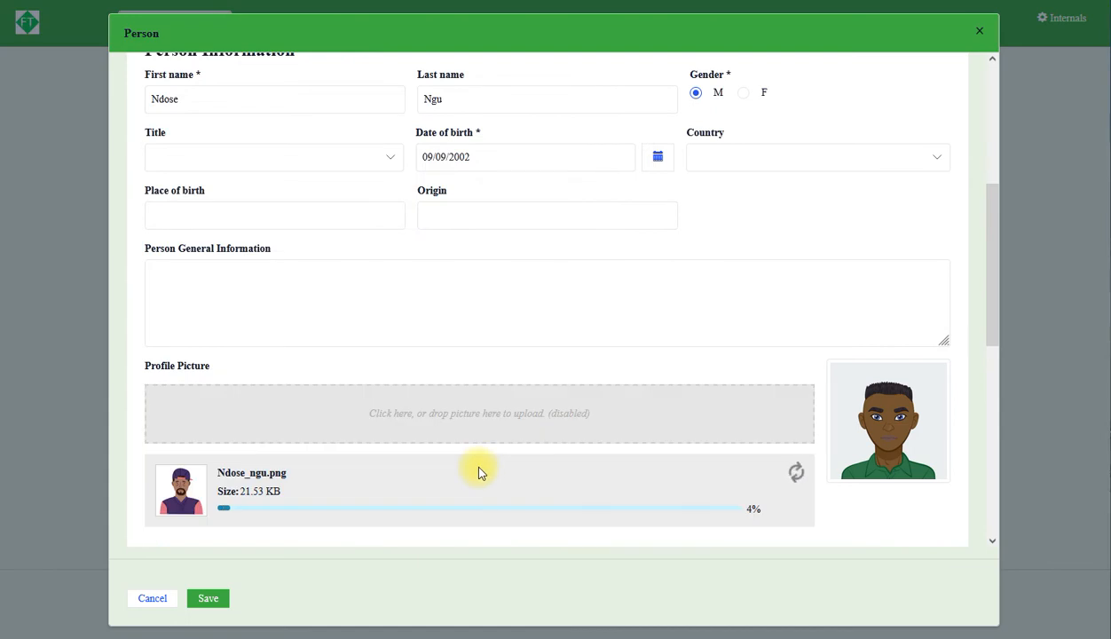
{"action": "scroll", "scroll_direction": "down", "scroll_amount": 3}
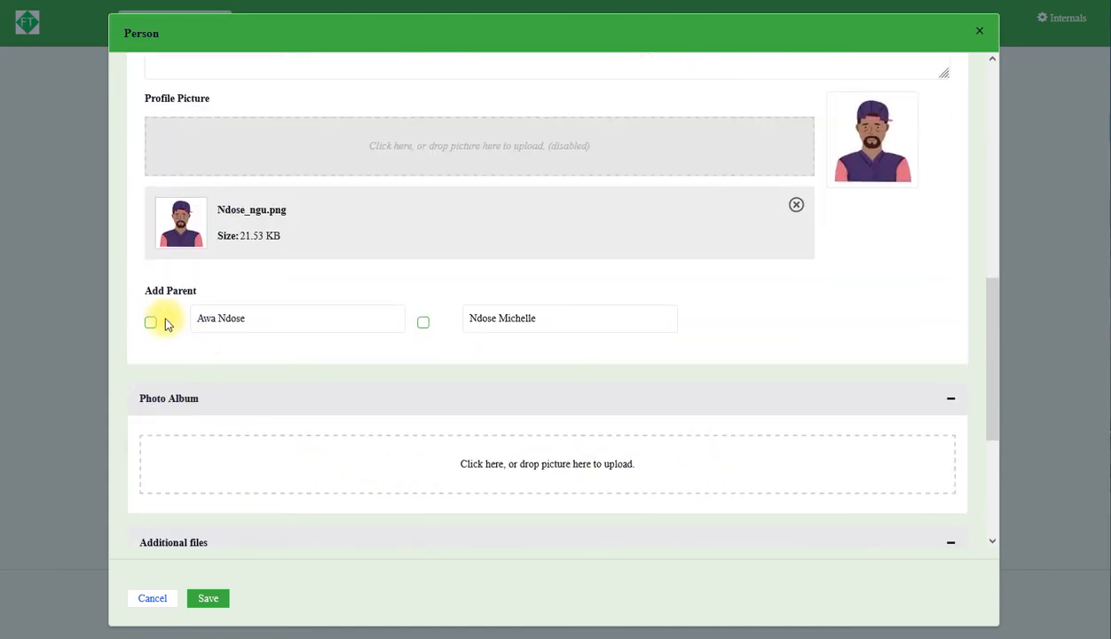
{"action": "left_click", "coordinate": [150, 322]}
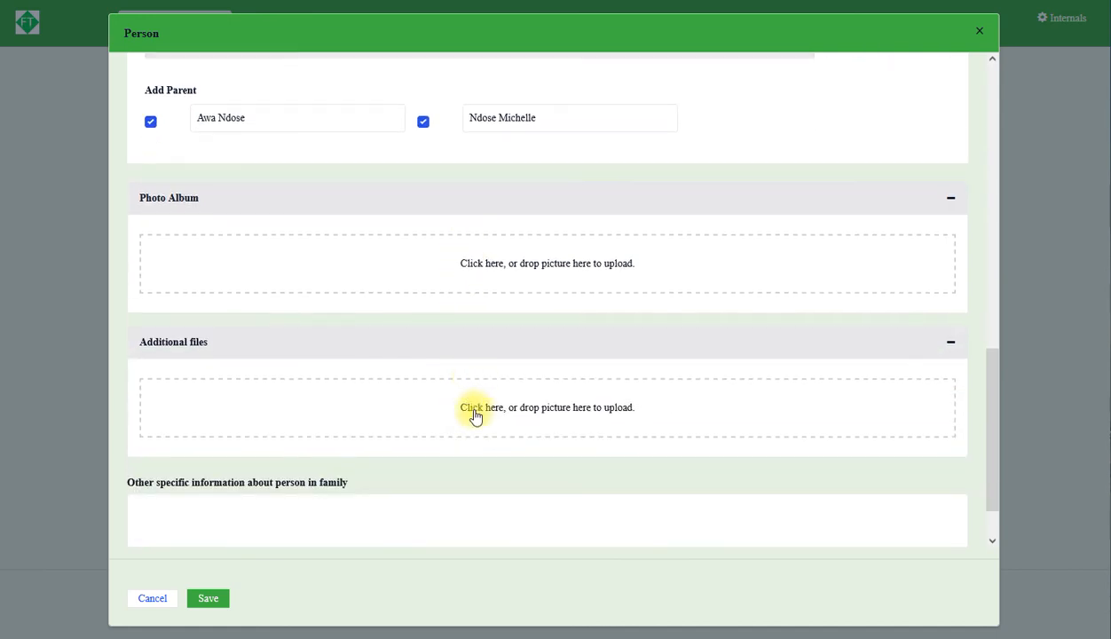
{"action": "left_click", "coordinate": [208, 597]}
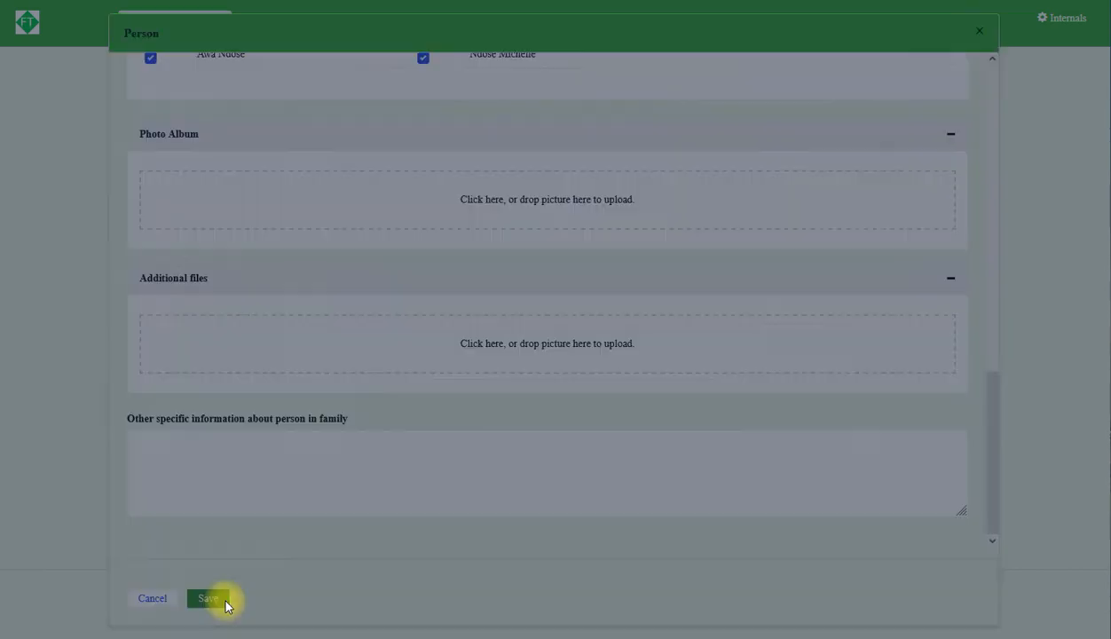
{"action": "left_click", "coordinate": [209, 598]}
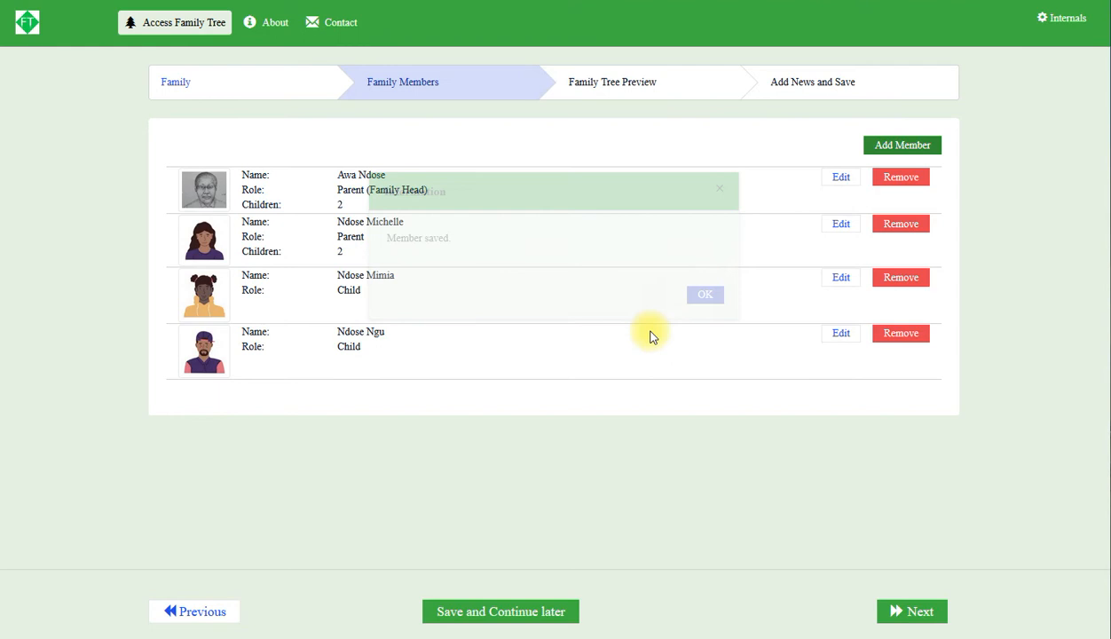
{"action": "left_click", "coordinate": [705, 294]}
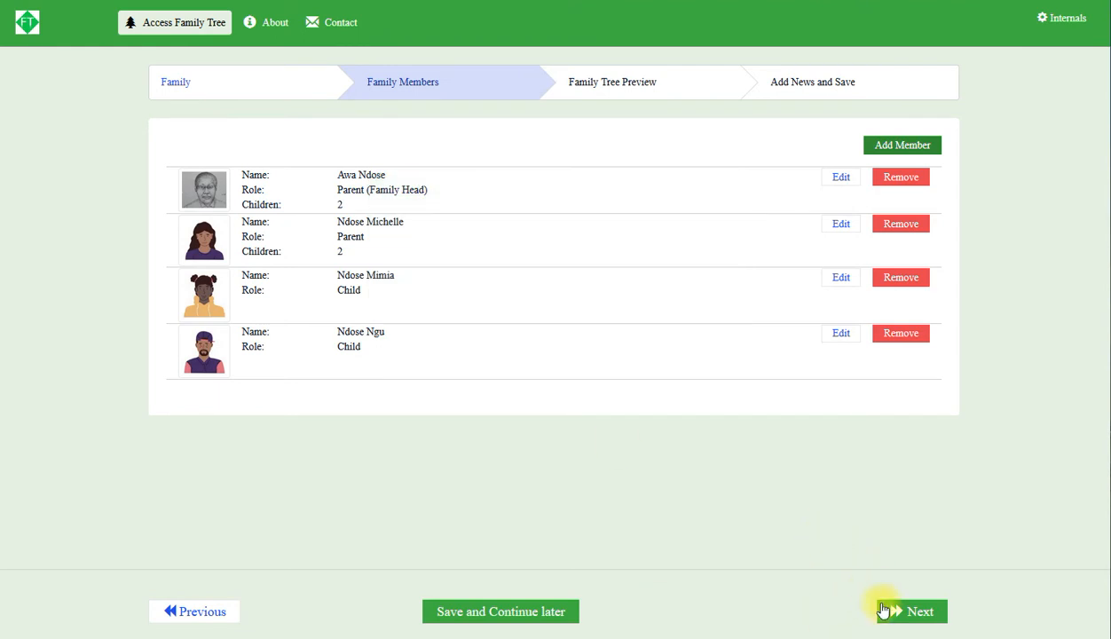
{"action": "left_click", "coordinate": [910, 611]}
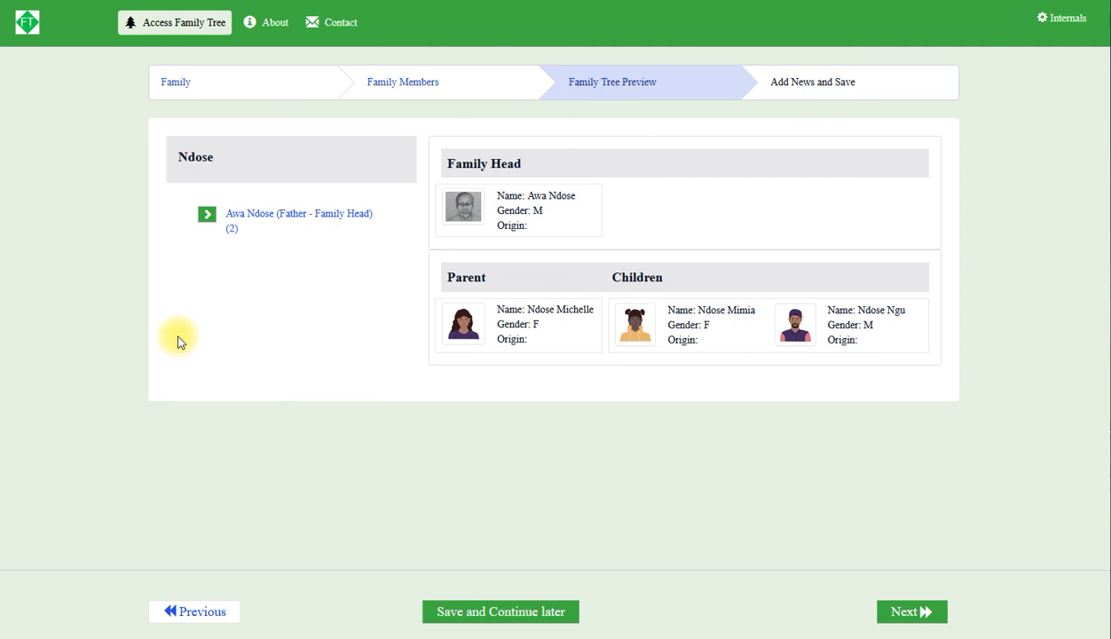
{"action": "left_click", "coordinate": [207, 214]}
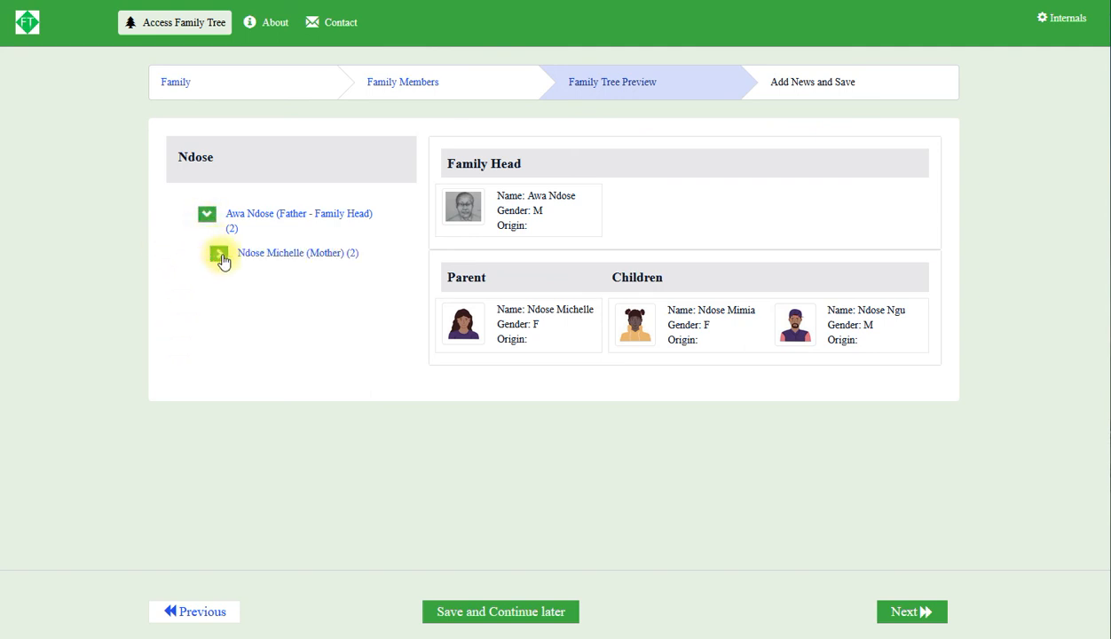
{"action": "left_click", "coordinate": [218, 253]}
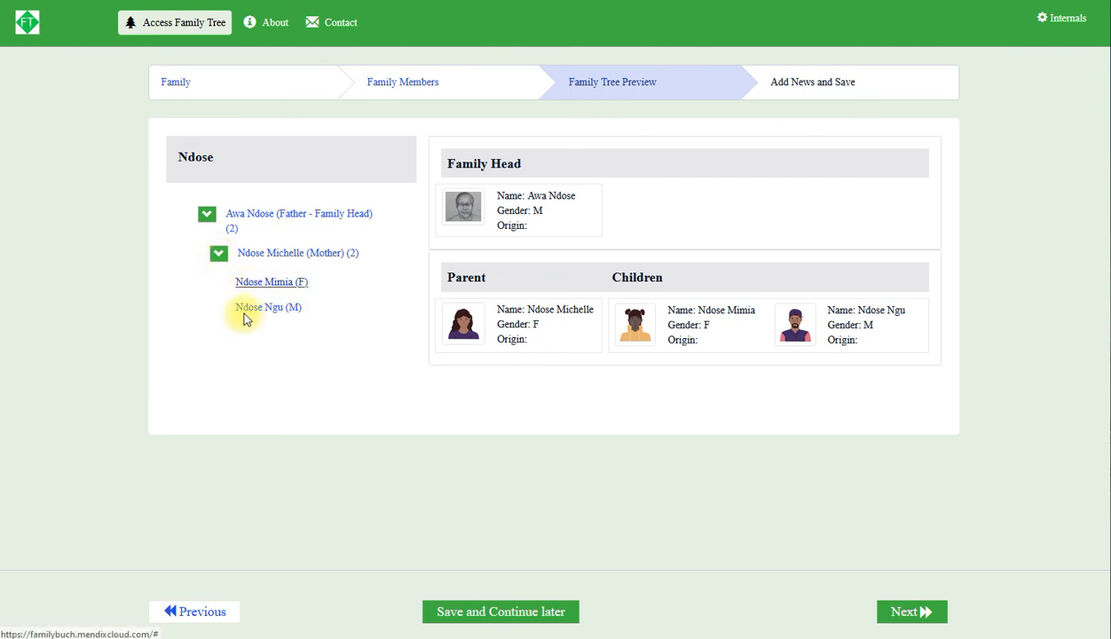
{"action": "mouse_move", "coordinate": [911, 611]}
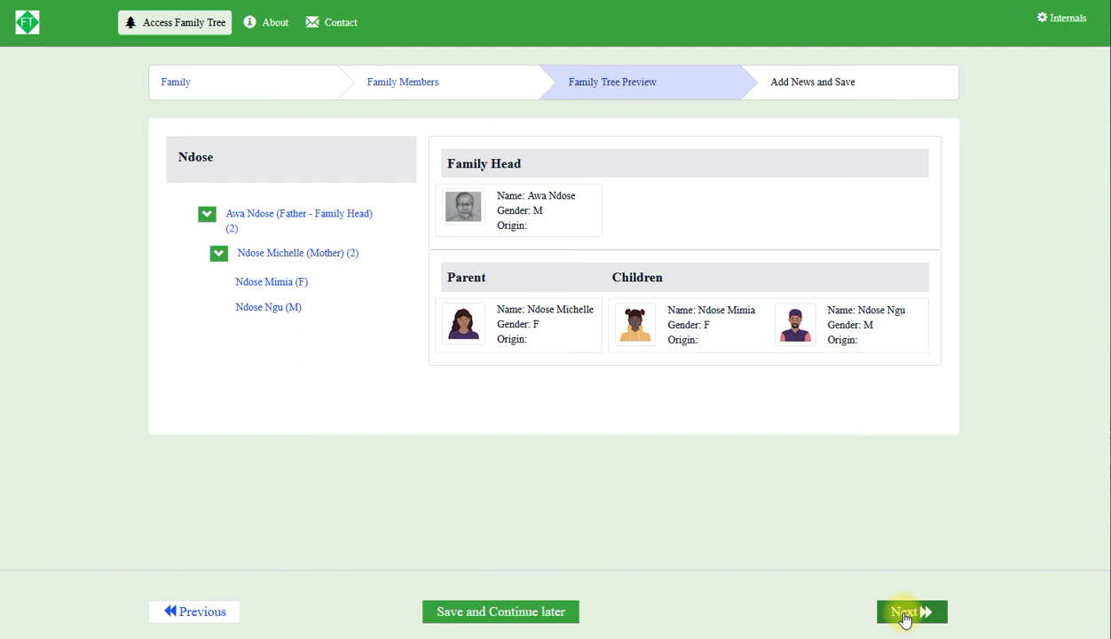
{"action": "left_click", "coordinate": [911, 611]}
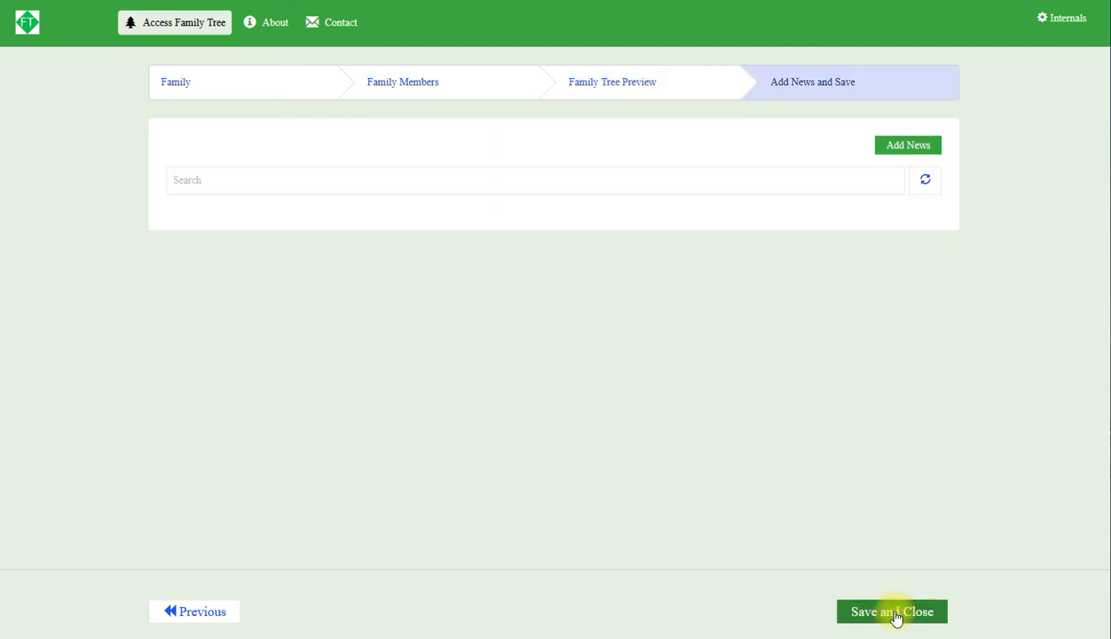
- Save the finished Ndose family and dismiss the completion notice showing its access code
{"action": "left_click", "coordinate": [891, 611]}
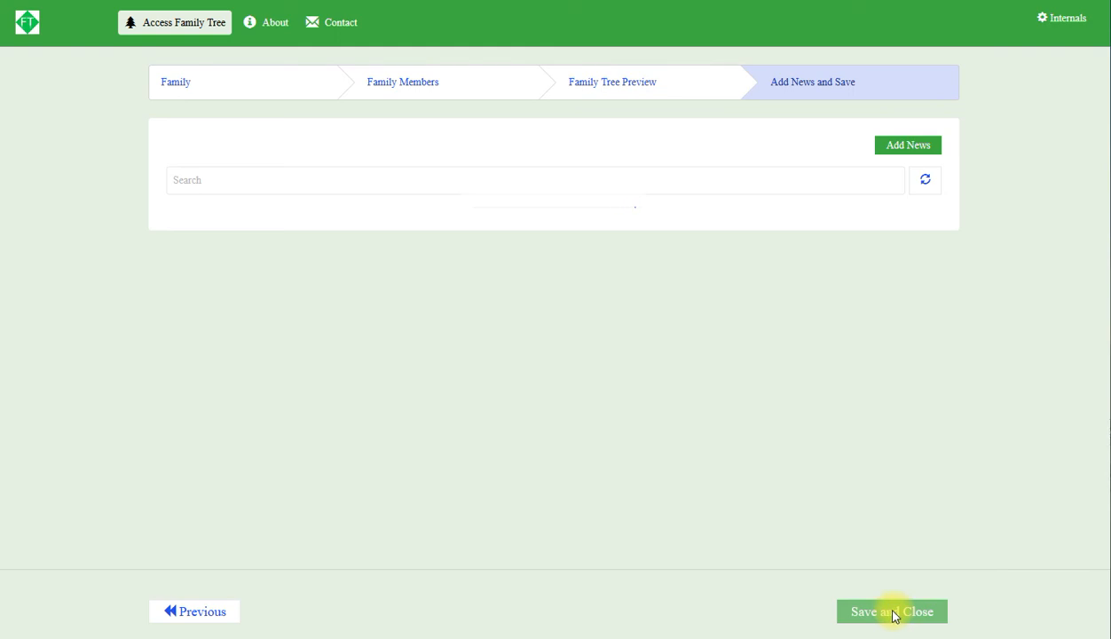
{"action": "left_click", "coordinate": [892, 611]}
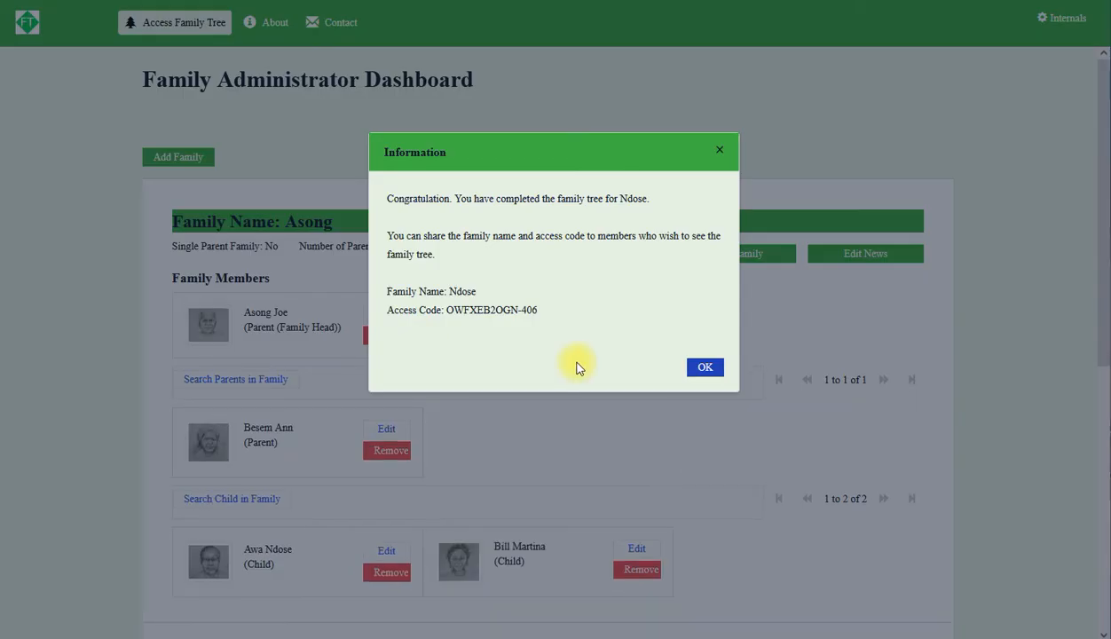
{"action": "mouse_move", "coordinate": [577, 344]}
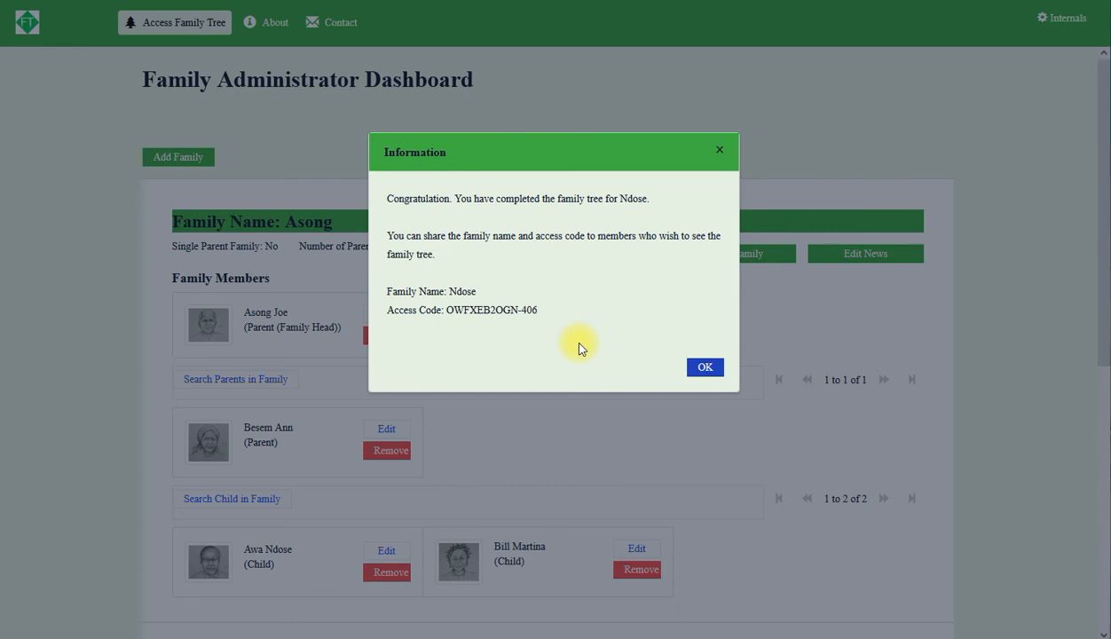
{"action": "mouse_move", "coordinate": [590, 348]}
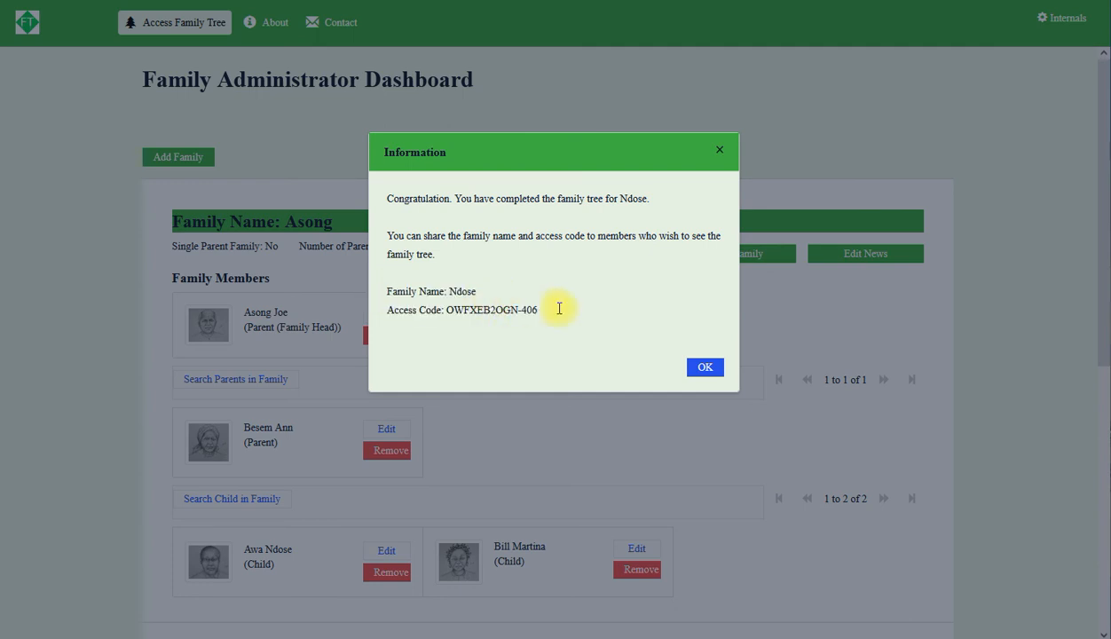
{"action": "left_click", "coordinate": [703, 367]}
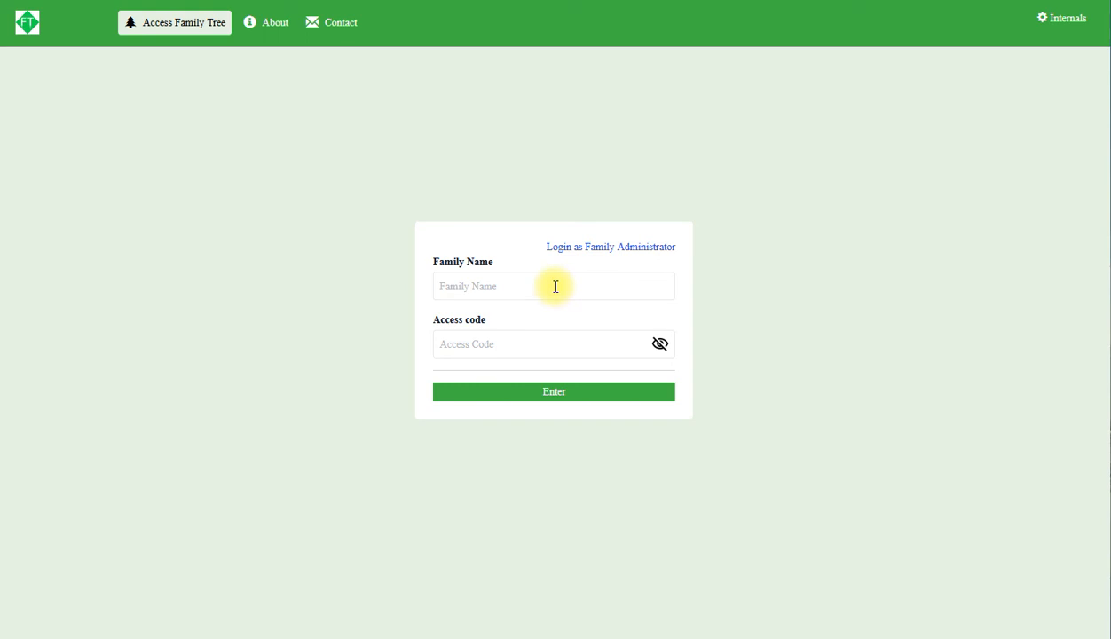
- Log in with family name 'Ndose' and its pasted access code to view the tree
{"action": "left_click", "coordinate": [553, 286]}
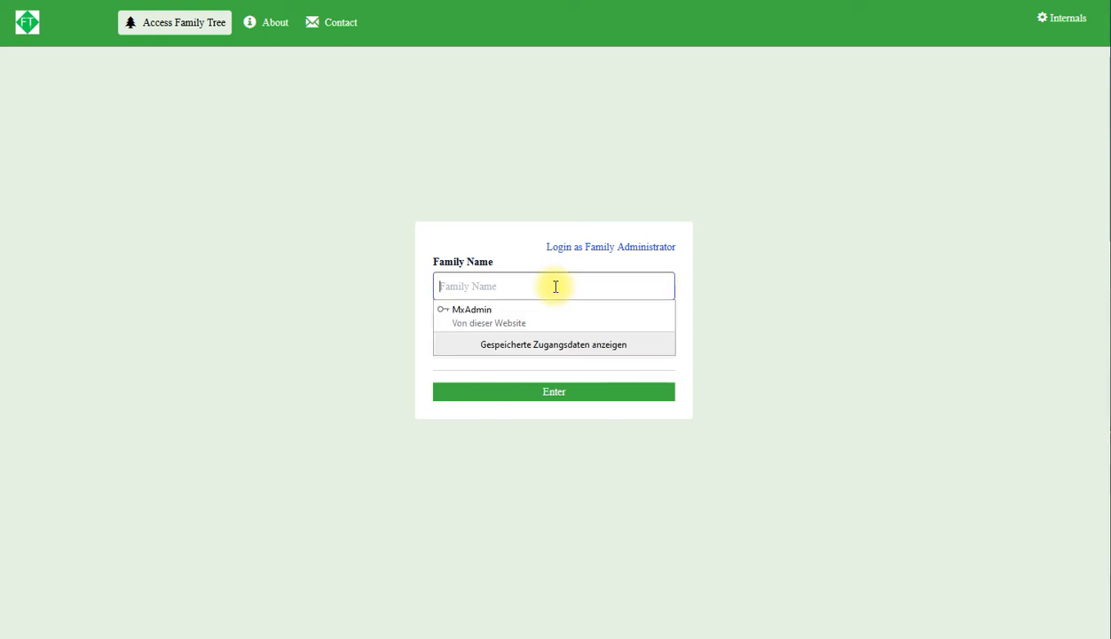
{"action": "type", "text": "Nd"}
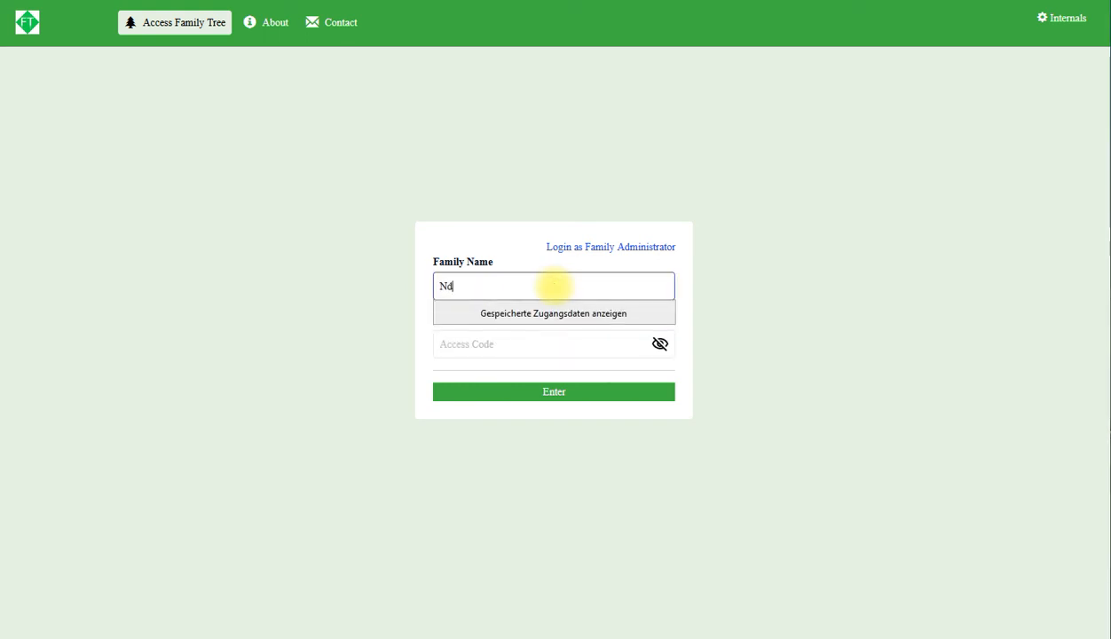
{"action": "type", "text": "ose"}
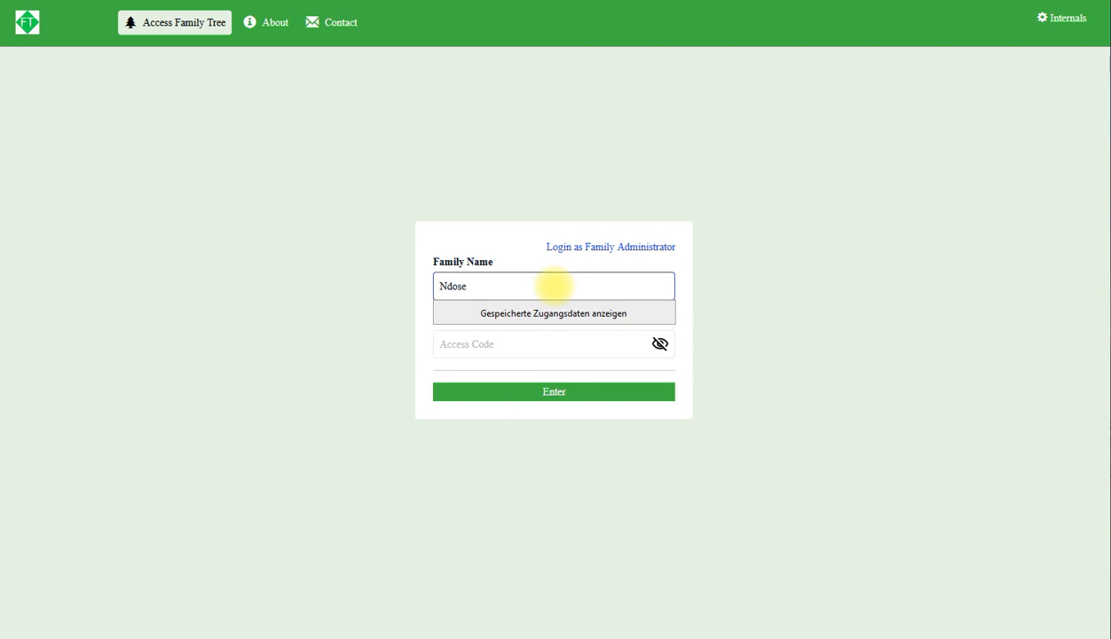
{"action": "left_click", "coordinate": [541, 345]}
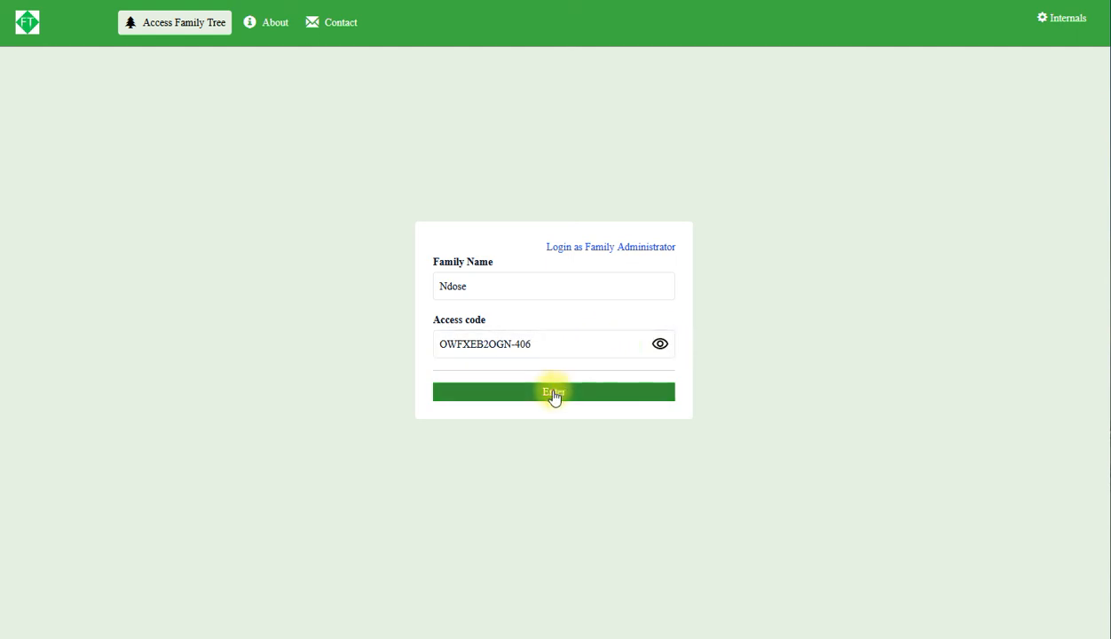
{"action": "left_click", "coordinate": [552, 391]}
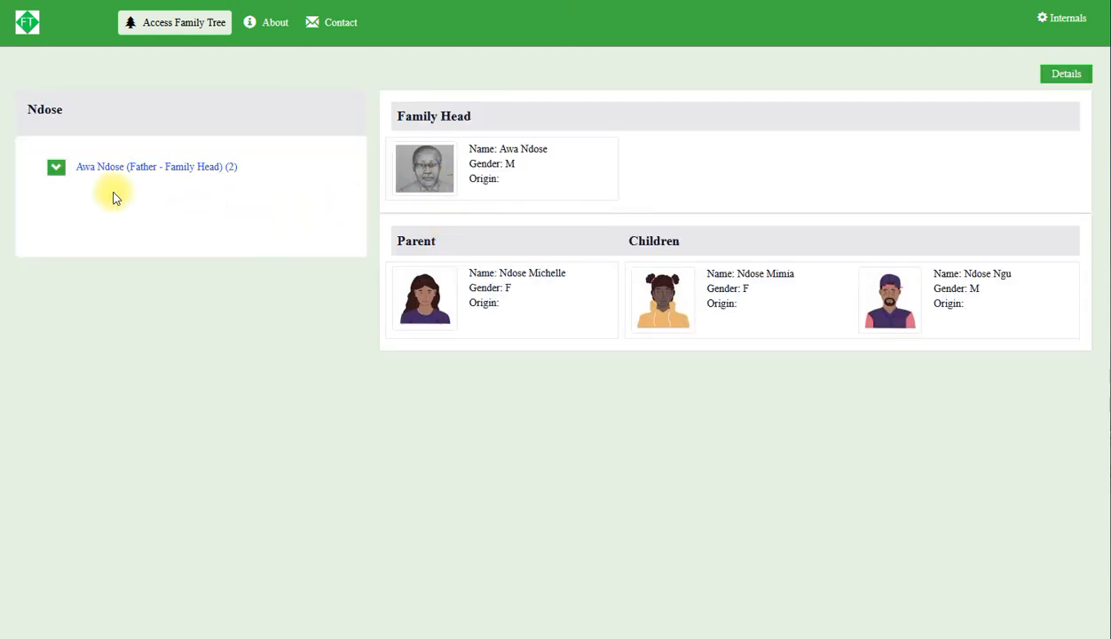
{"action": "left_click", "coordinate": [56, 166]}
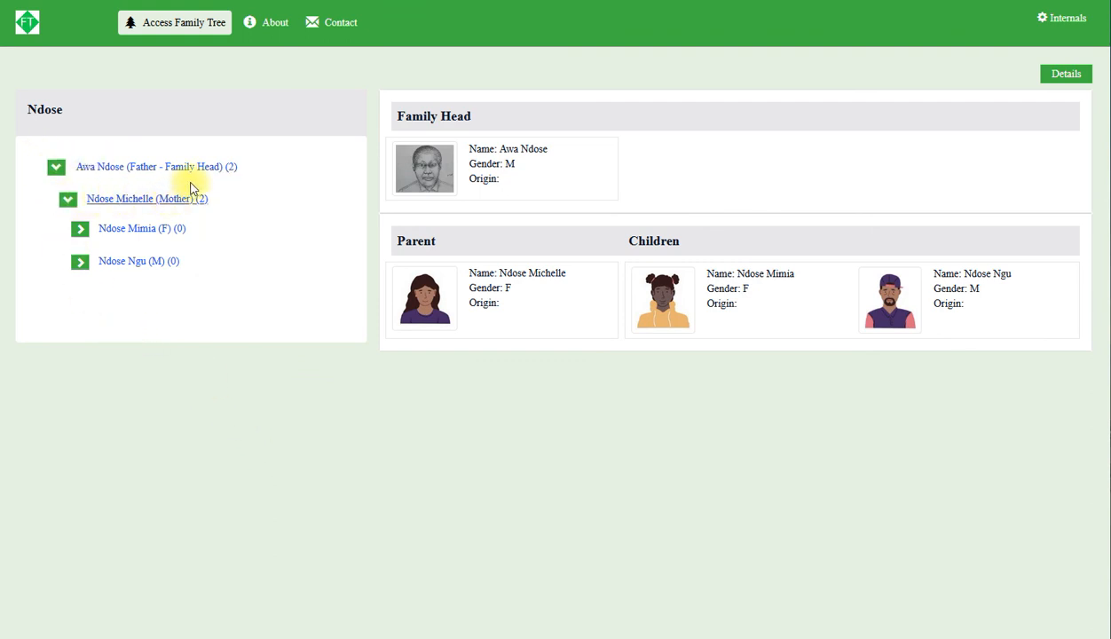
{"action": "mouse_move", "coordinate": [167, 291]}
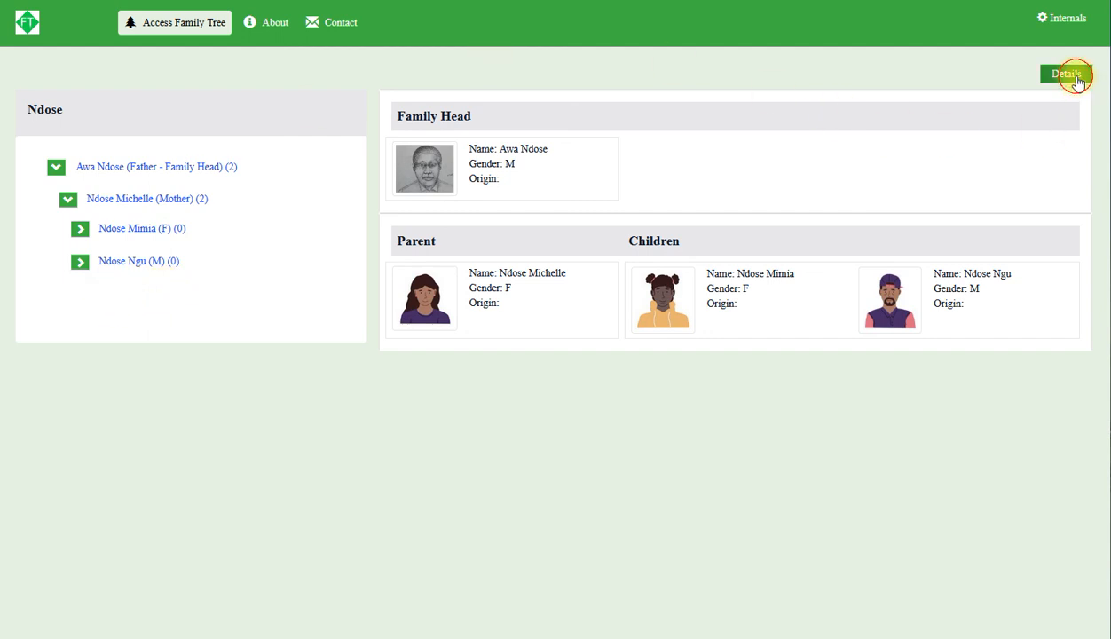
{"action": "left_click", "coordinate": [1065, 73]}
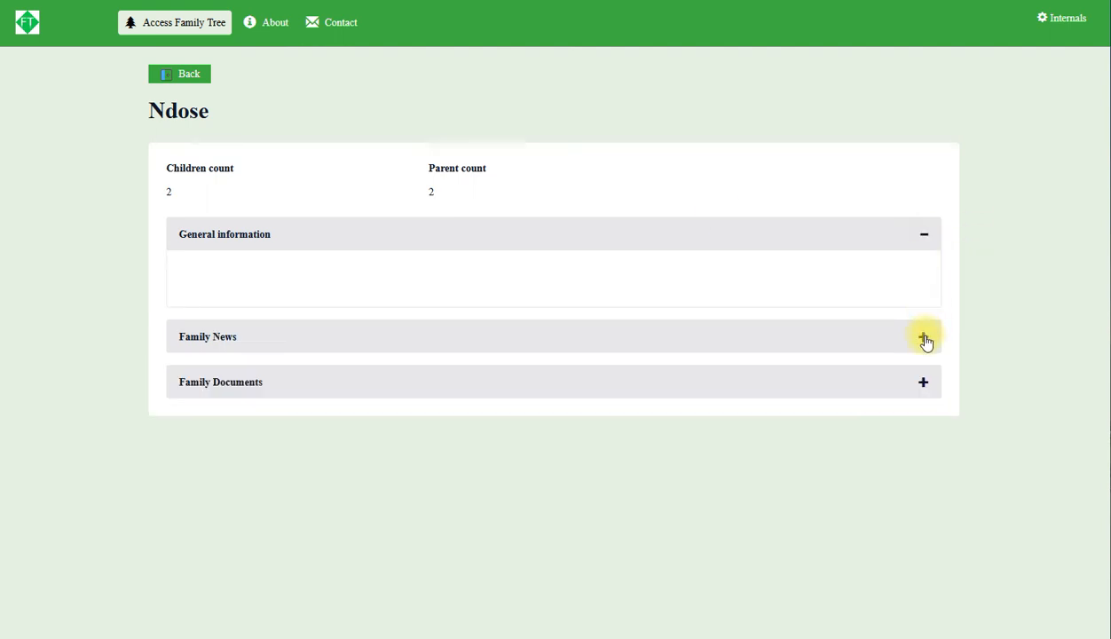
{"action": "left_click", "coordinate": [922, 336]}
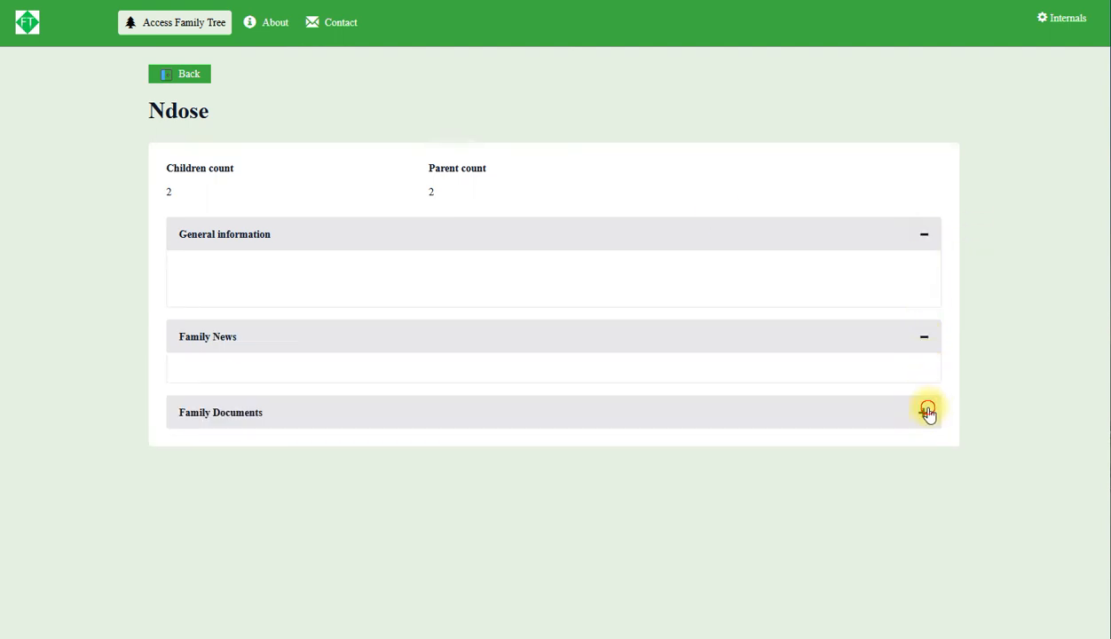
{"action": "left_click", "coordinate": [926, 412]}
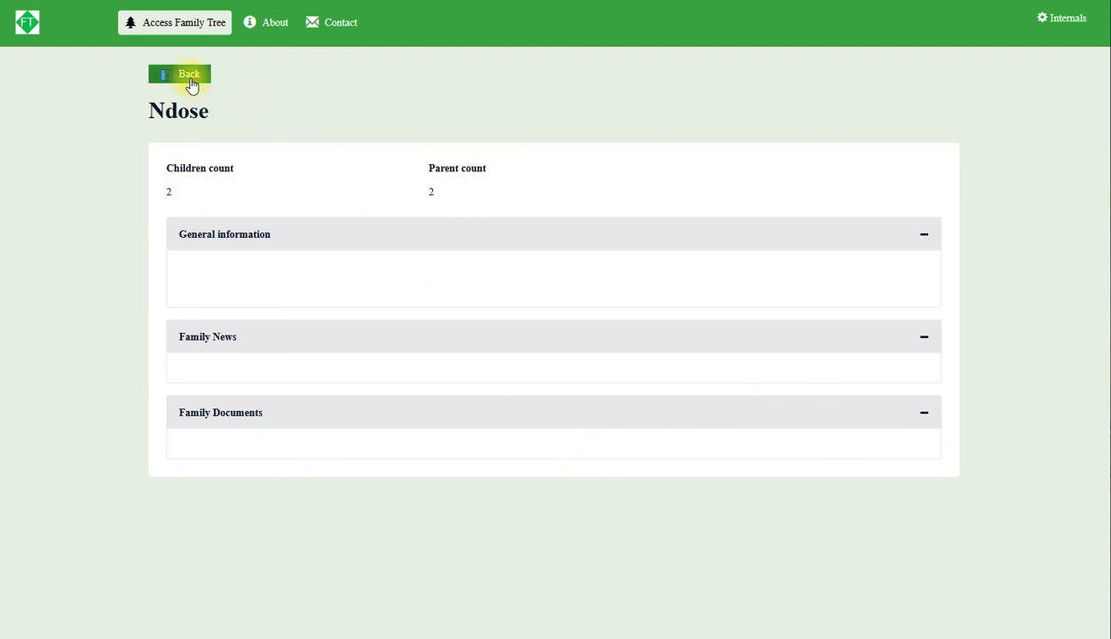
{"action": "left_click", "coordinate": [179, 75]}
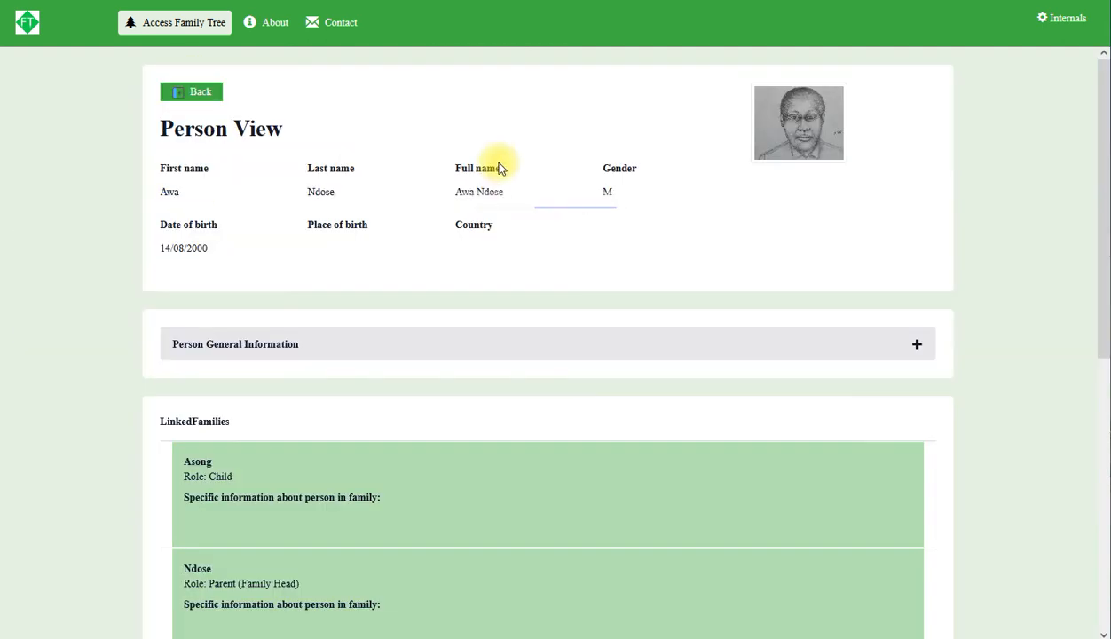
{"action": "mouse_move", "coordinate": [630, 315]}
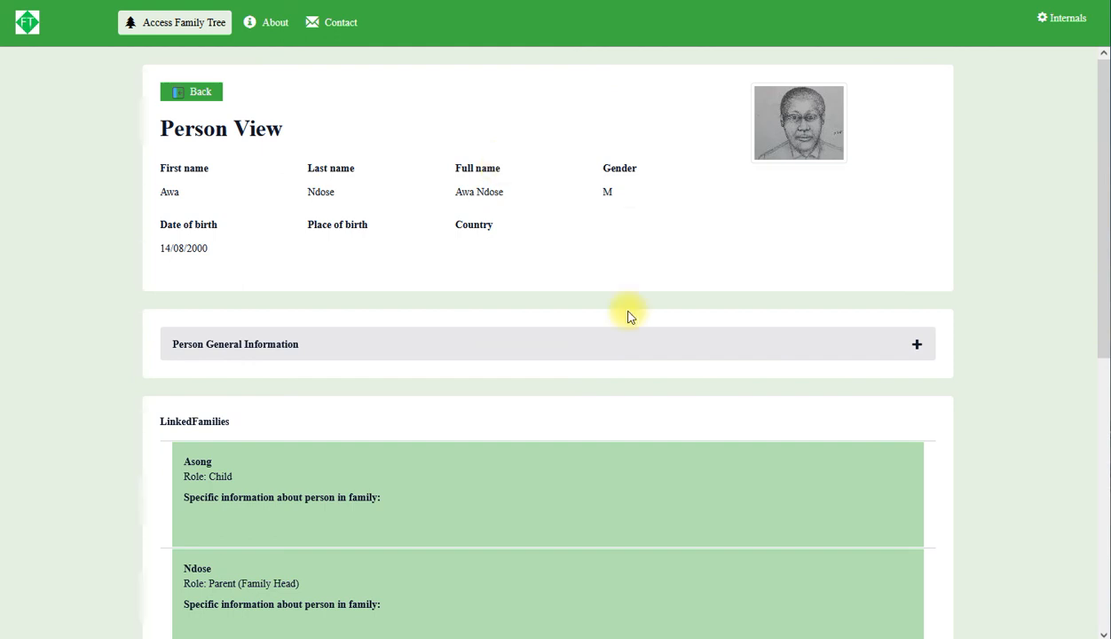
{"action": "scroll", "scroll_direction": "down", "scroll_amount": 3}
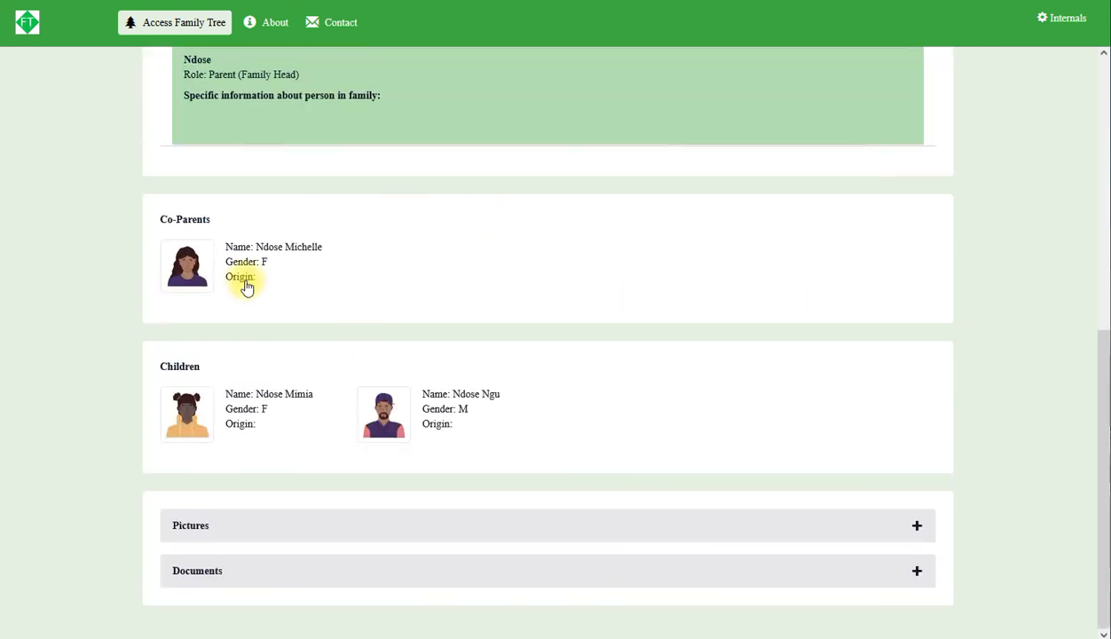
{"action": "mouse_move", "coordinate": [916, 525]}
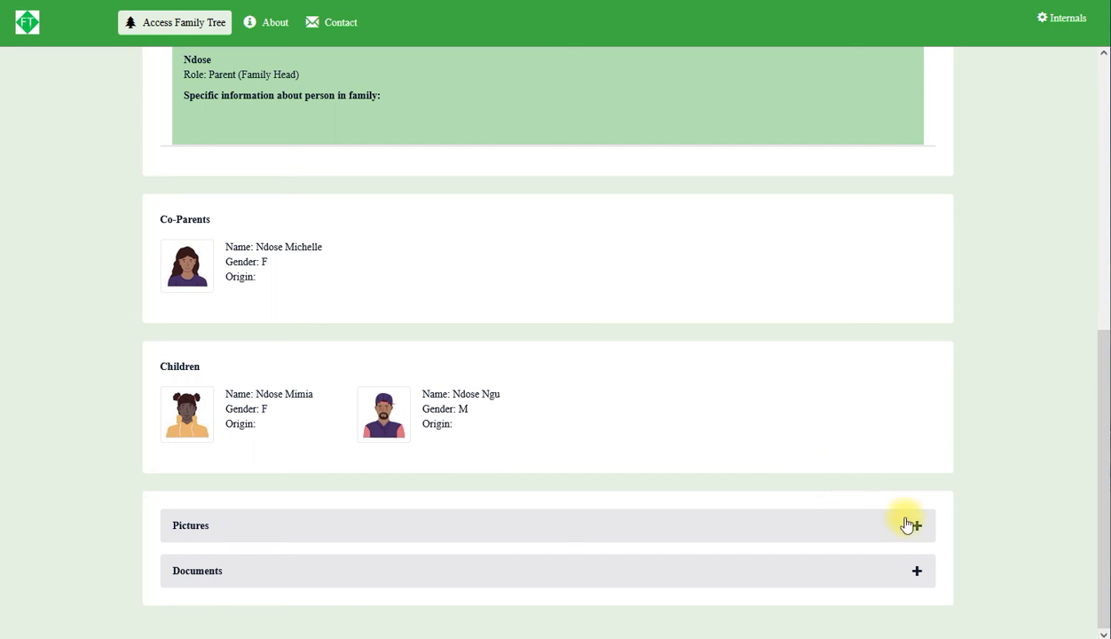
{"action": "left_click", "coordinate": [916, 524]}
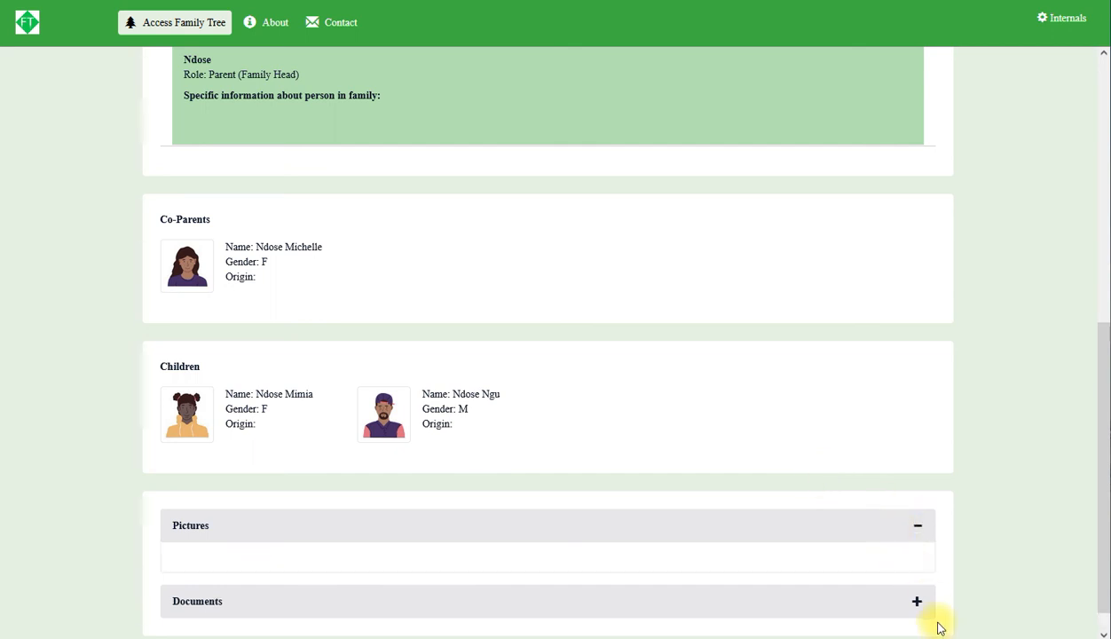
{"action": "left_click", "coordinate": [917, 600]}
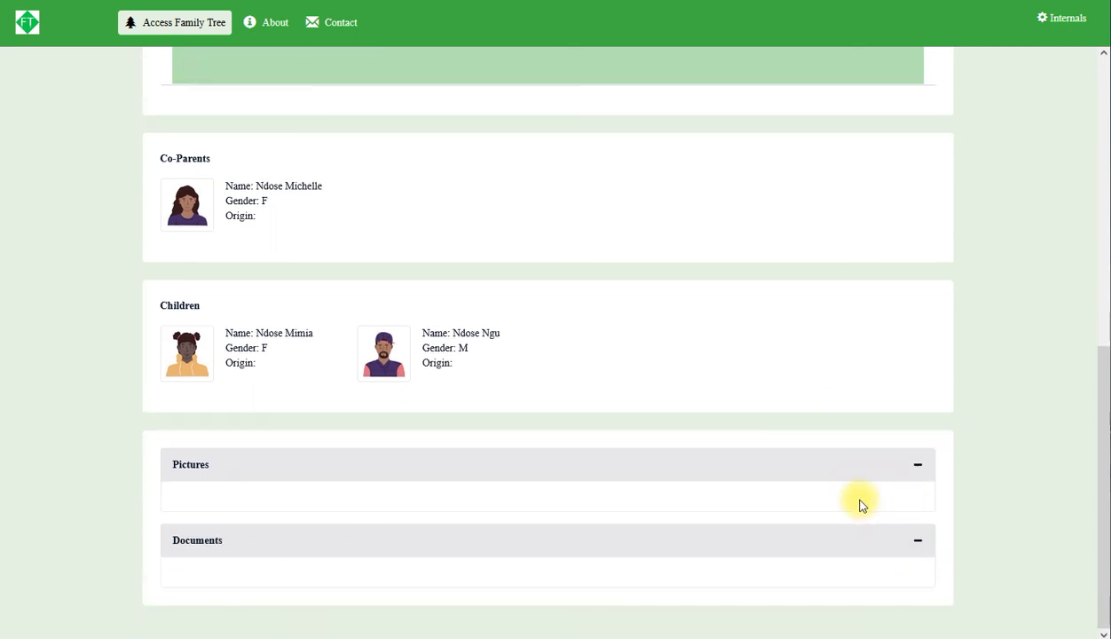
{"action": "scroll", "scroll_direction": "up", "scroll_amount": 3}
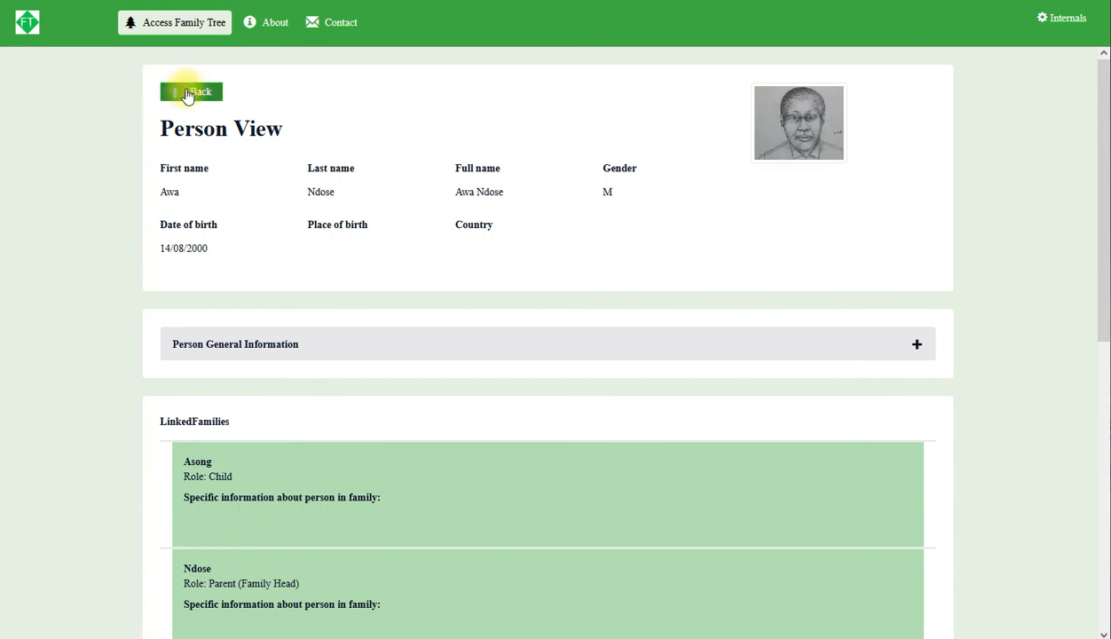
{"action": "left_click", "coordinate": [190, 91]}
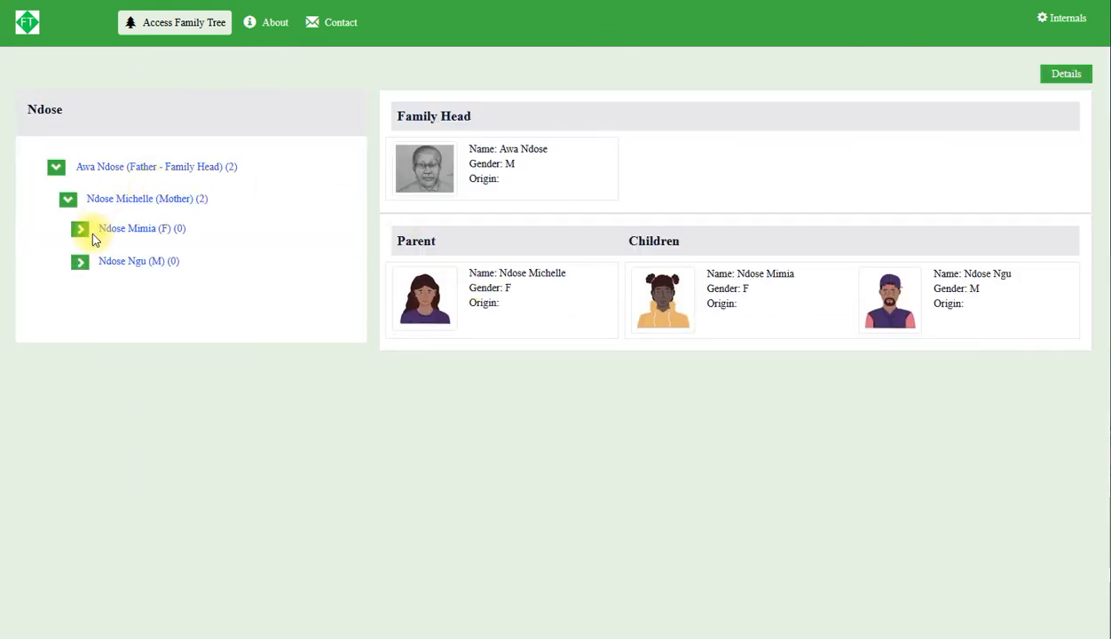
{"action": "mouse_move", "coordinate": [102, 177]}
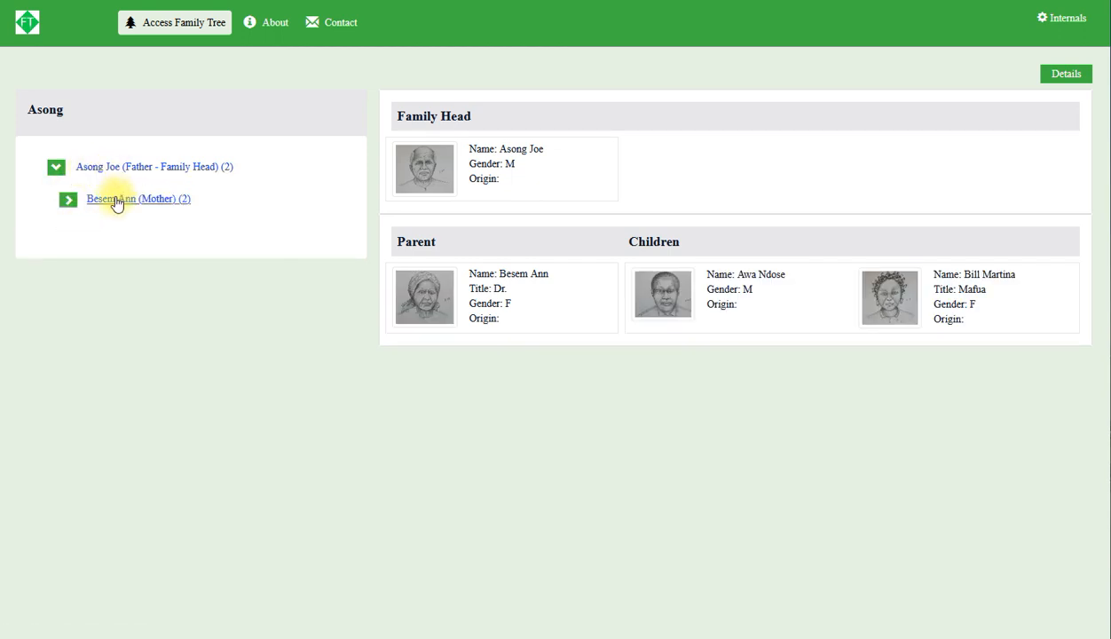
{"action": "mouse_move", "coordinate": [96, 167]}
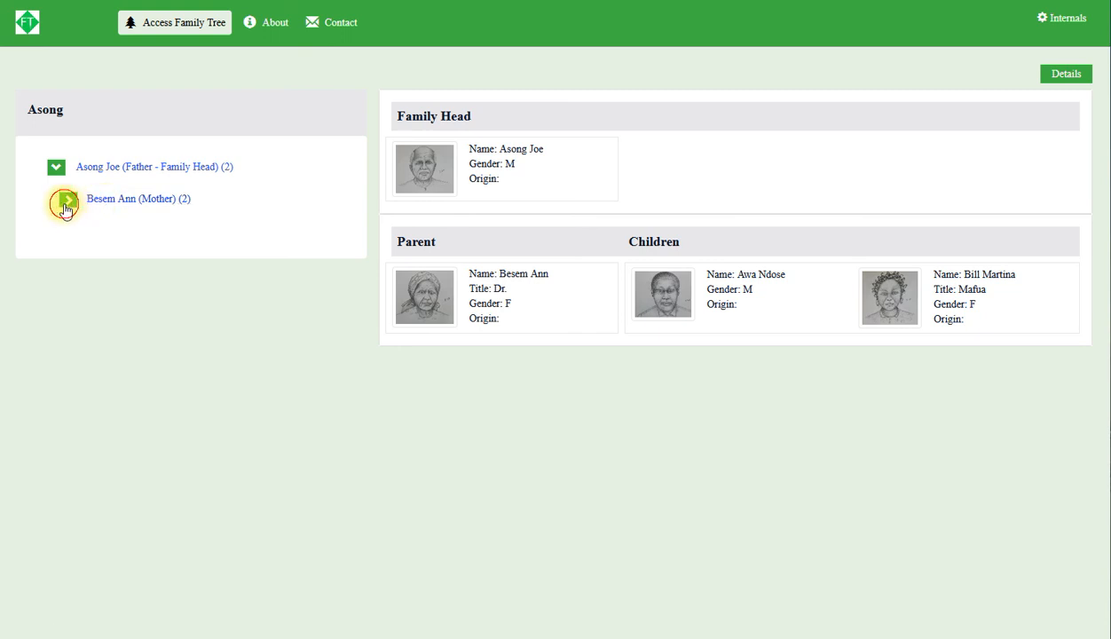
{"action": "left_click", "coordinate": [57, 199]}
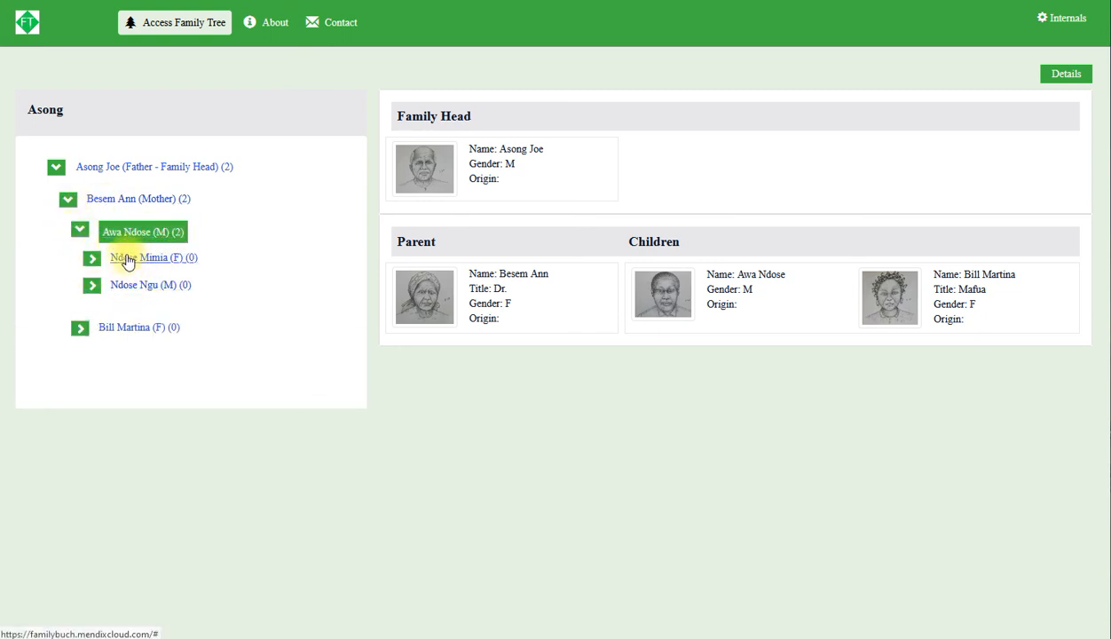
{"action": "left_click", "coordinate": [142, 232]}
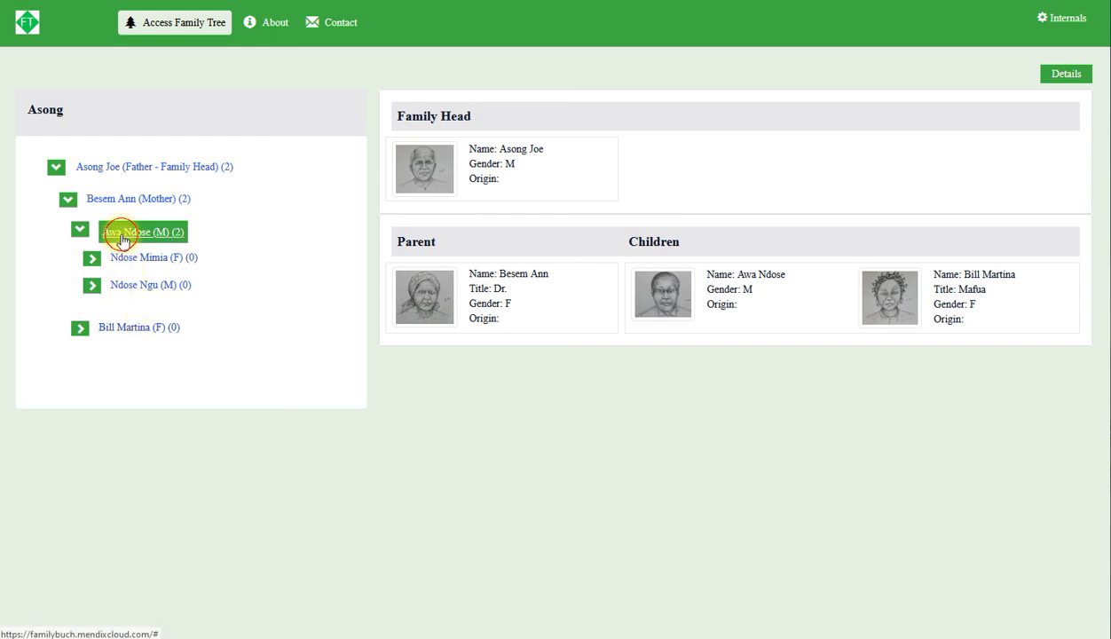
{"action": "left_click", "coordinate": [141, 232]}
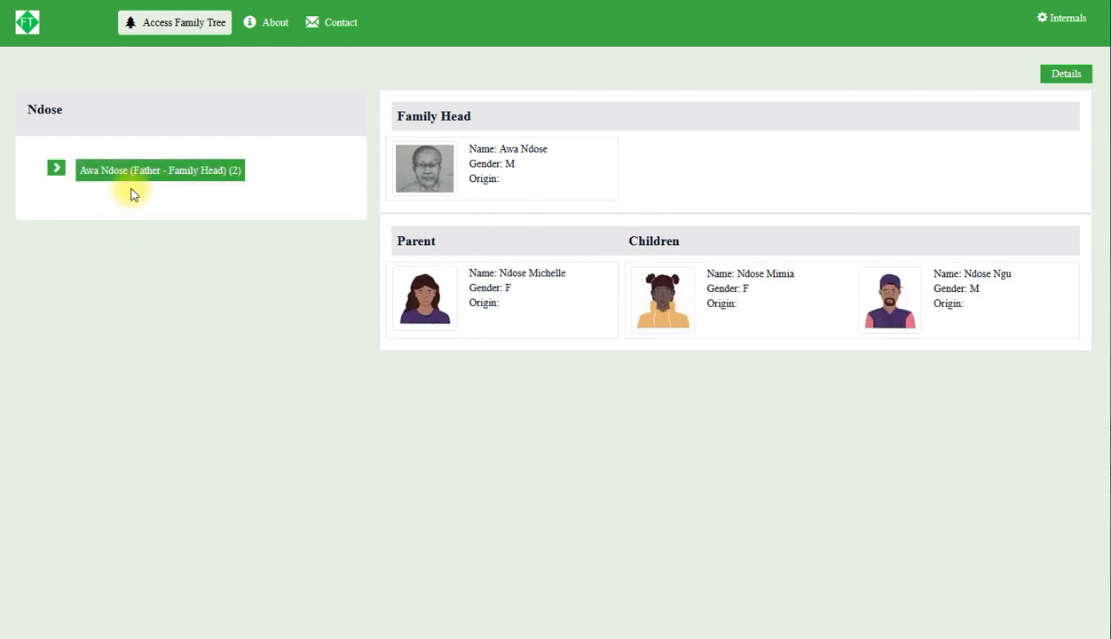
{"action": "left_click", "coordinate": [56, 169]}
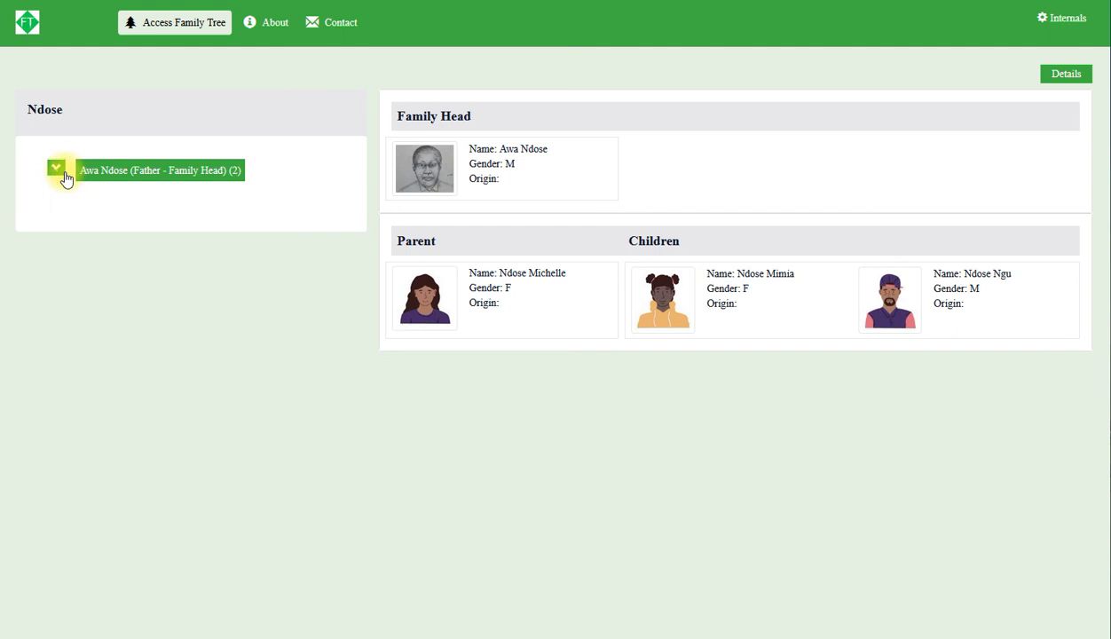
{"action": "left_click", "coordinate": [56, 167]}
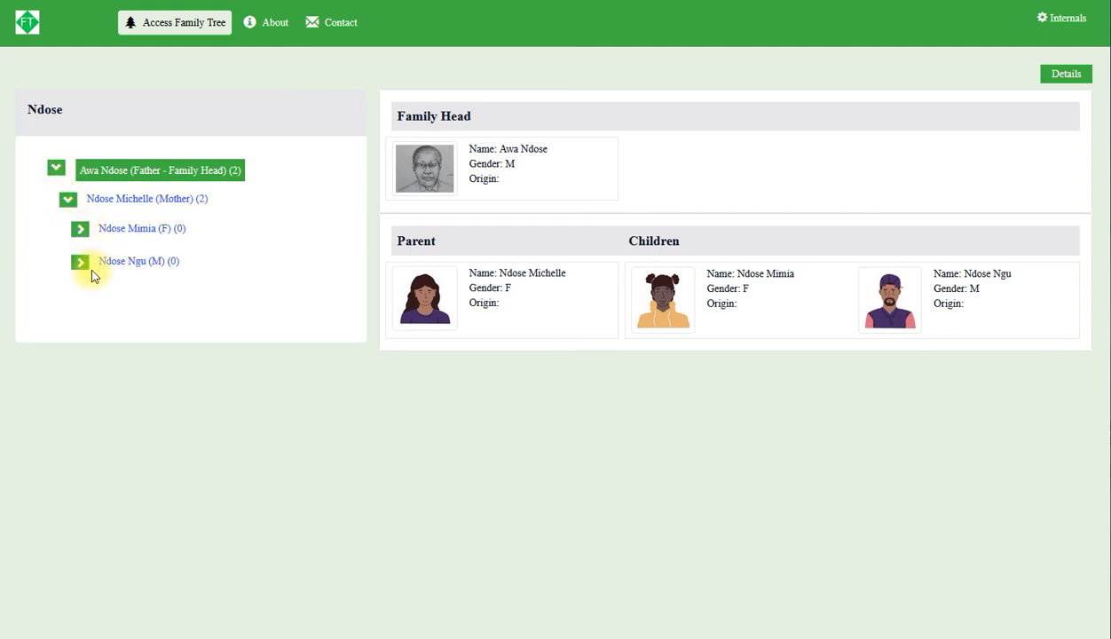